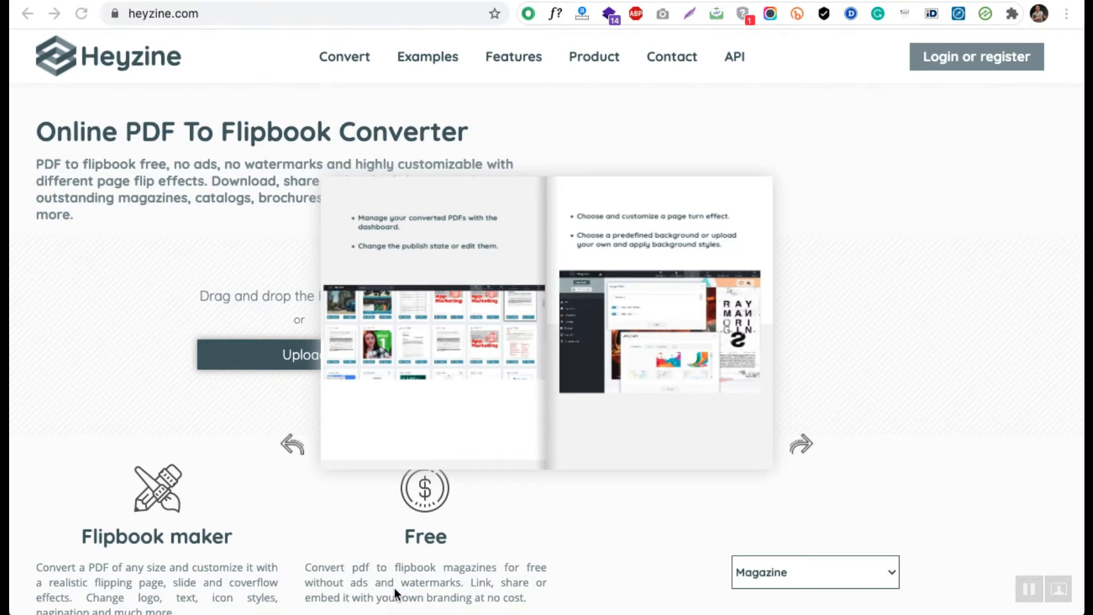
mouse_move(798, 433)
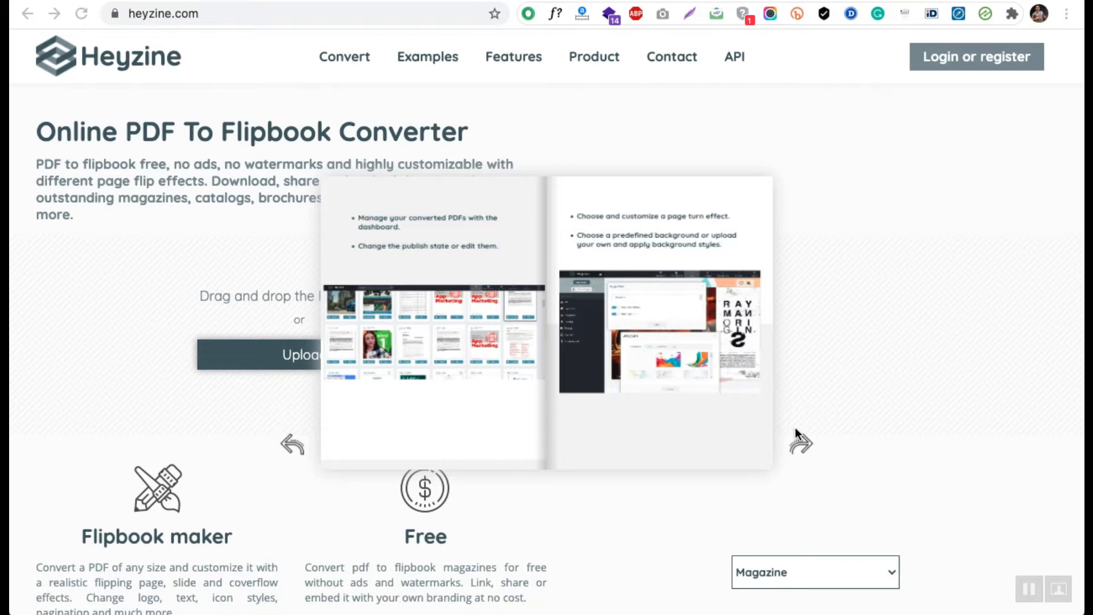
mouse_move(622, 520)
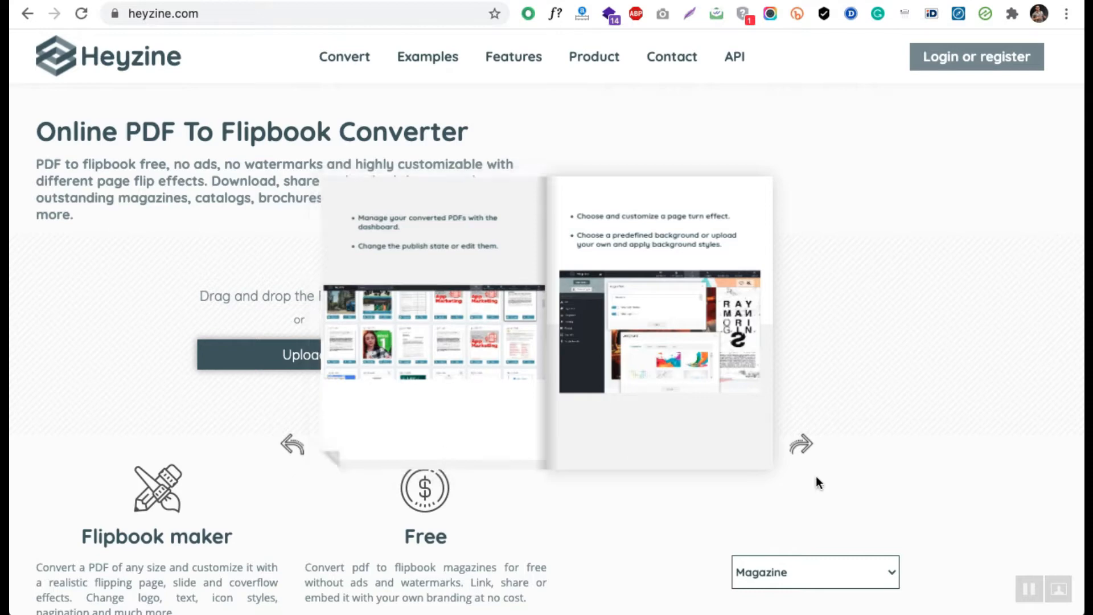
mouse_move(752, 461)
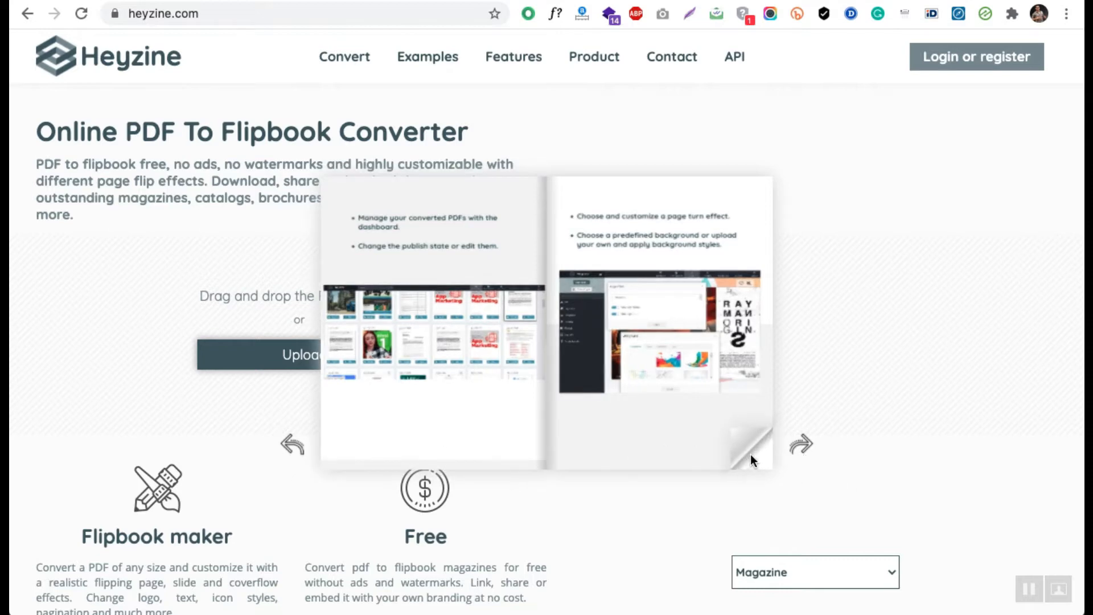
mouse_move(730, 457)
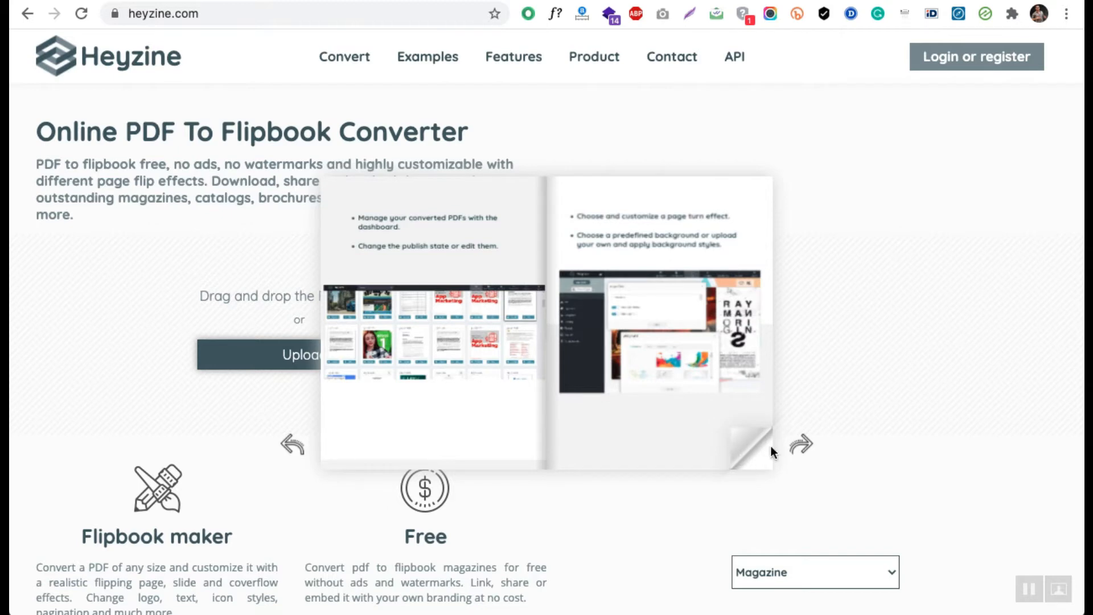
mouse_move(753, 459)
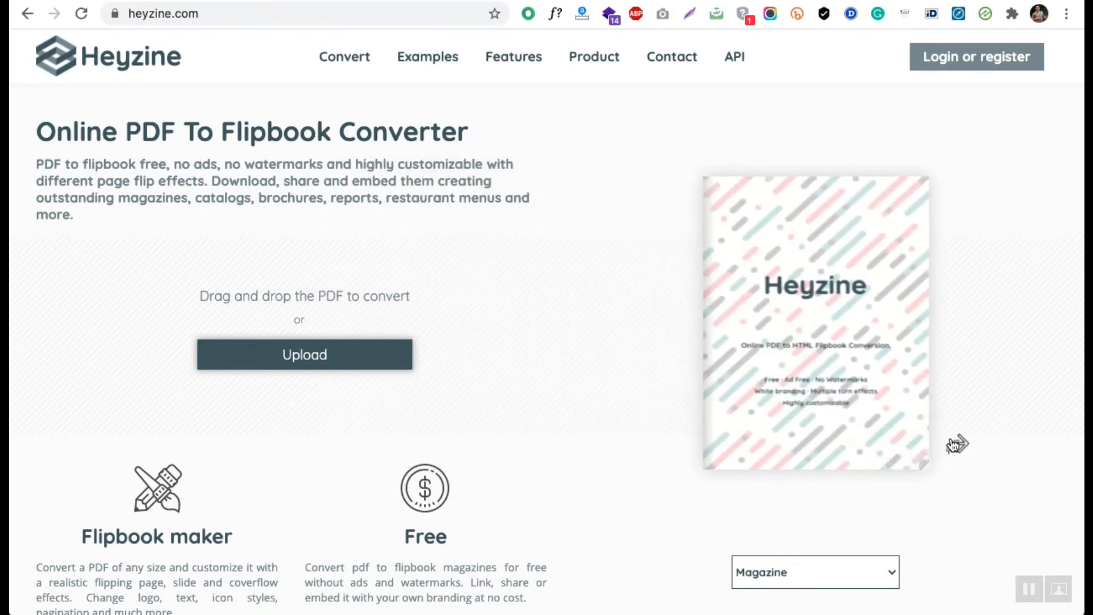
Flip forward through the sample flipbook to its last page.
left_click(956, 444)
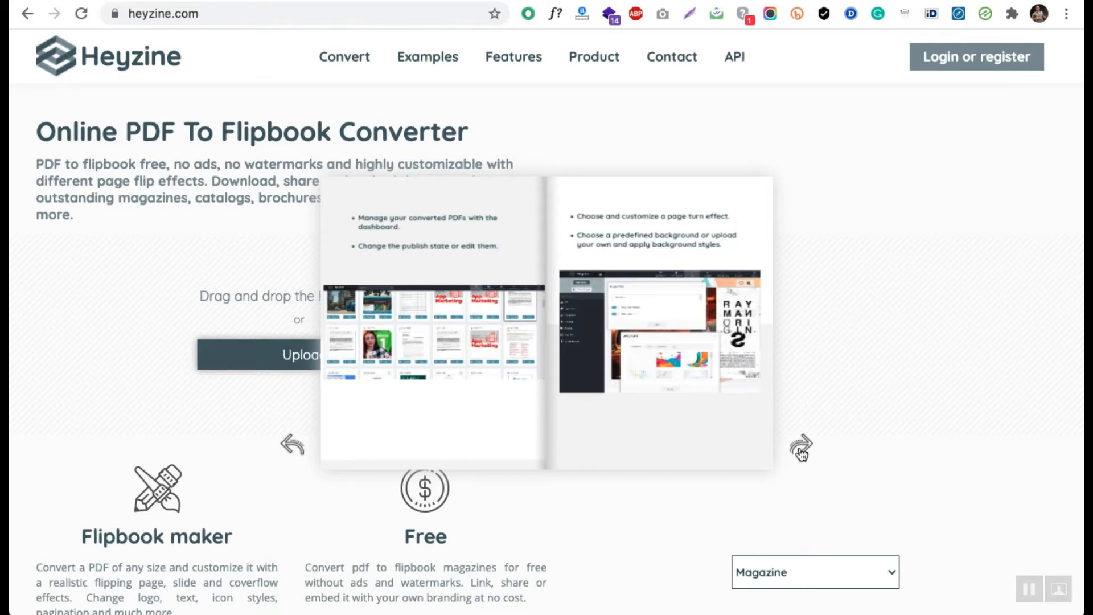
left_click(800, 447)
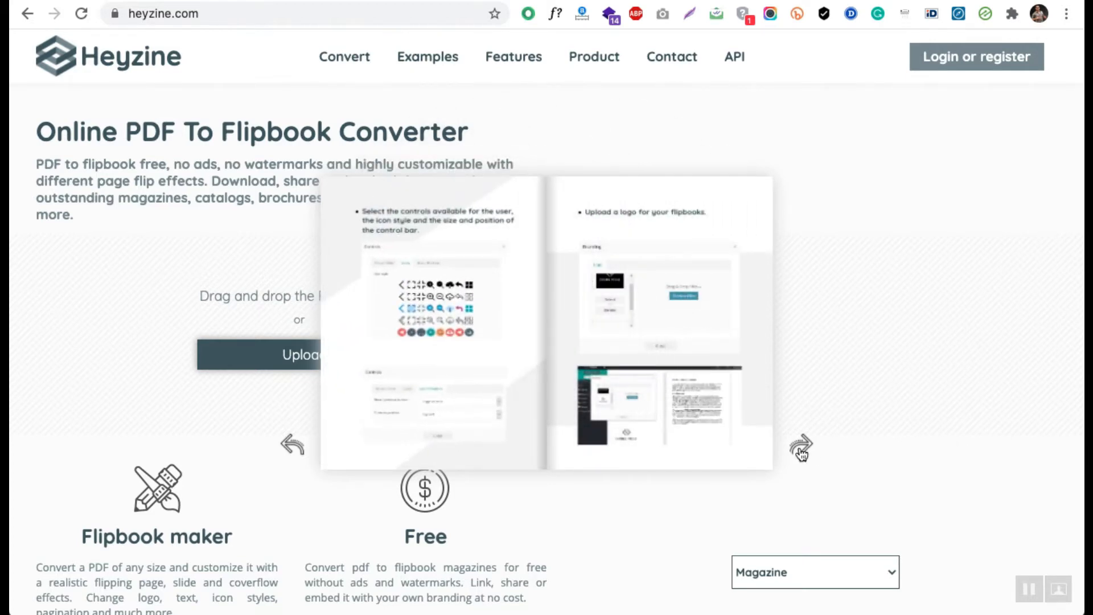
left_click(800, 447)
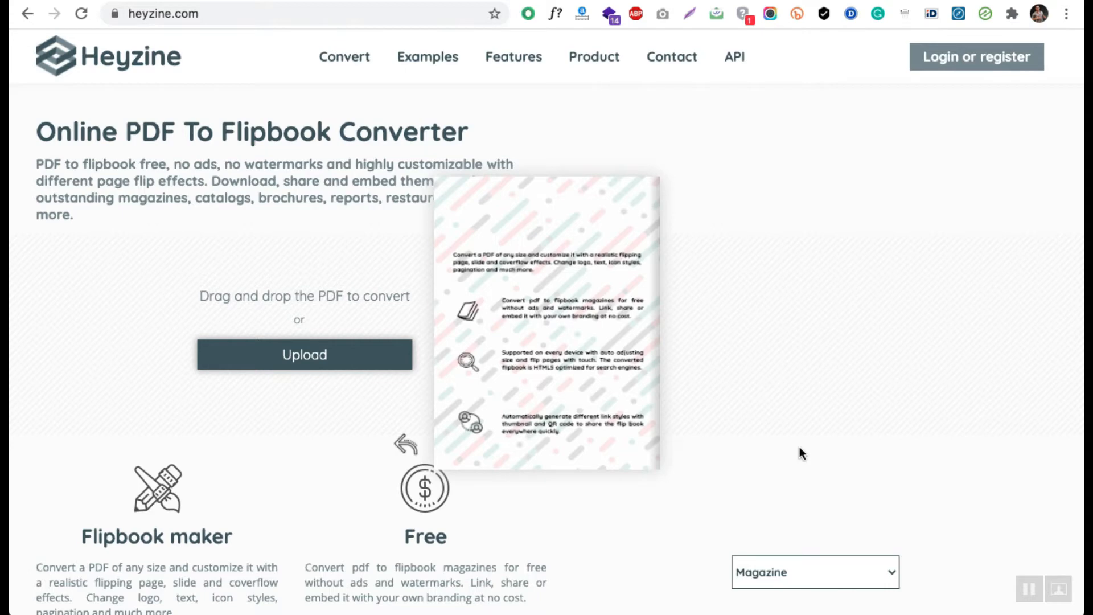
mouse_move(445, 444)
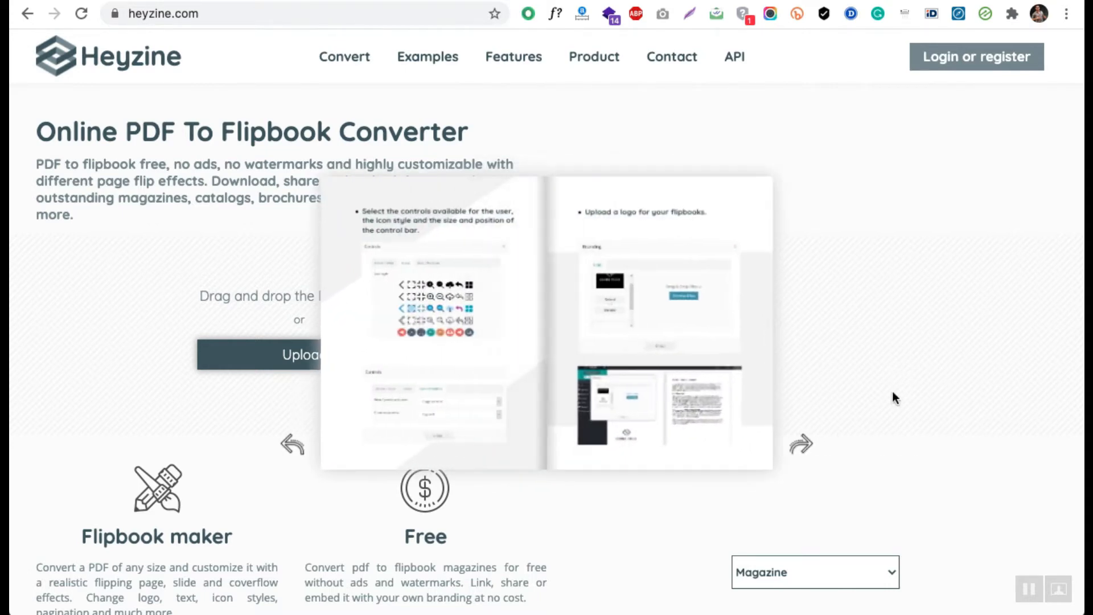
Flip back through the sample flipbook to its Heyzine cover.
left_click(293, 444)
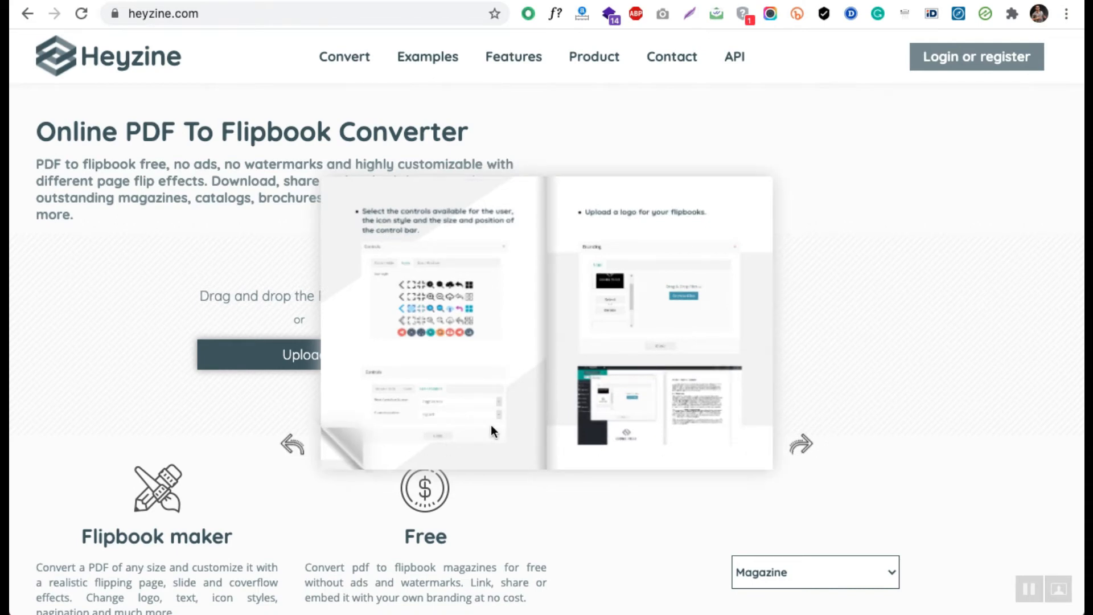
left_click(293, 445)
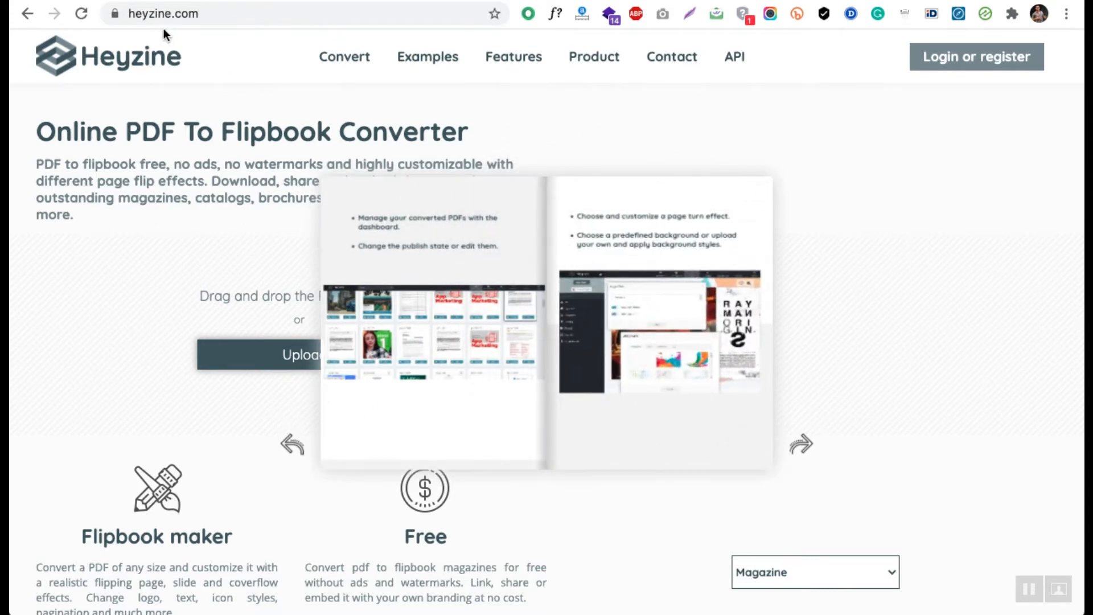
left_click(209, 13)
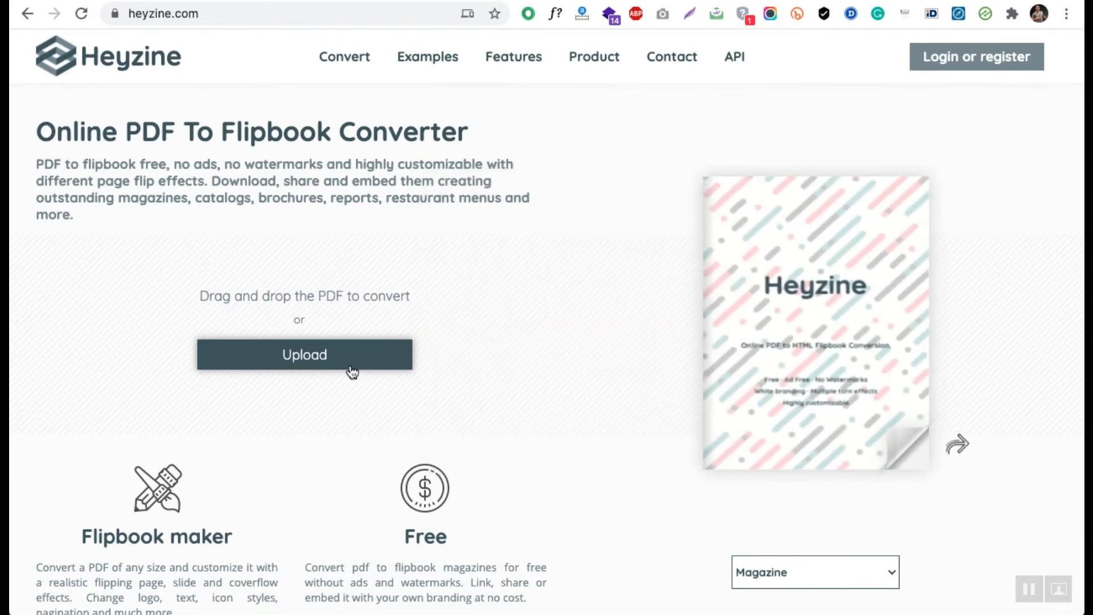
Upload the chosen PDF and have it converted into a flipbook.
left_click(305, 354)
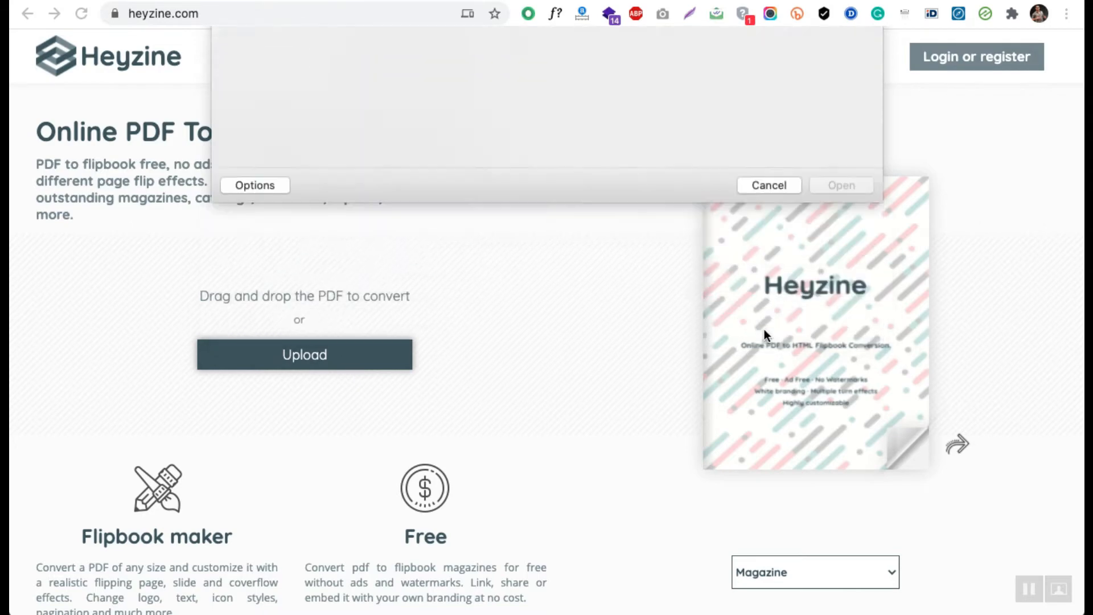
left_click(767, 185)
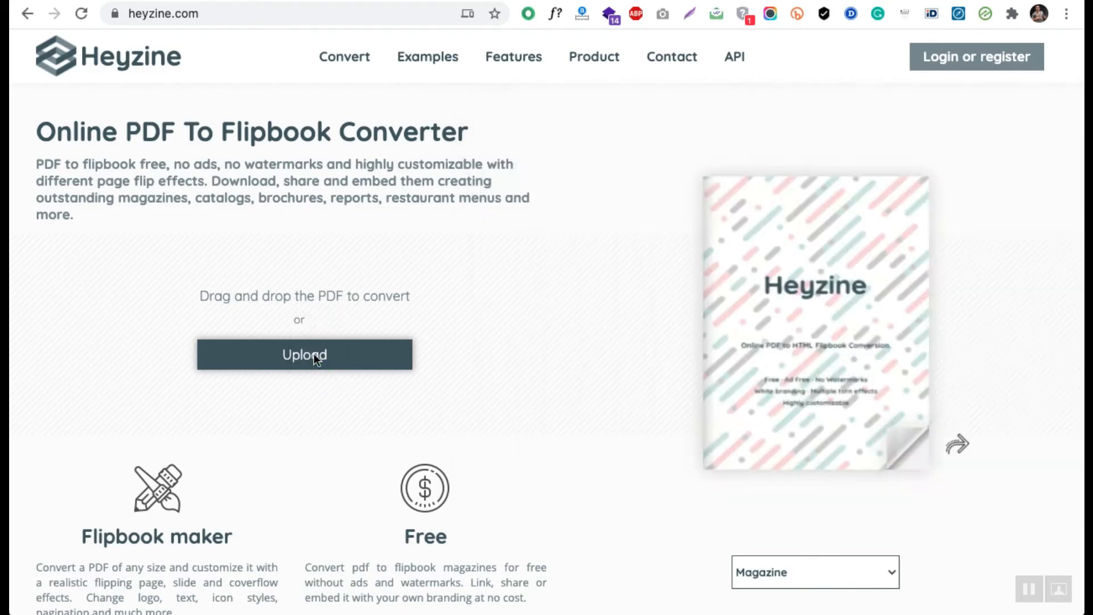
left_click(304, 354)
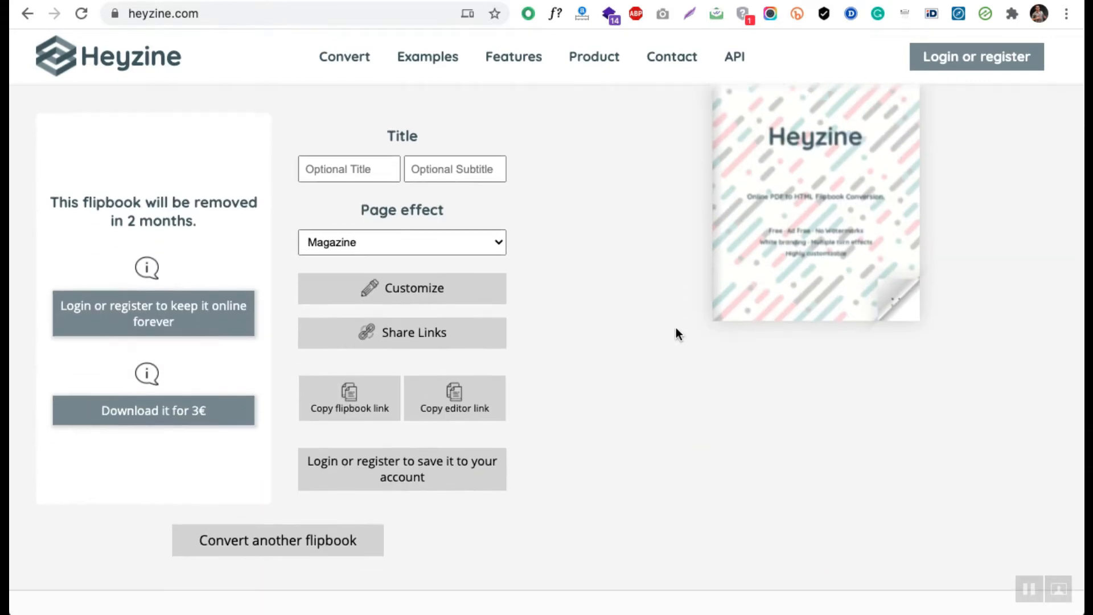
Review the converted flipbook's preview, flipping a page forward and back to the first page.
scroll("down", 3)
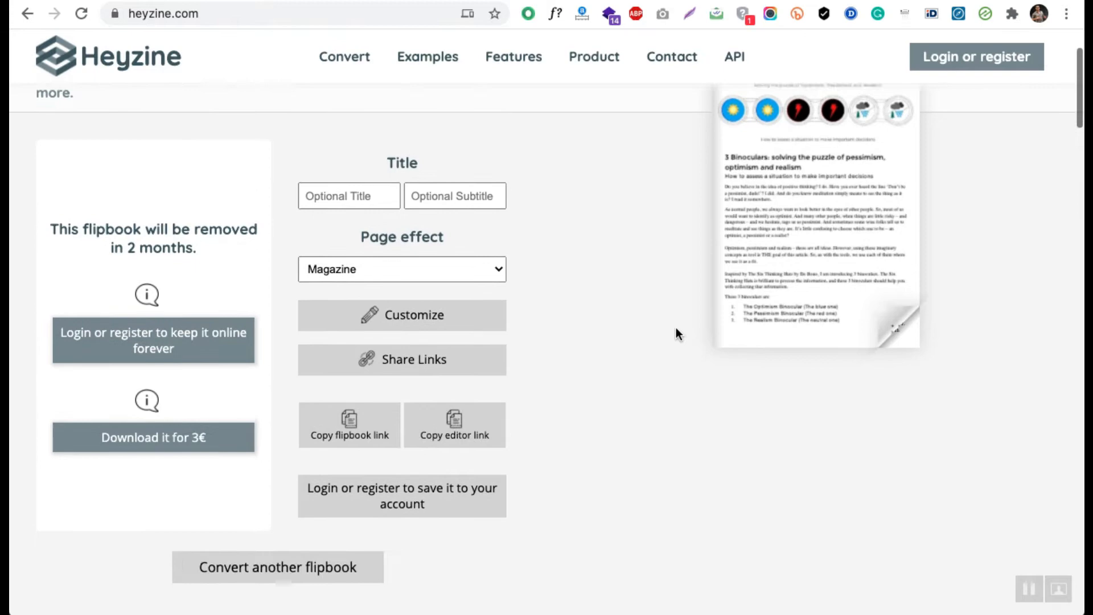
scroll("up", 3)
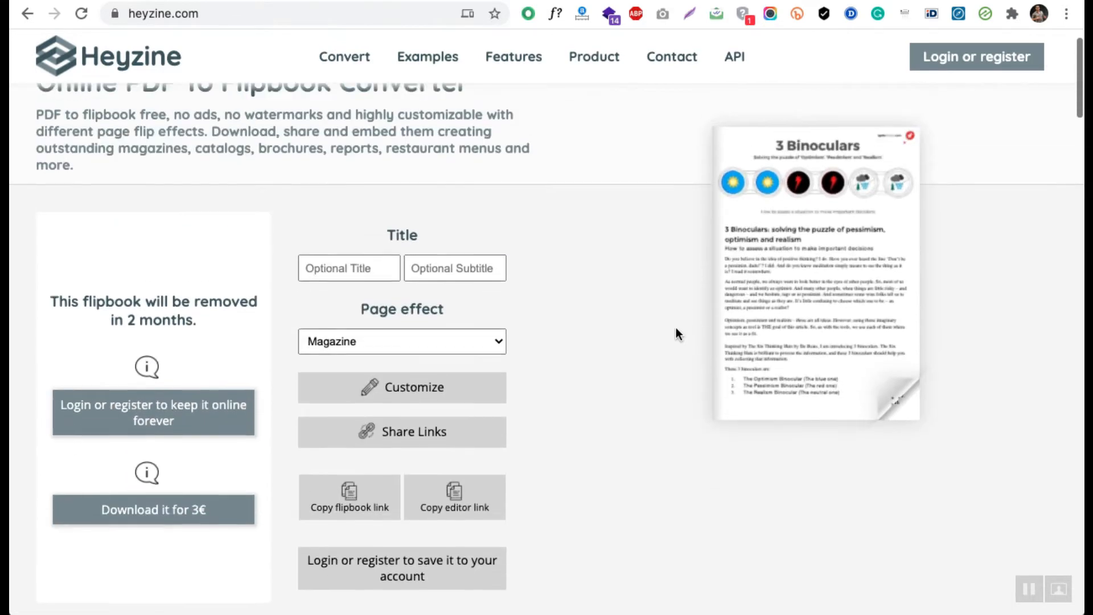
scroll("down", 3)
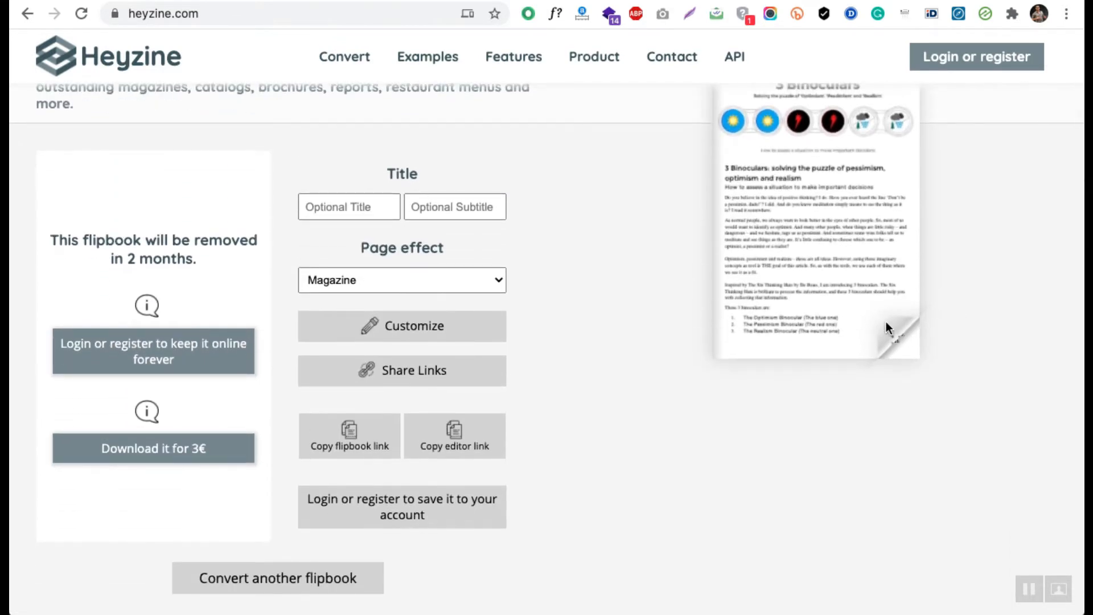
left_click(900, 335)
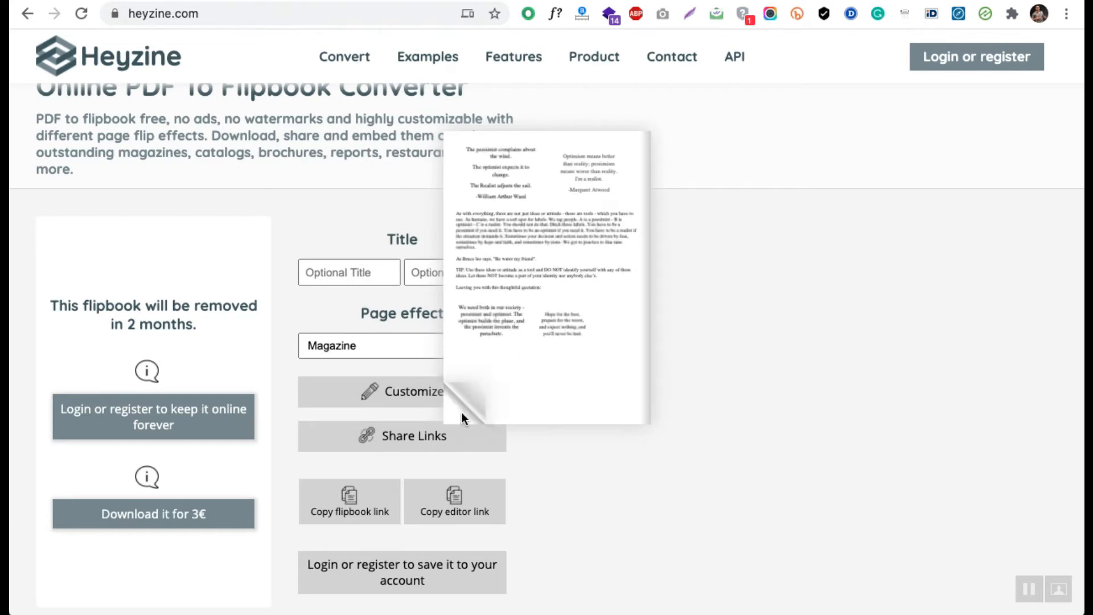
left_click(463, 415)
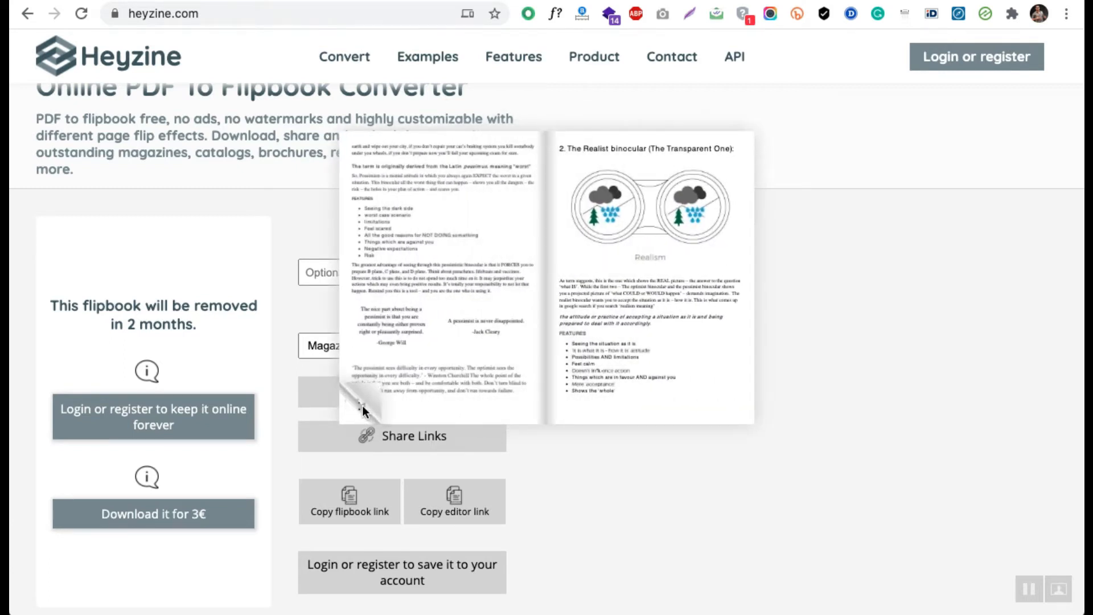
left_click(366, 408)
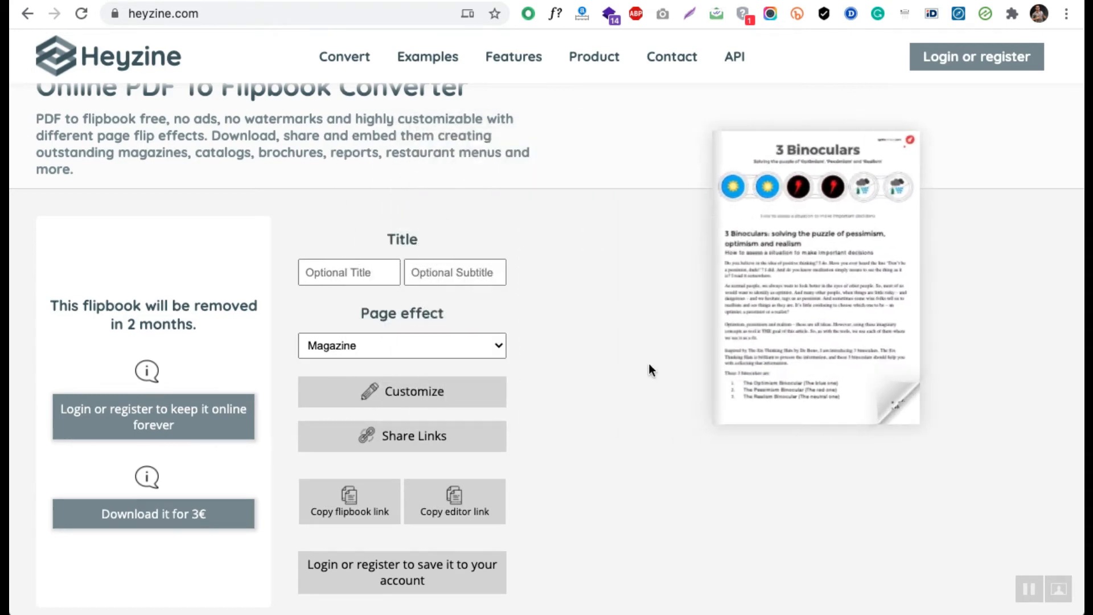
Scroll between the preview and the title, Magazine page-effect and share-link options.
scroll("up", 3)
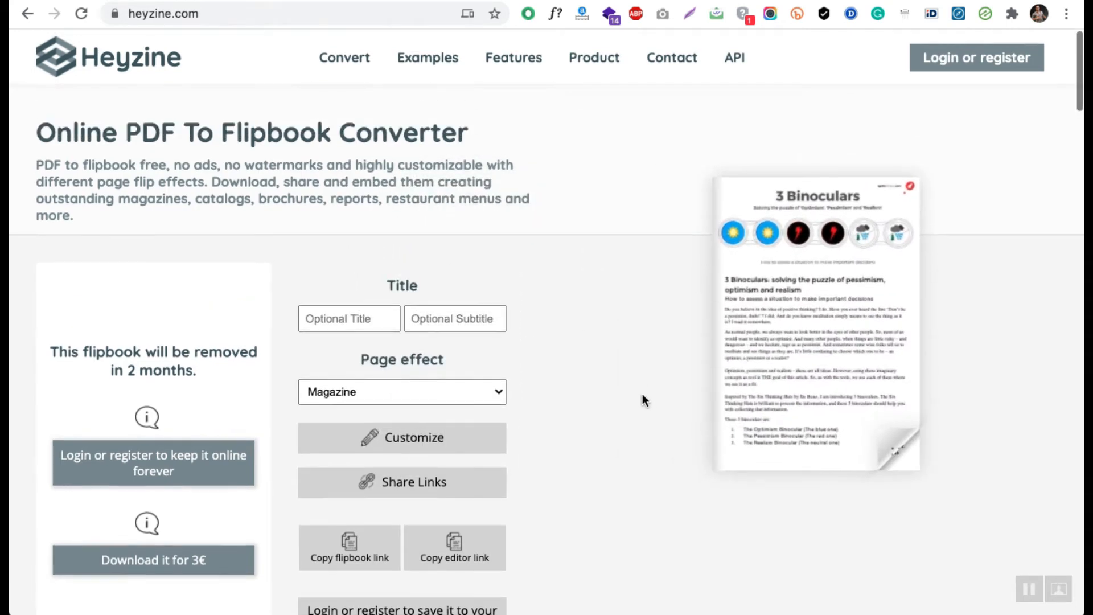
scroll("down", 3)
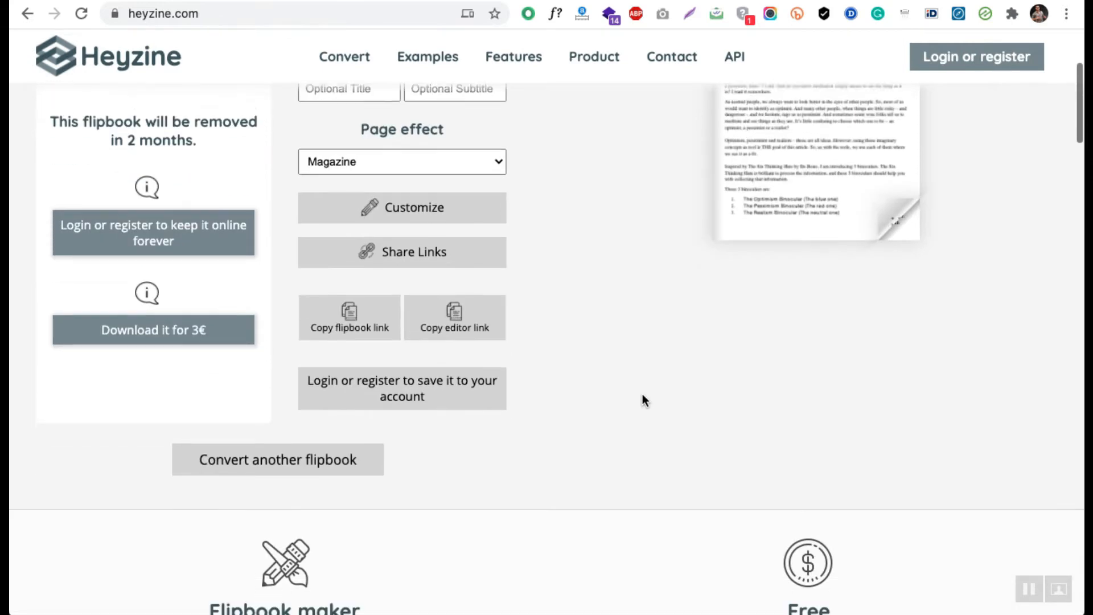
scroll("up", 3)
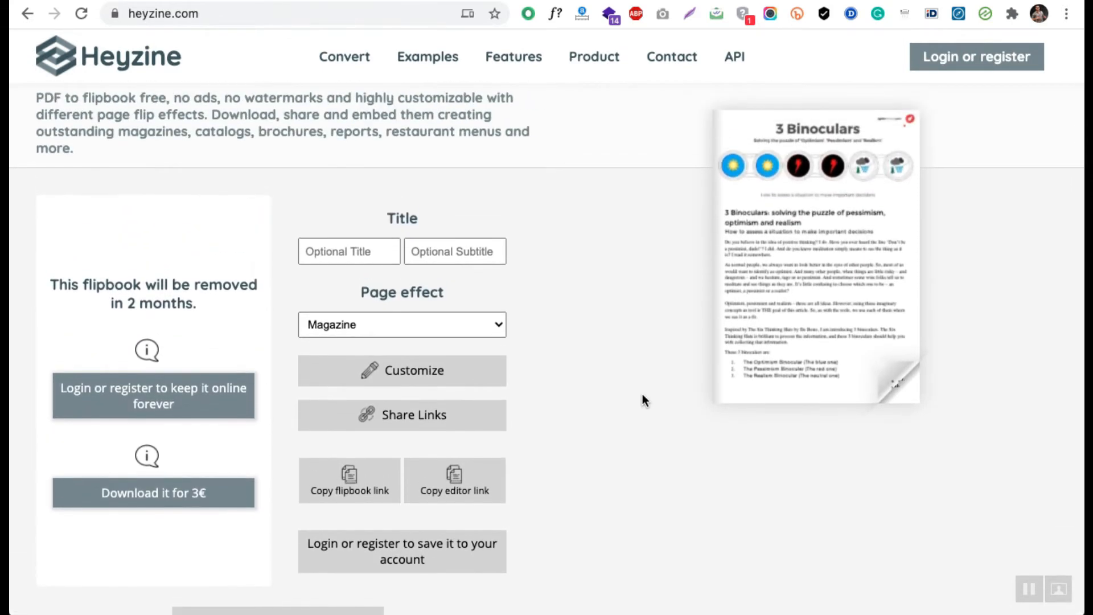
mouse_move(283, 419)
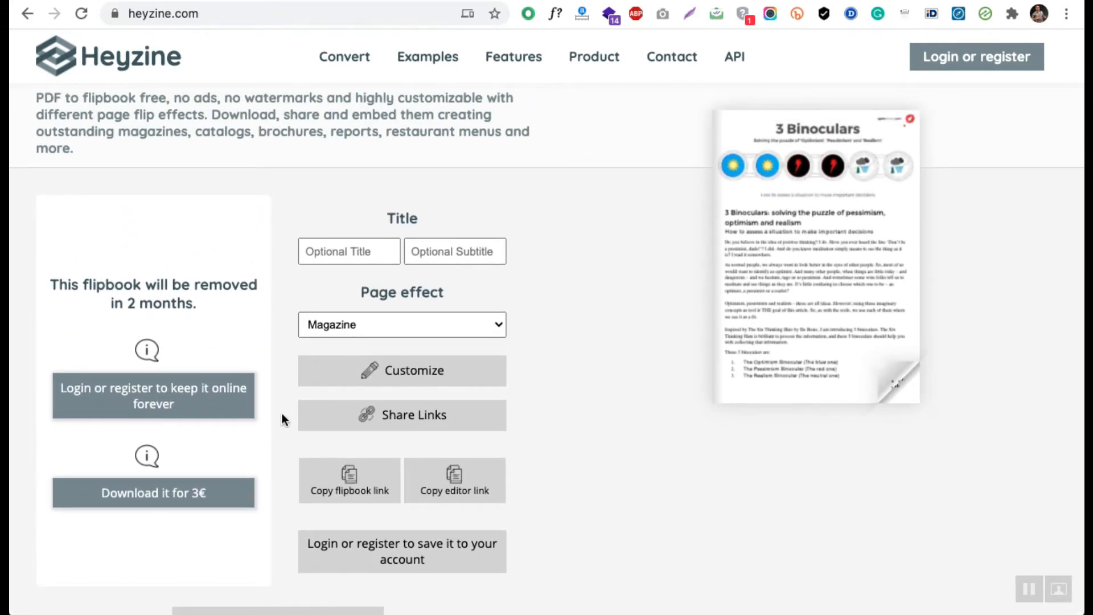
mouse_move(187, 502)
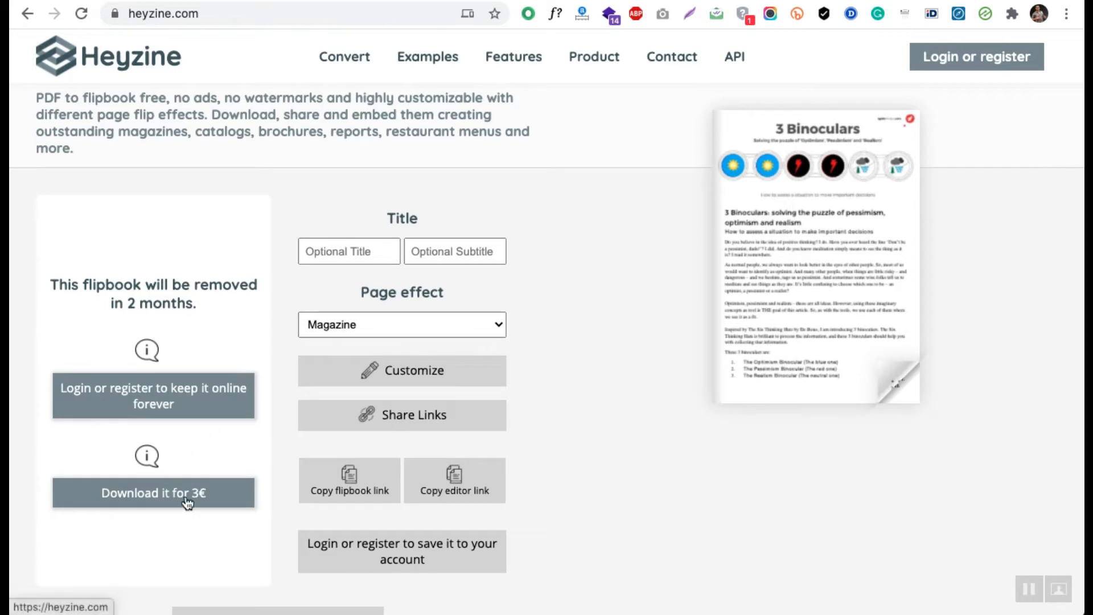
scroll("down", 3)
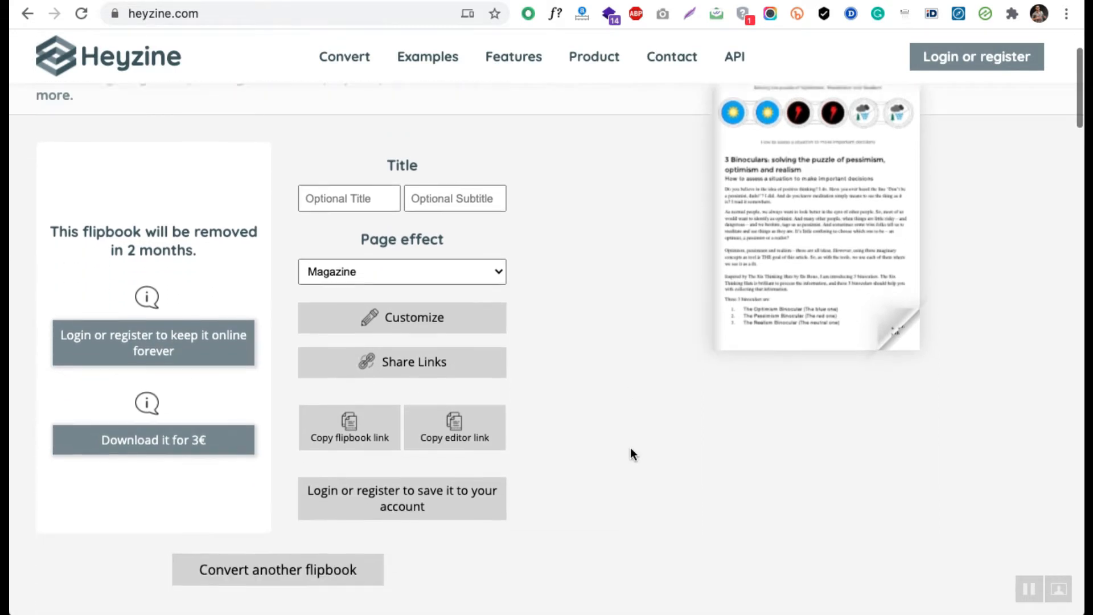
scroll("up", 3)
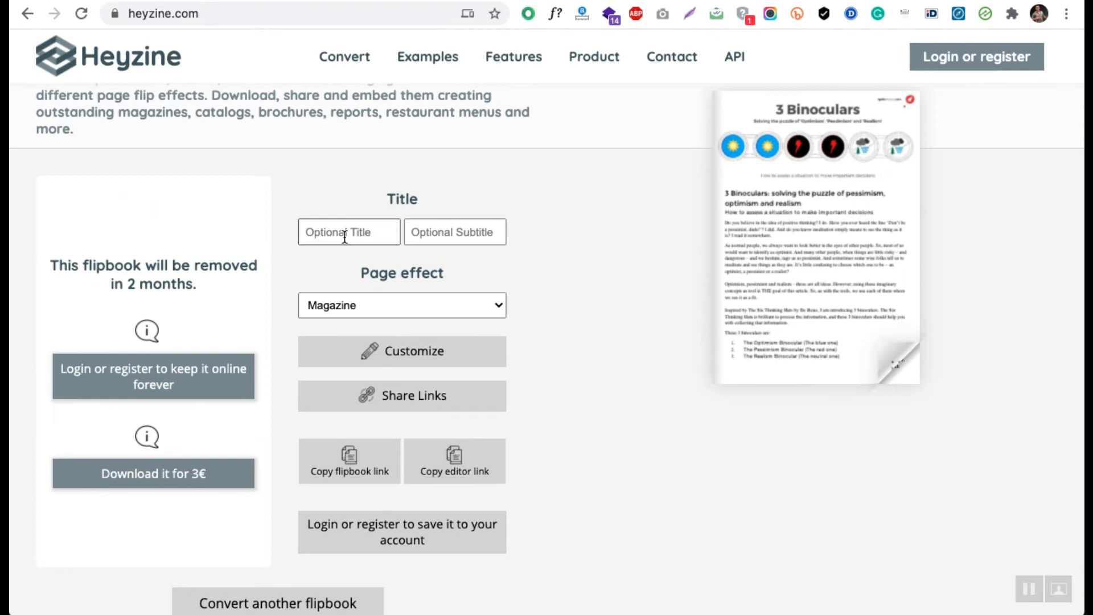
Try the Book, Album and Slider page effects in turn on the preview.
left_click(402, 305)
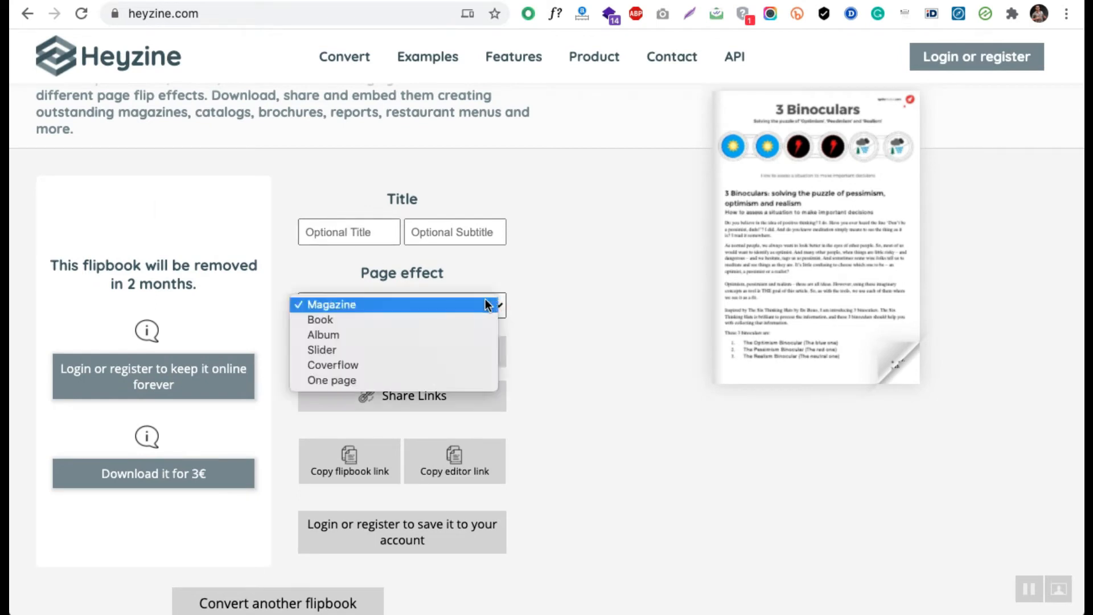
mouse_move(432, 307)
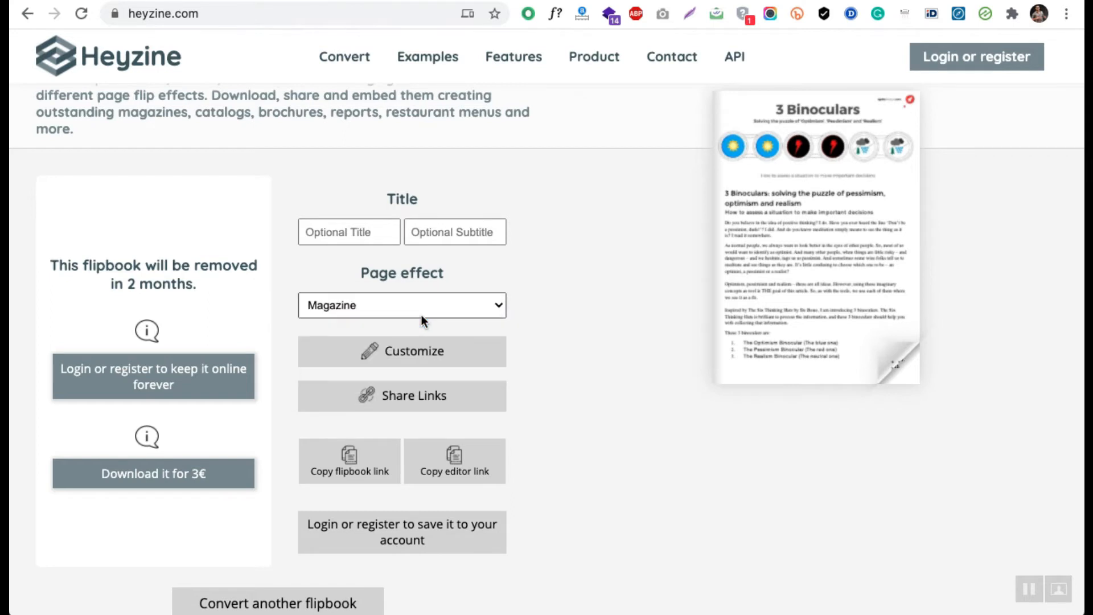
left_click(401, 305)
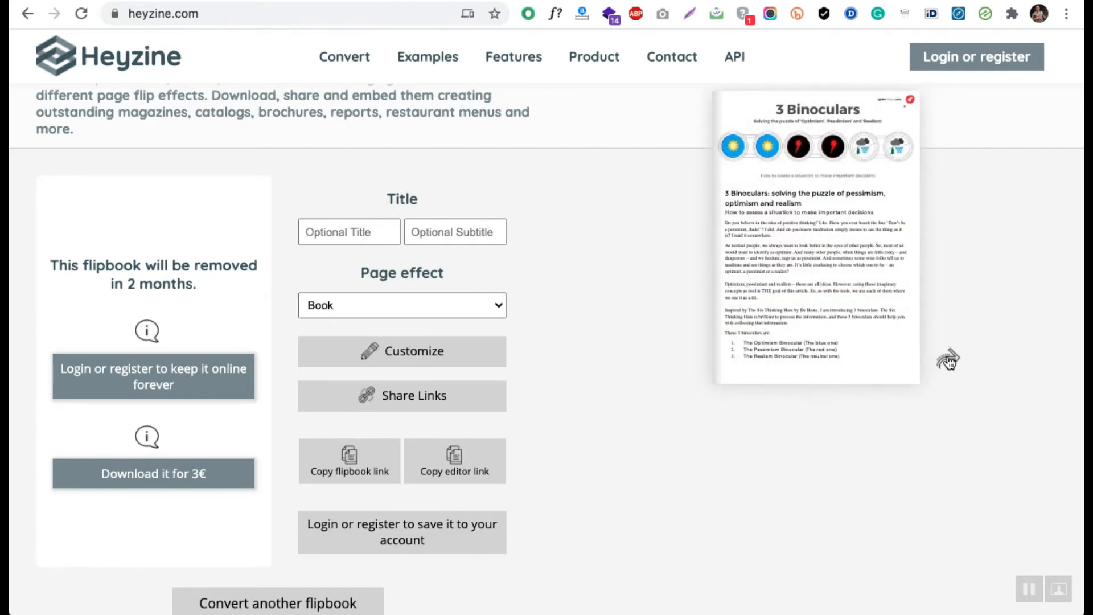
mouse_move(823, 338)
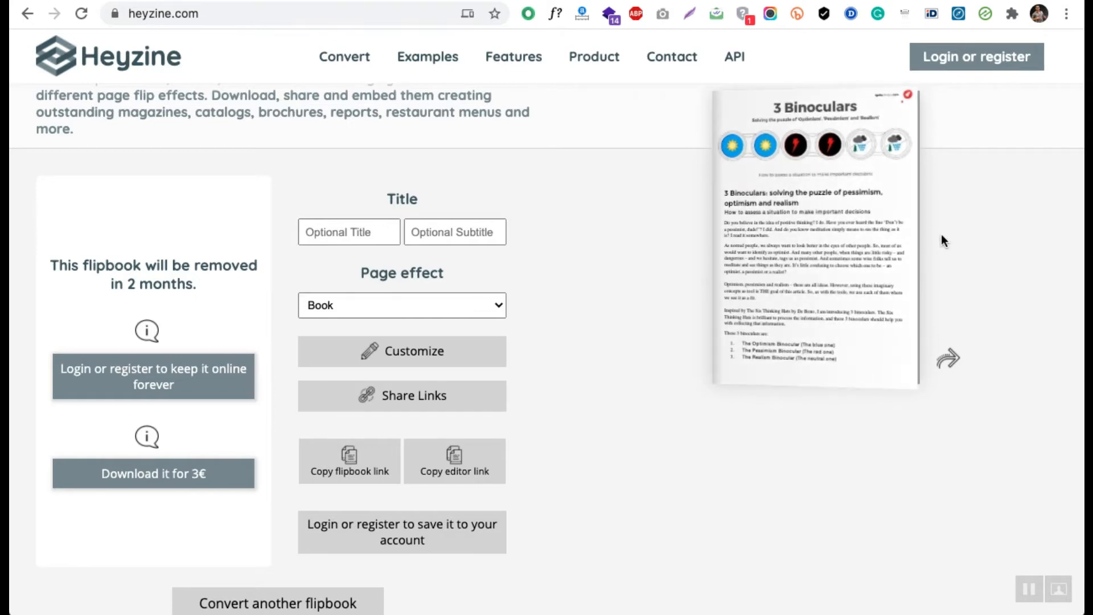
left_click(402, 305)
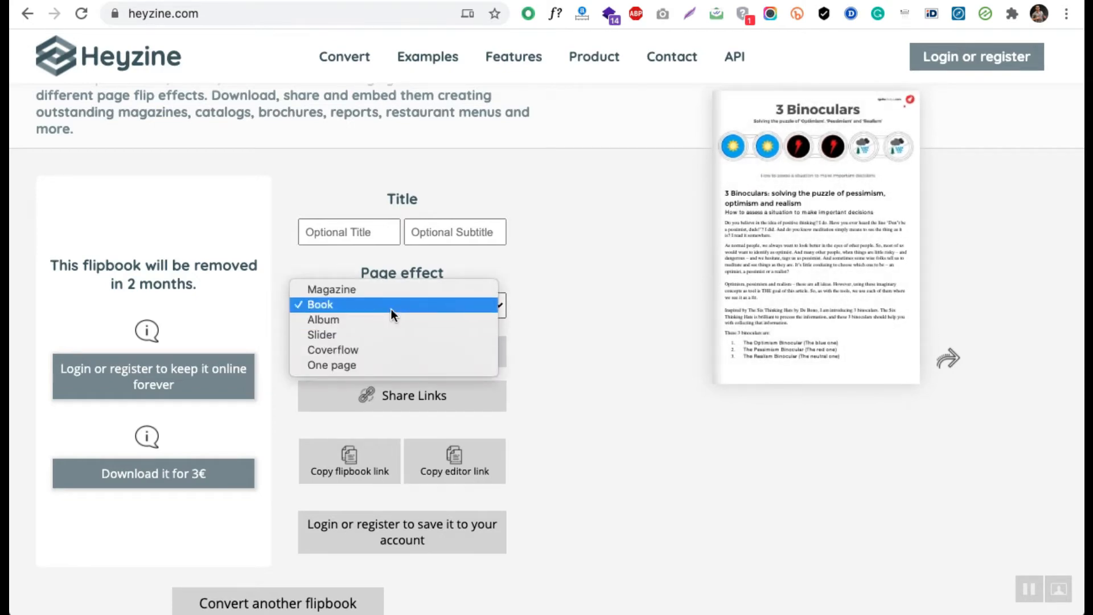
left_click(323, 319)
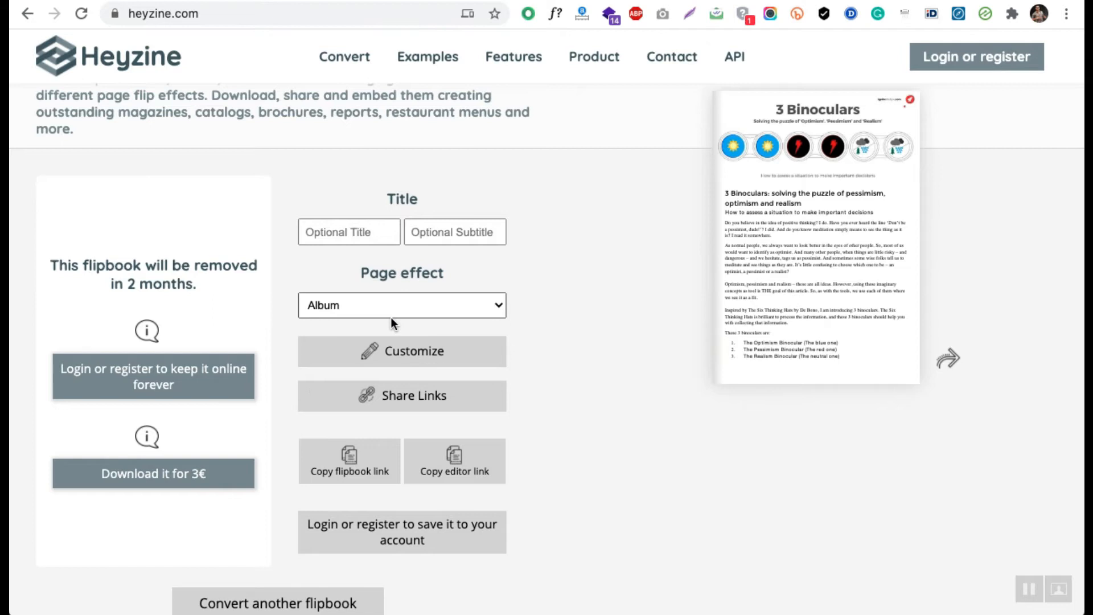
mouse_move(948, 360)
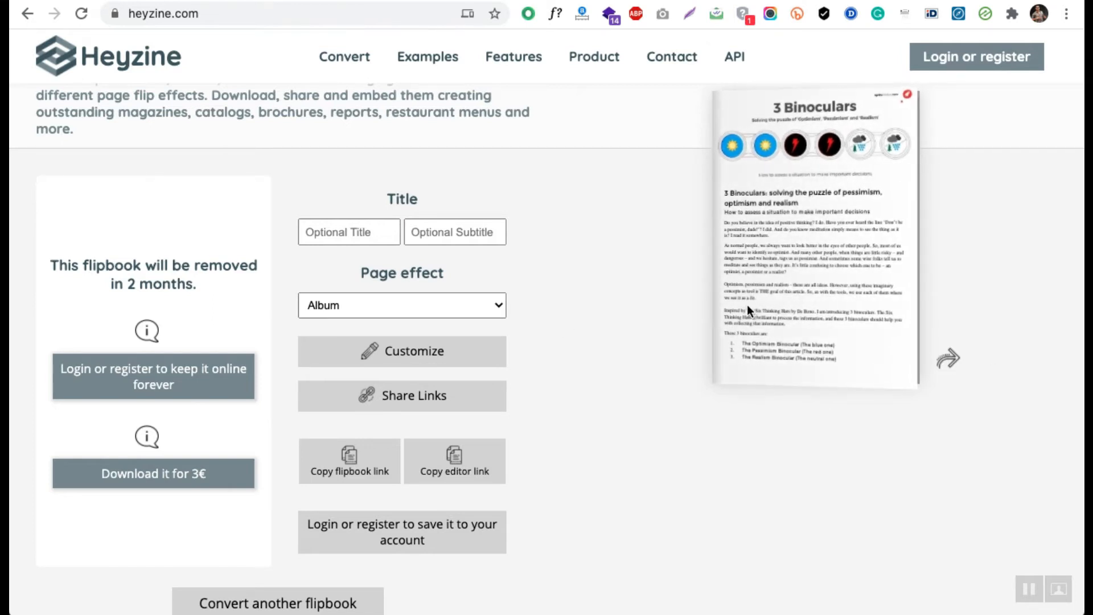
left_click(401, 305)
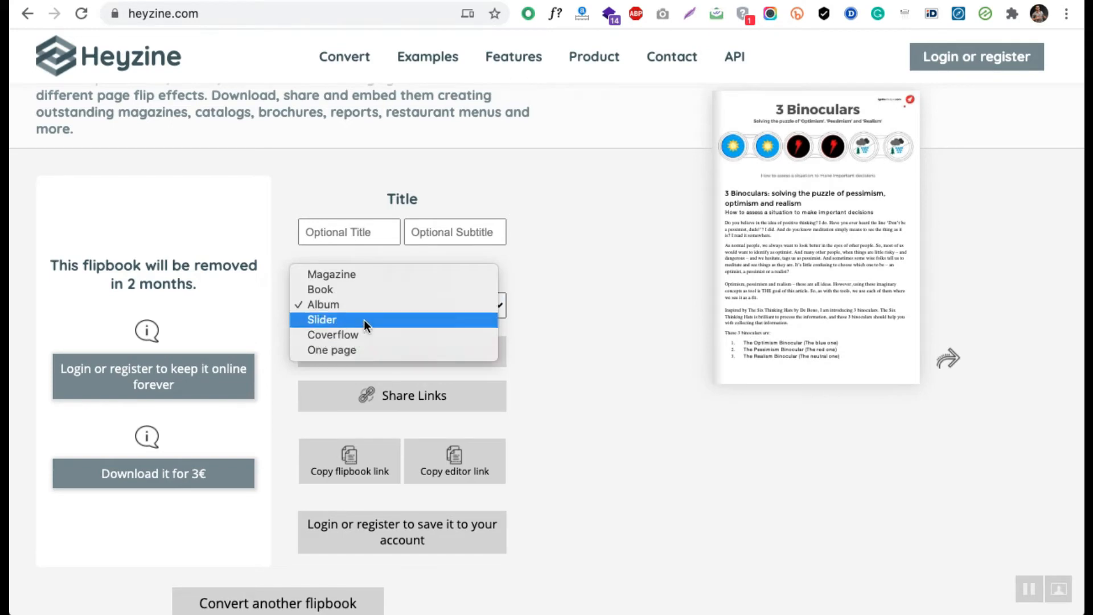
left_click(322, 319)
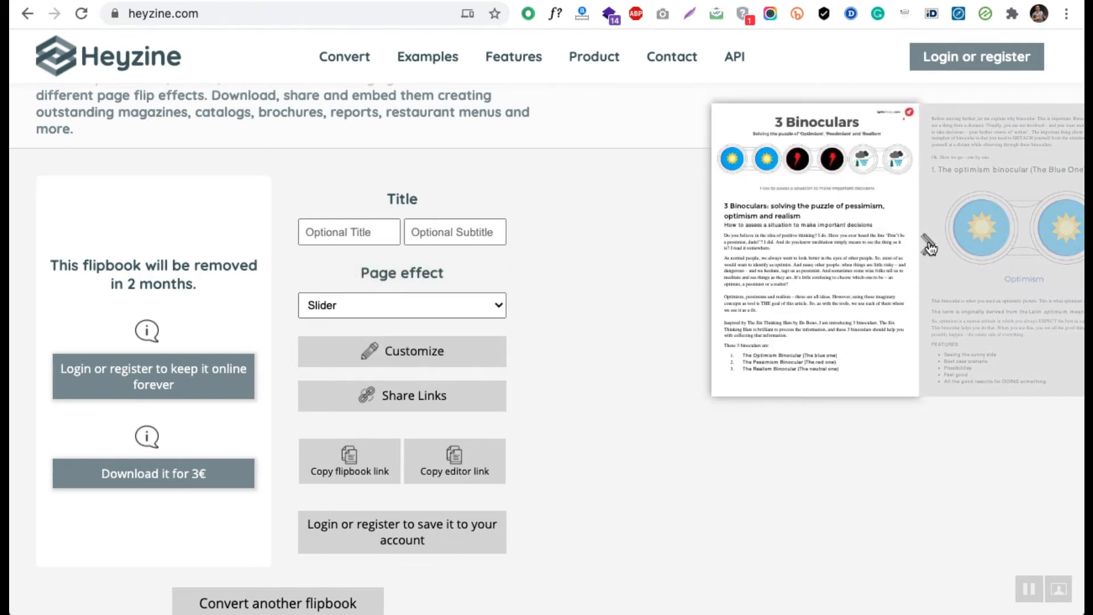
left_click(931, 248)
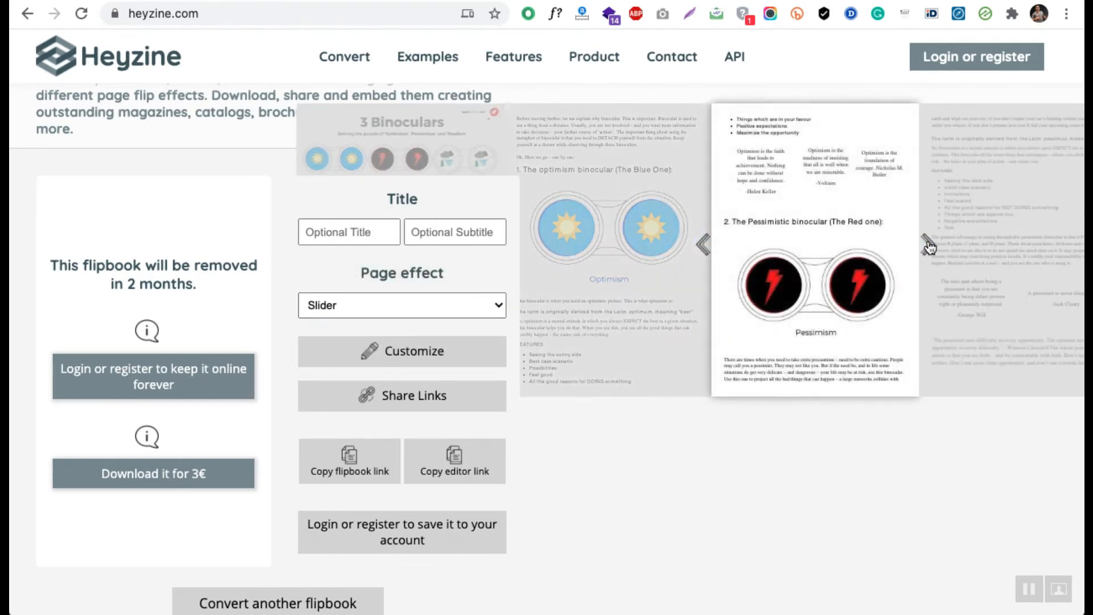
Try the Coverflow page effect, then settle on One page.
left_click(402, 304)
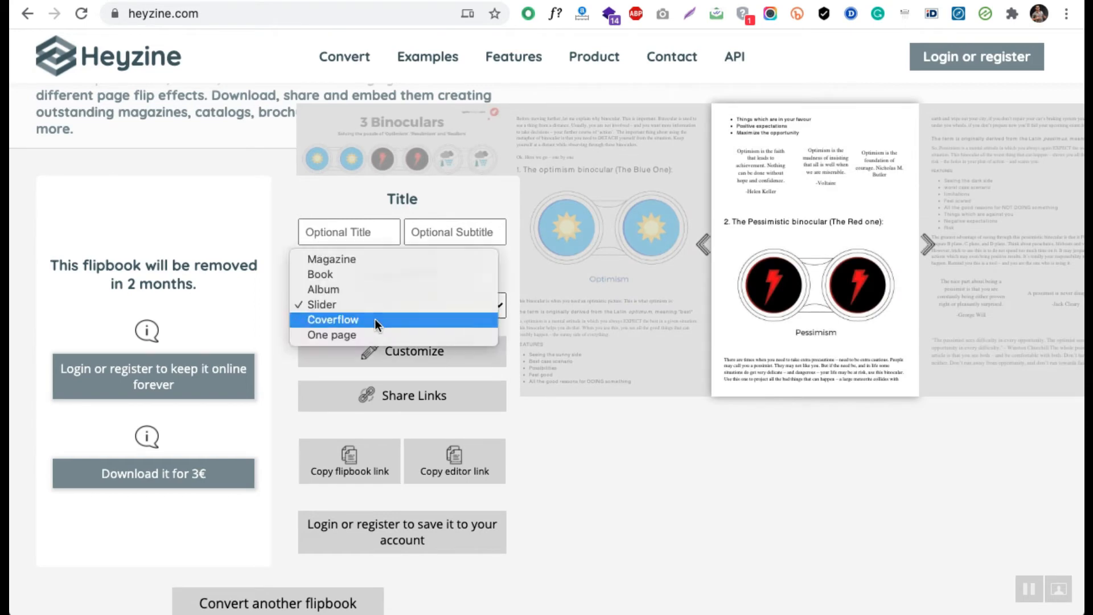
left_click(333, 319)
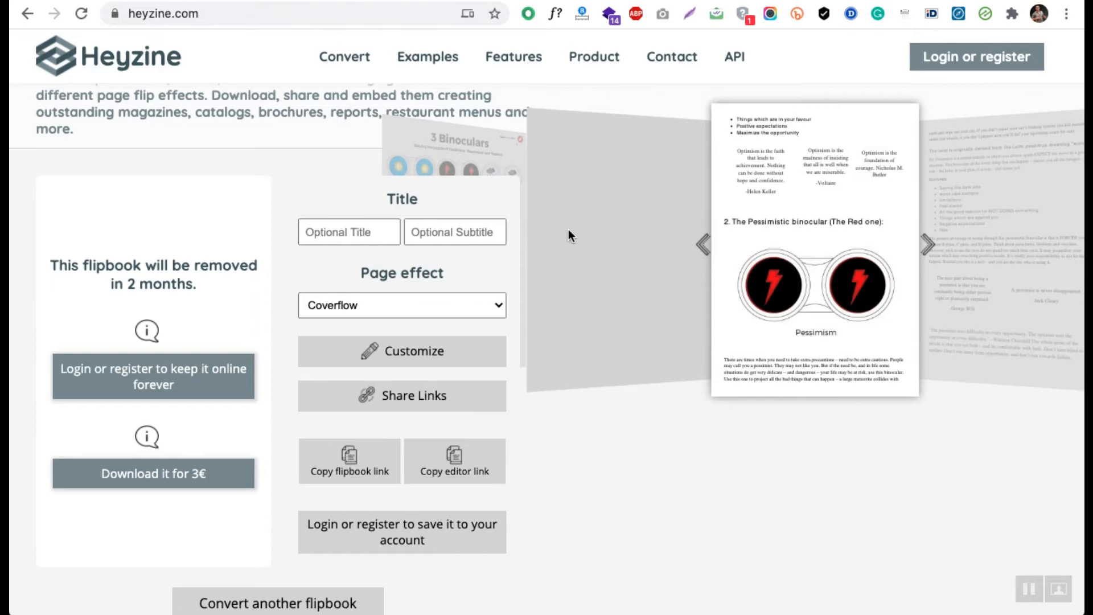
left_click(401, 305)
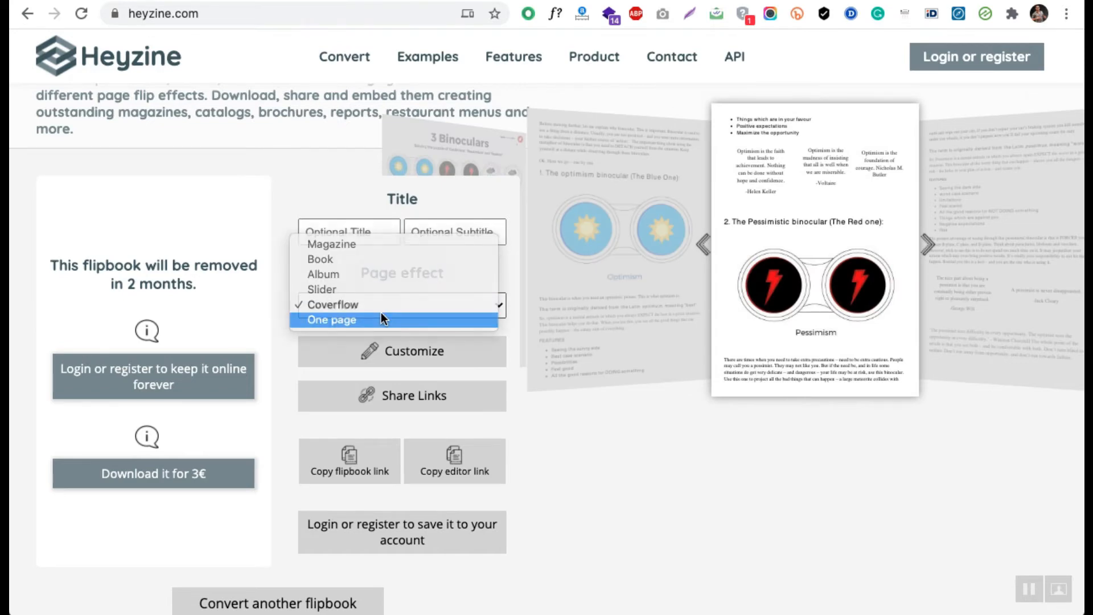
left_click(332, 320)
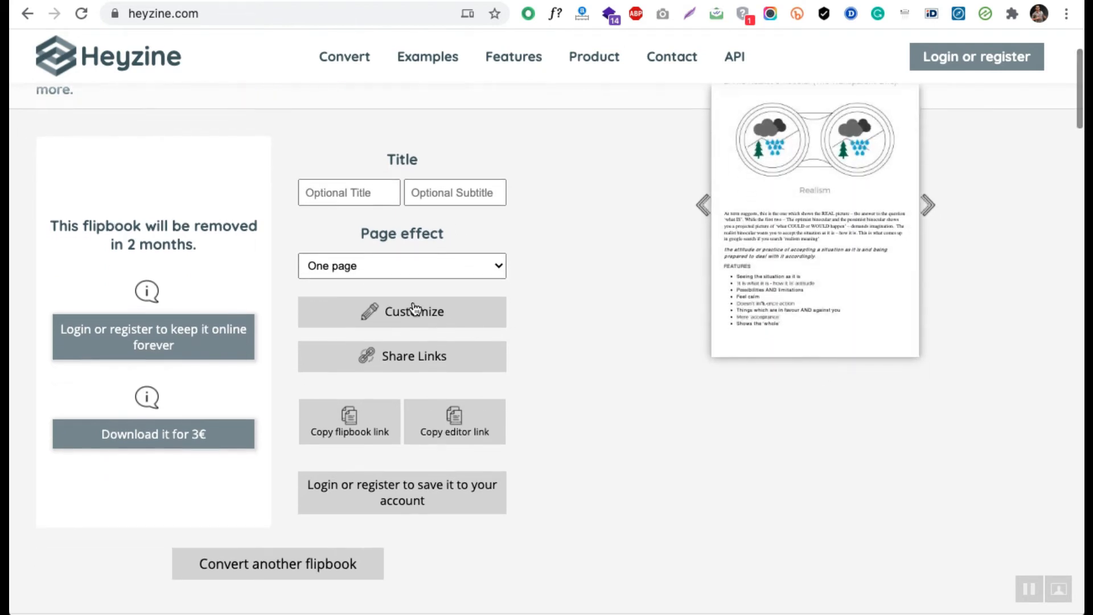
Open the flipbook in the Customize editor and go to its Page Effect settings.
left_click(401, 312)
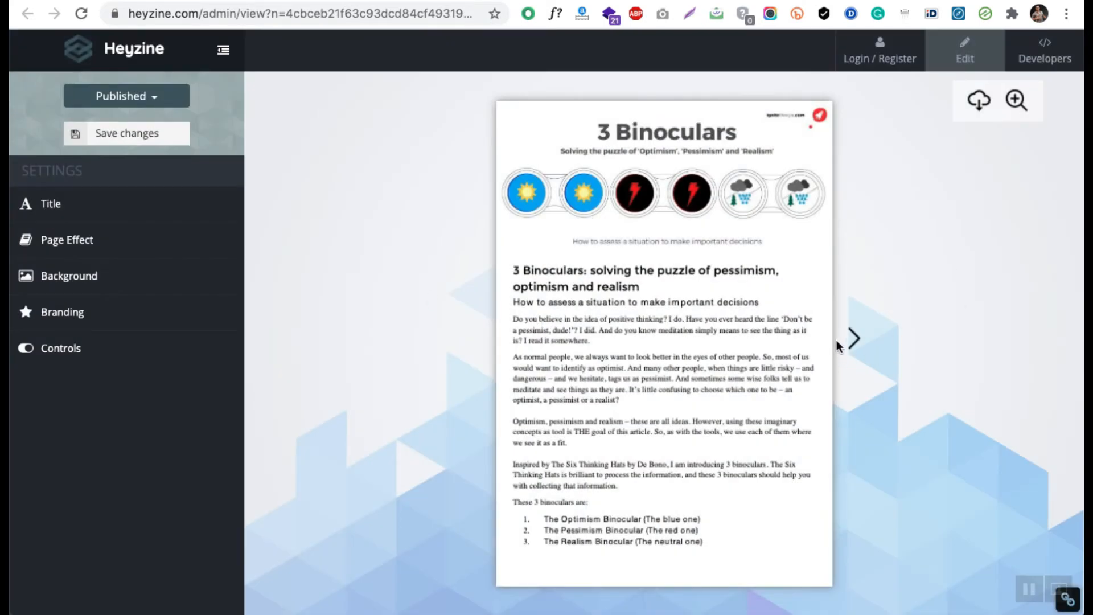
left_click(852, 339)
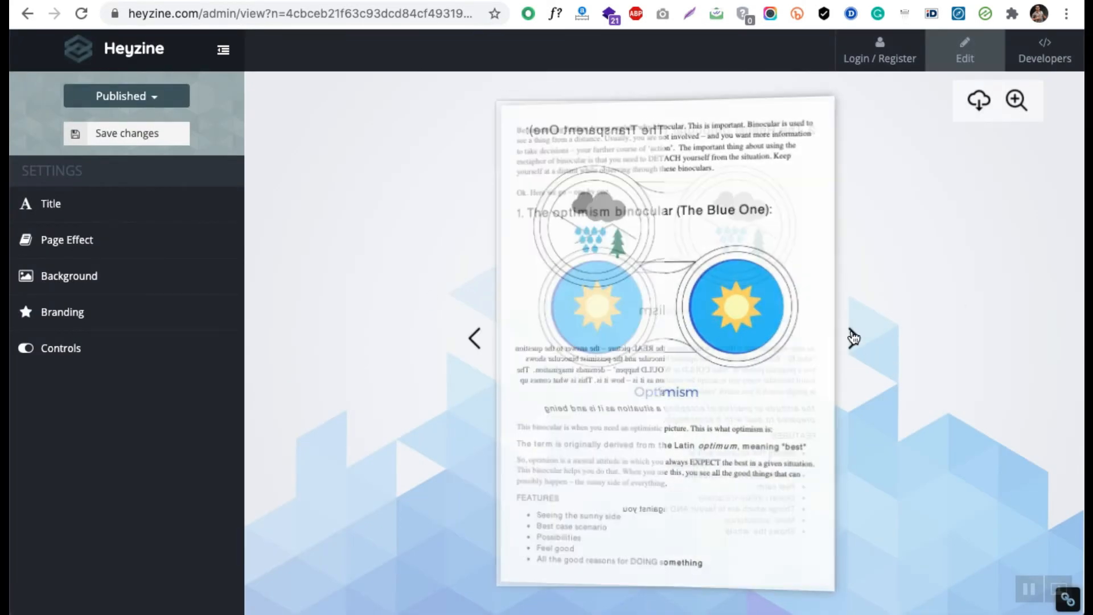
left_click(854, 338)
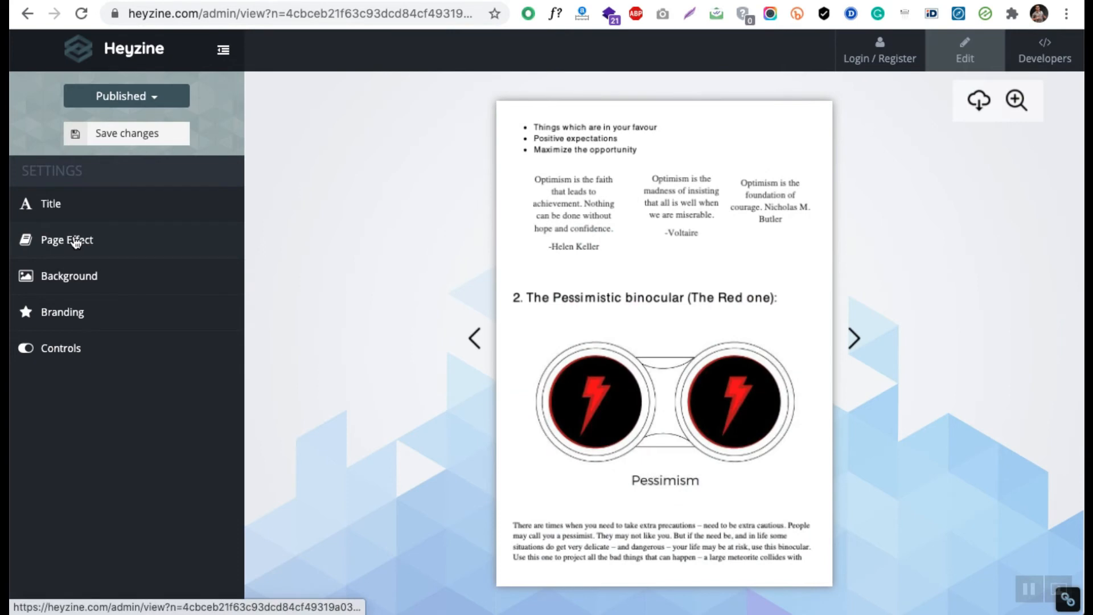
left_click(67, 240)
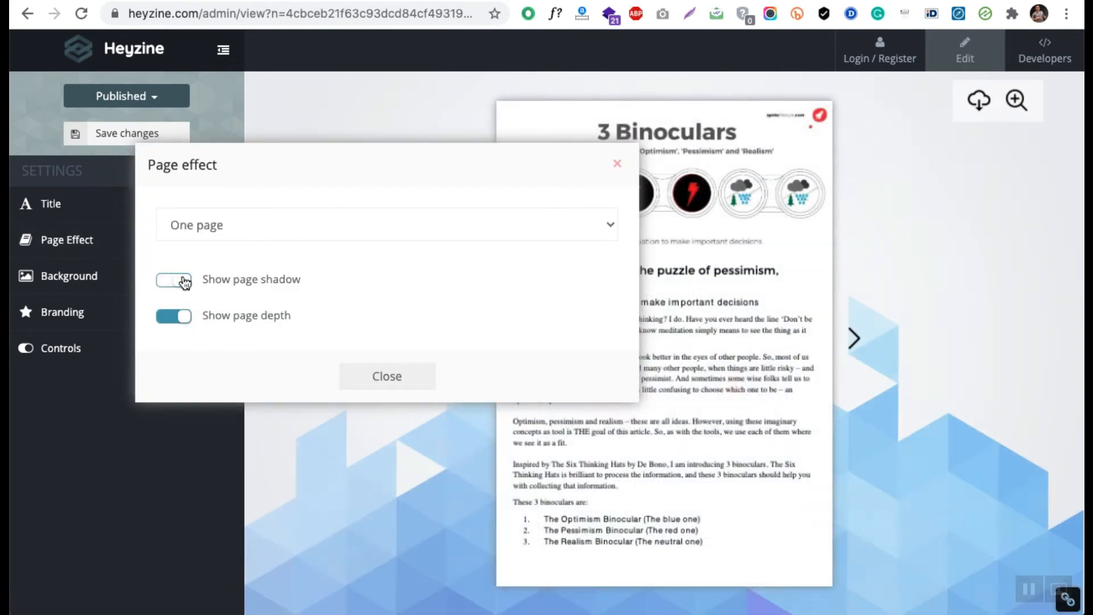
Turn on page shadow and set the page effect back to Magazine.
left_click(173, 280)
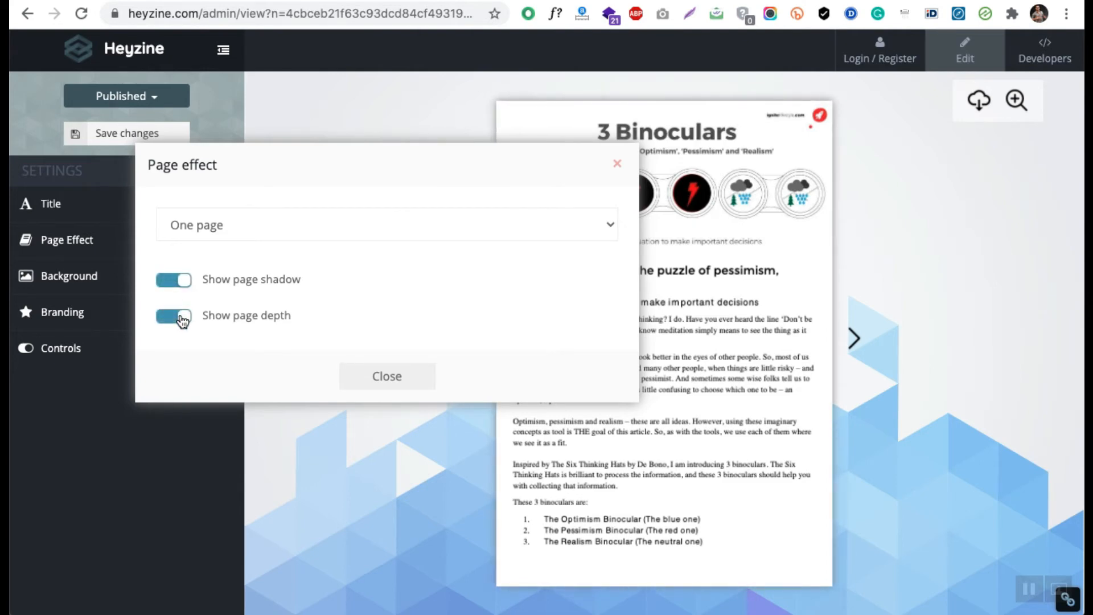
left_click(386, 225)
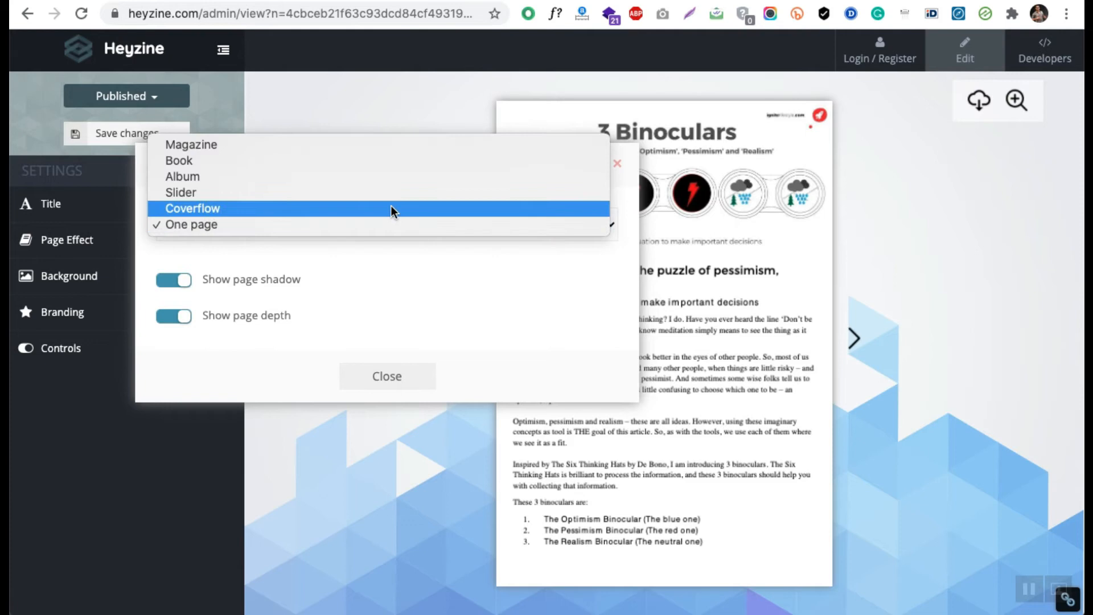
left_click(192, 144)
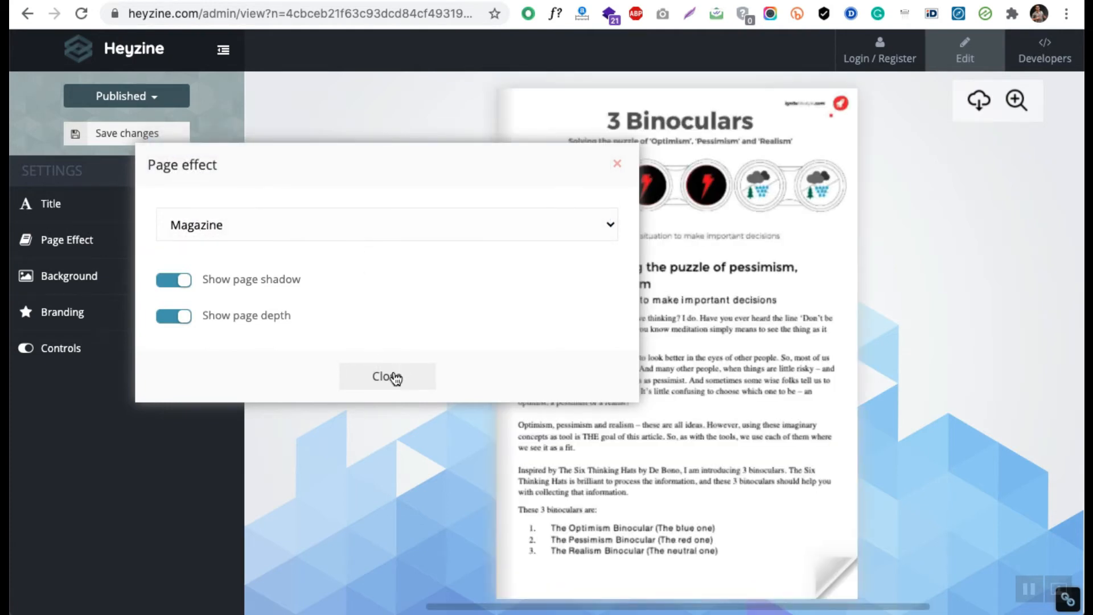
mouse_move(209, 283)
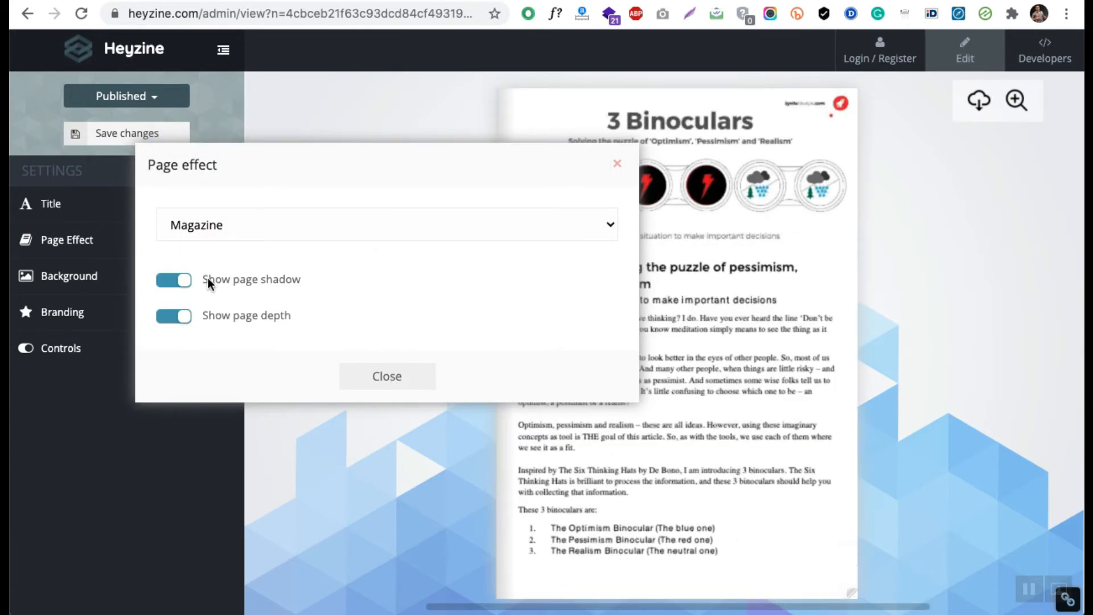
mouse_move(387, 377)
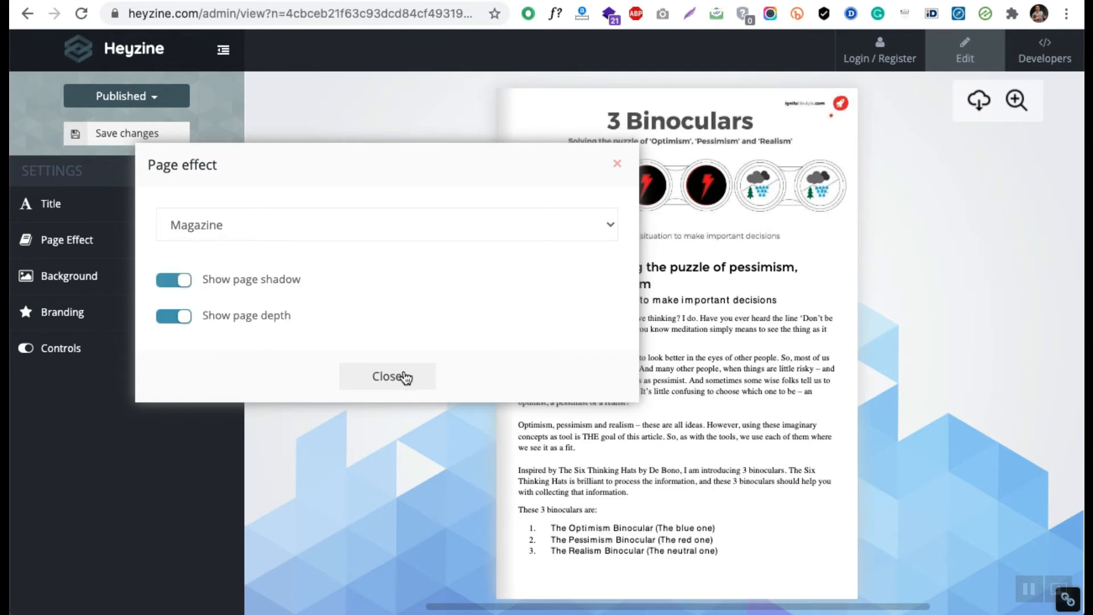
left_click(388, 376)
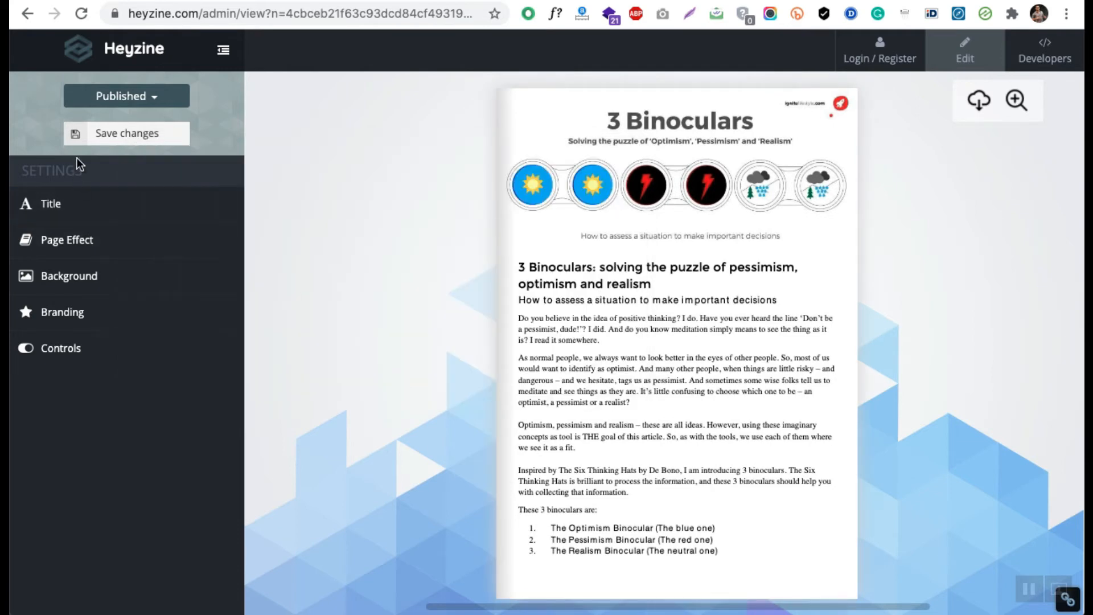
left_click(66, 239)
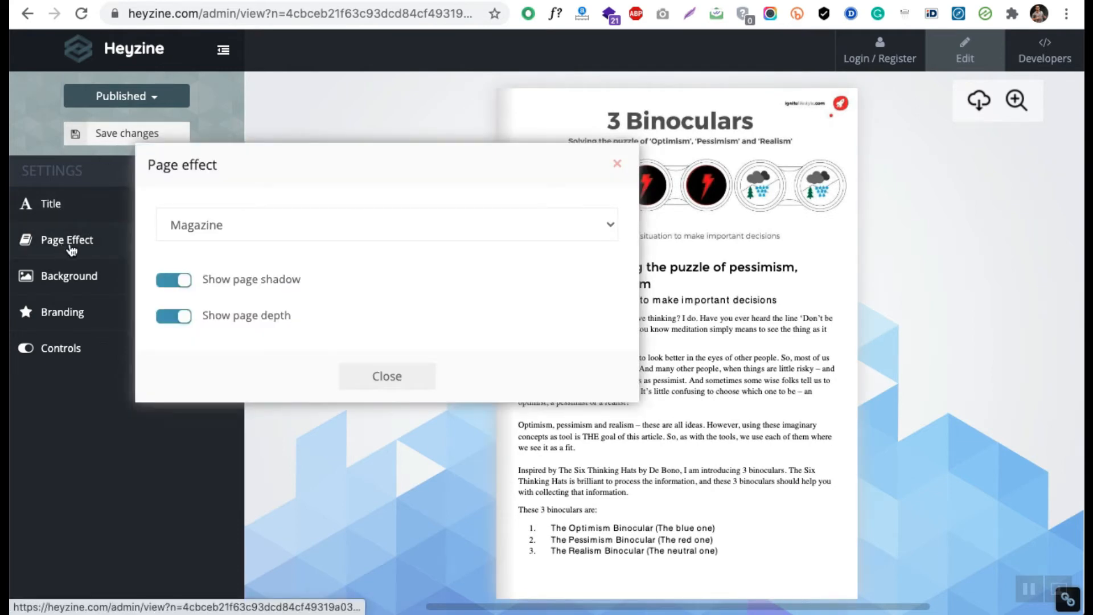
Give the flipbook the blue low-poly triangle predefined background.
left_click(68, 276)
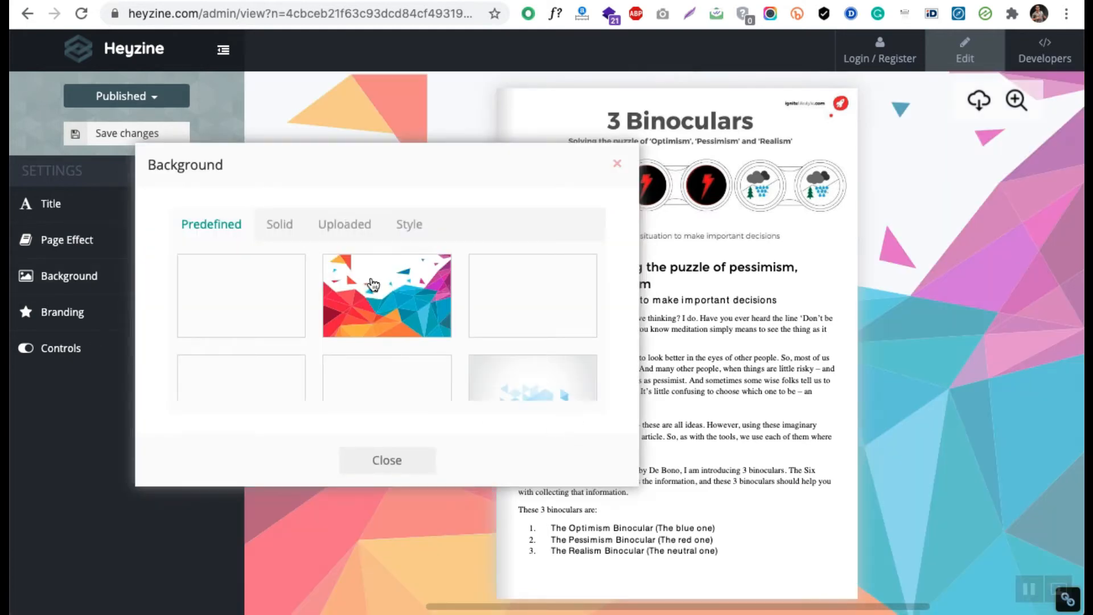
left_click(532, 295)
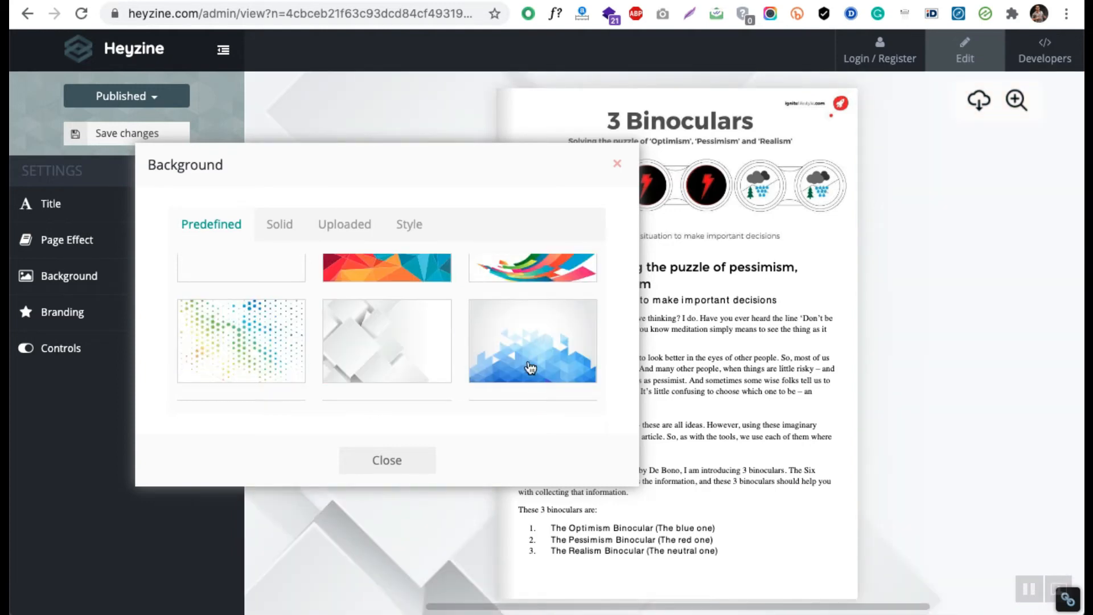
scroll("down", 3)
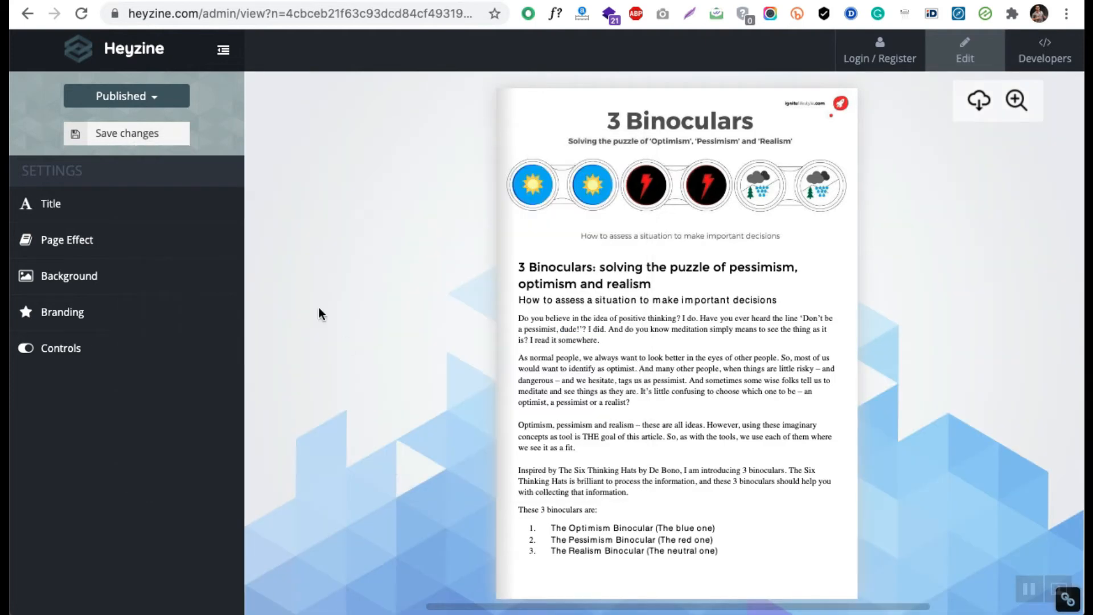
Choose the coloured round icon style for the flipbook controls.
left_click(61, 348)
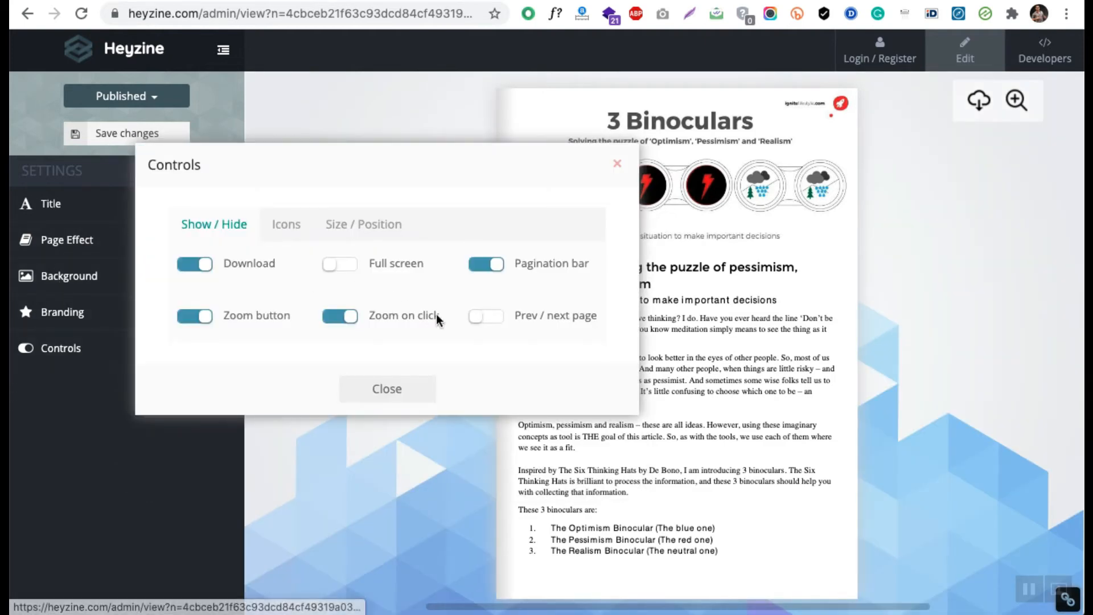
left_click(286, 224)
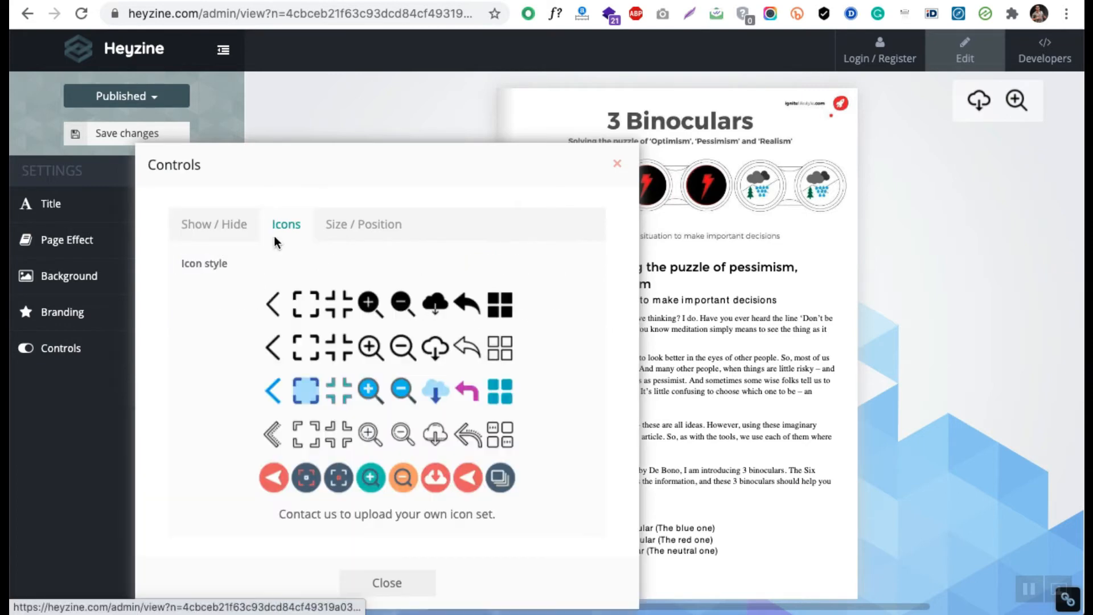
mouse_move(370, 348)
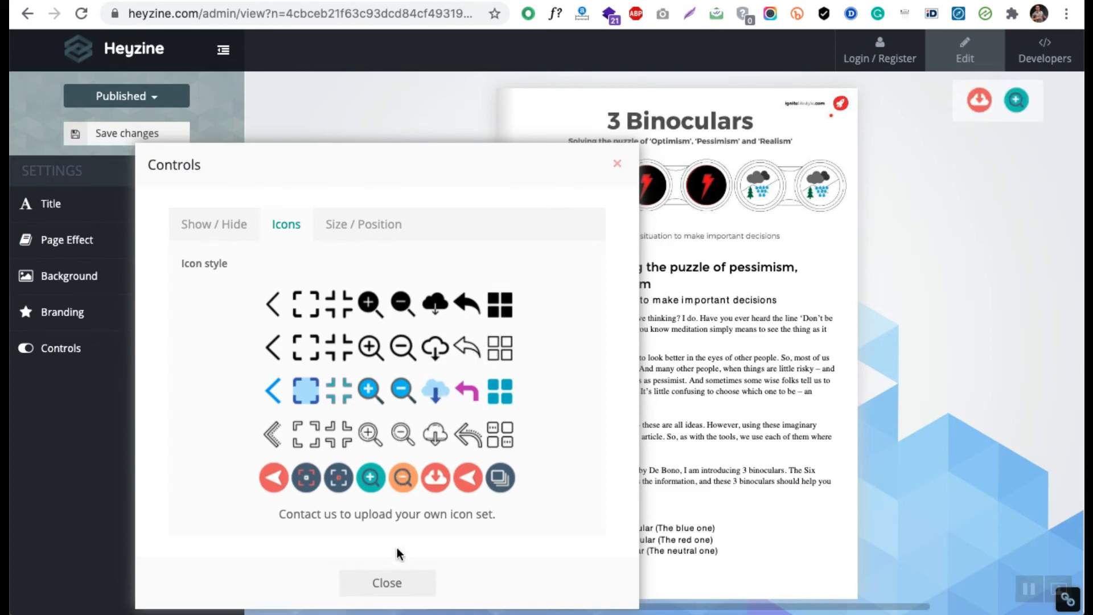
left_click(214, 224)
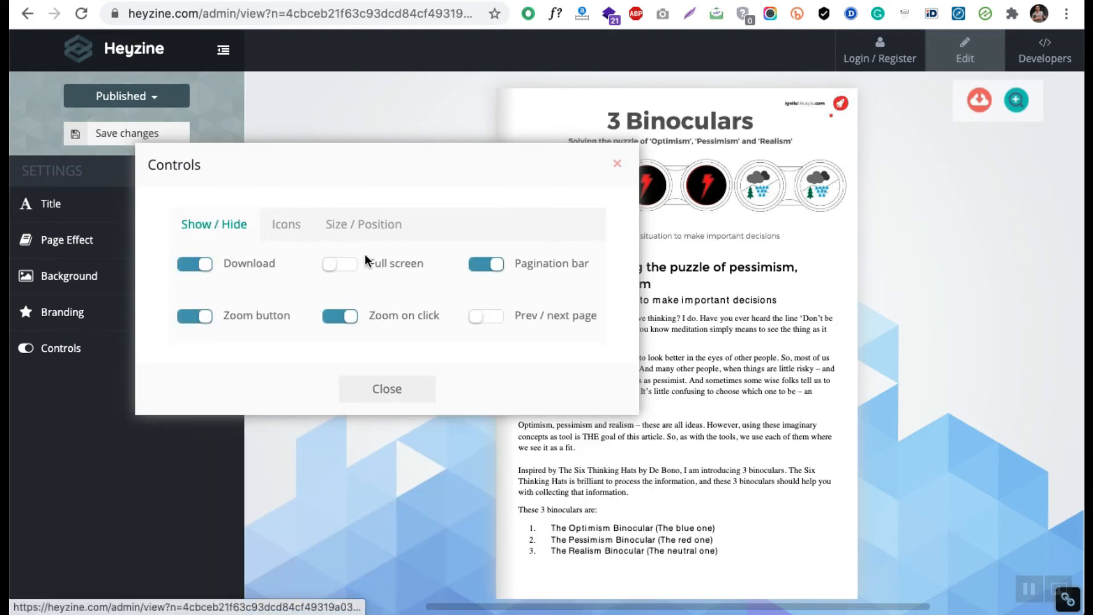
Test the zoom-on-click and download toggles, leaving download, zoom and pagination bar enabled.
left_click(341, 317)
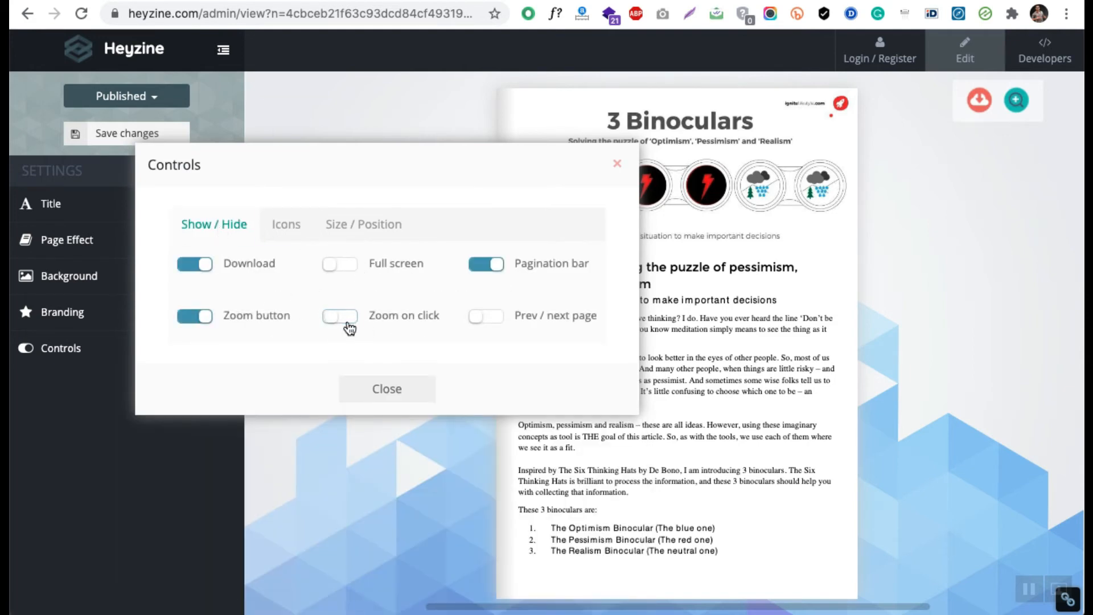
left_click(339, 316)
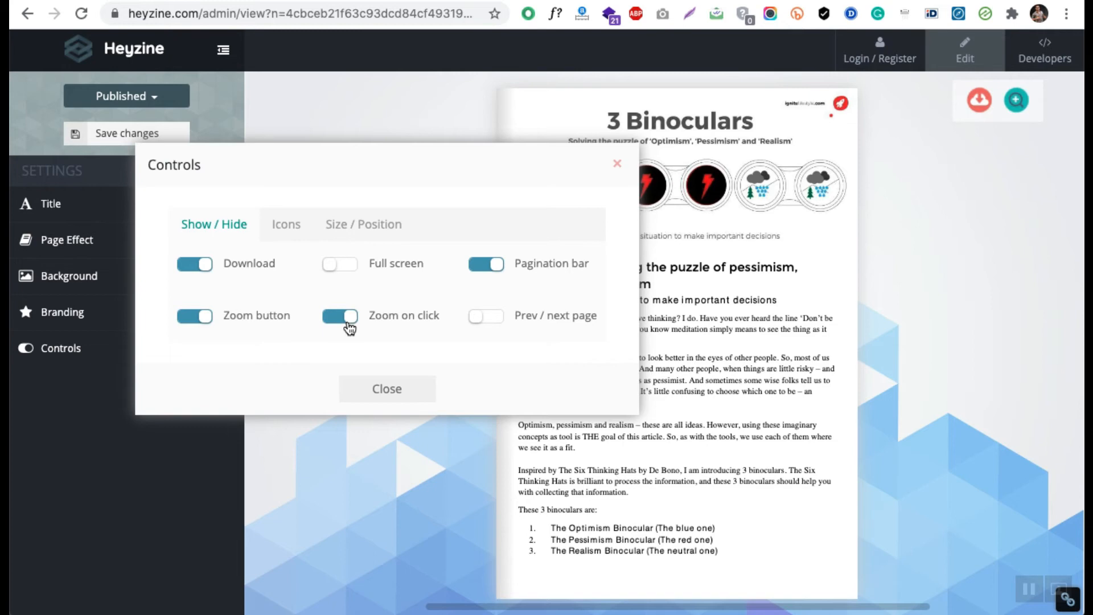
left_click(485, 264)
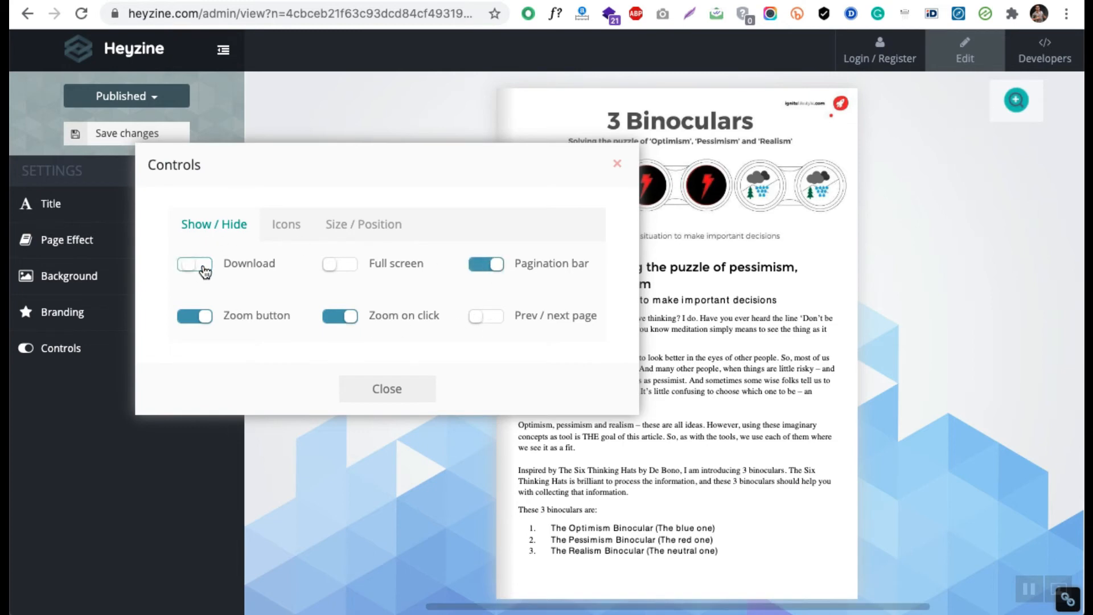
left_click(194, 264)
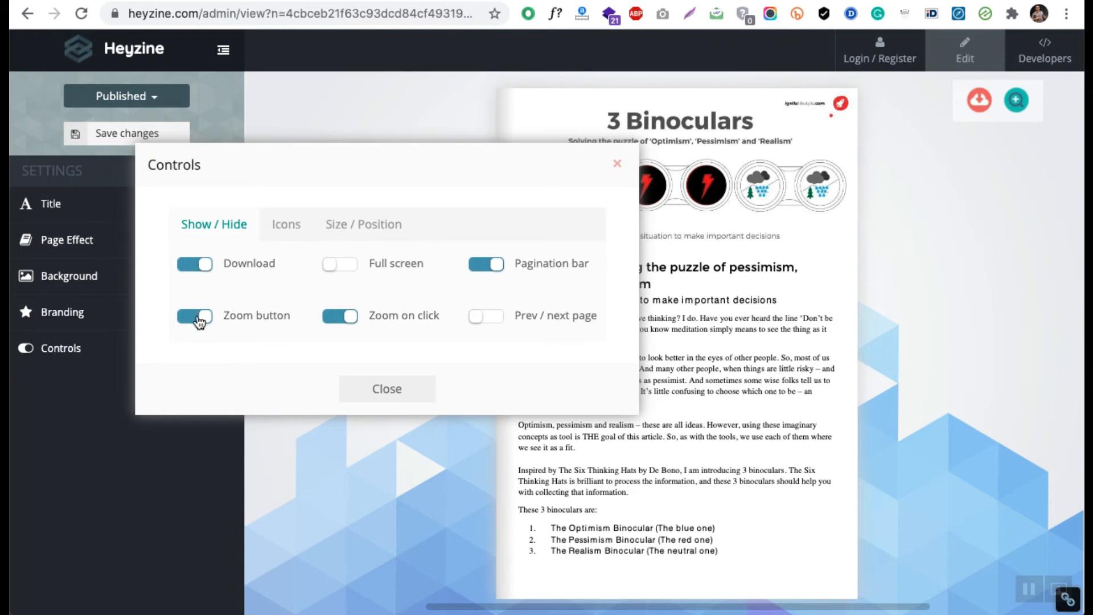
left_click(195, 315)
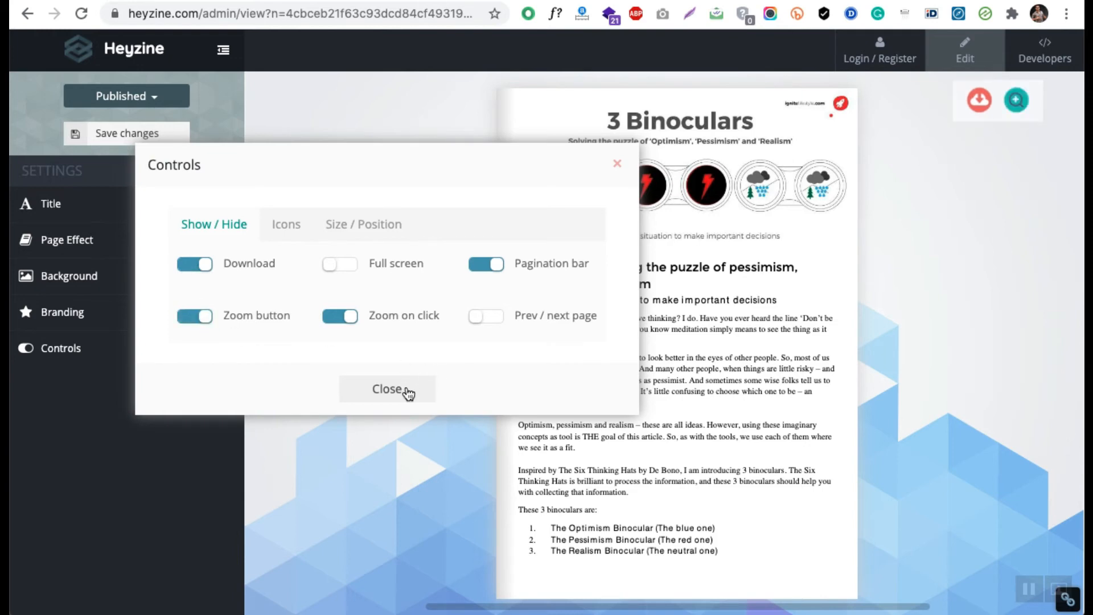
left_click(387, 389)
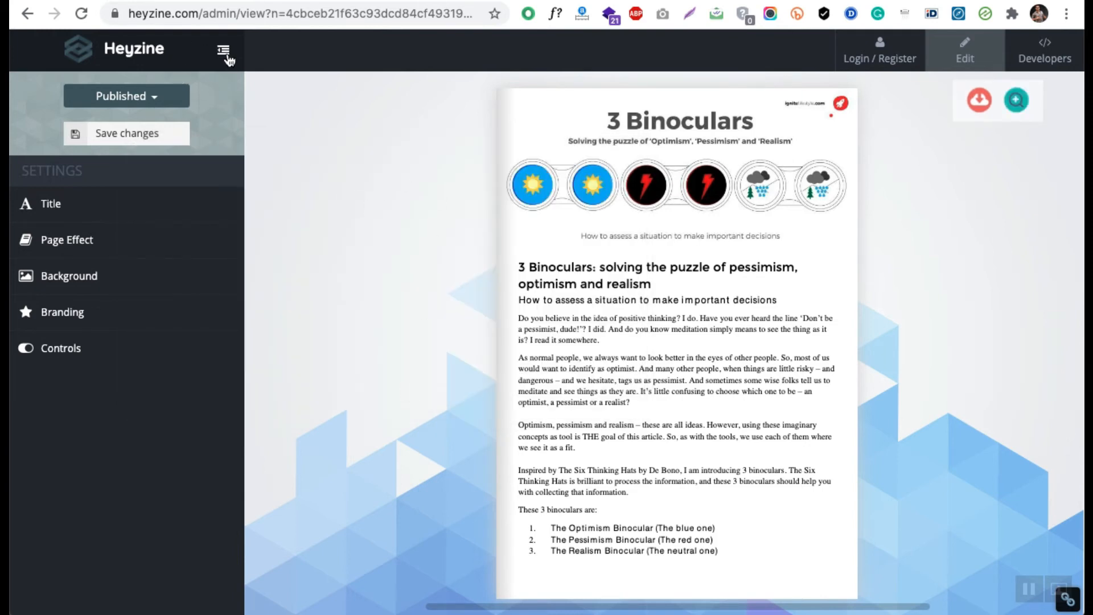
Review the Developers API documentation's link-conversion parameter table.
left_click(223, 53)
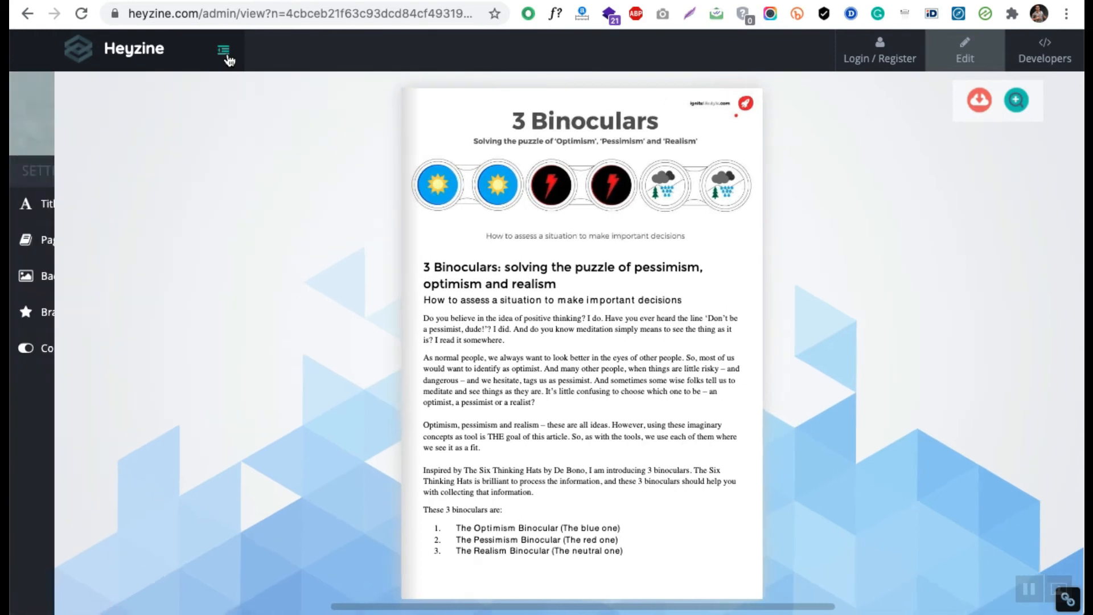
left_click(223, 50)
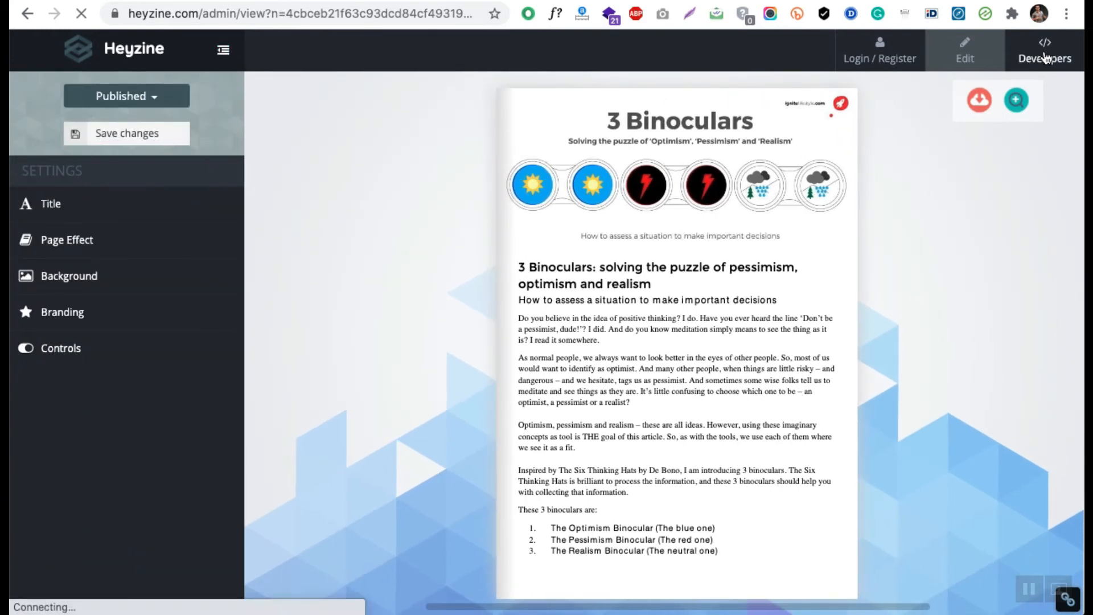
left_click(1044, 50)
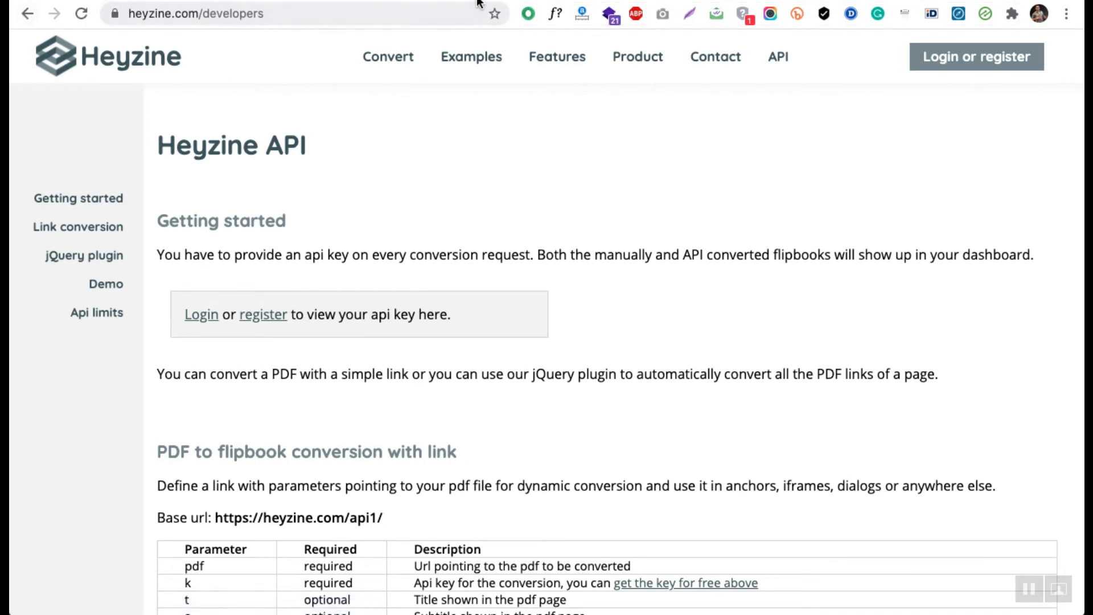
scroll("down", 3)
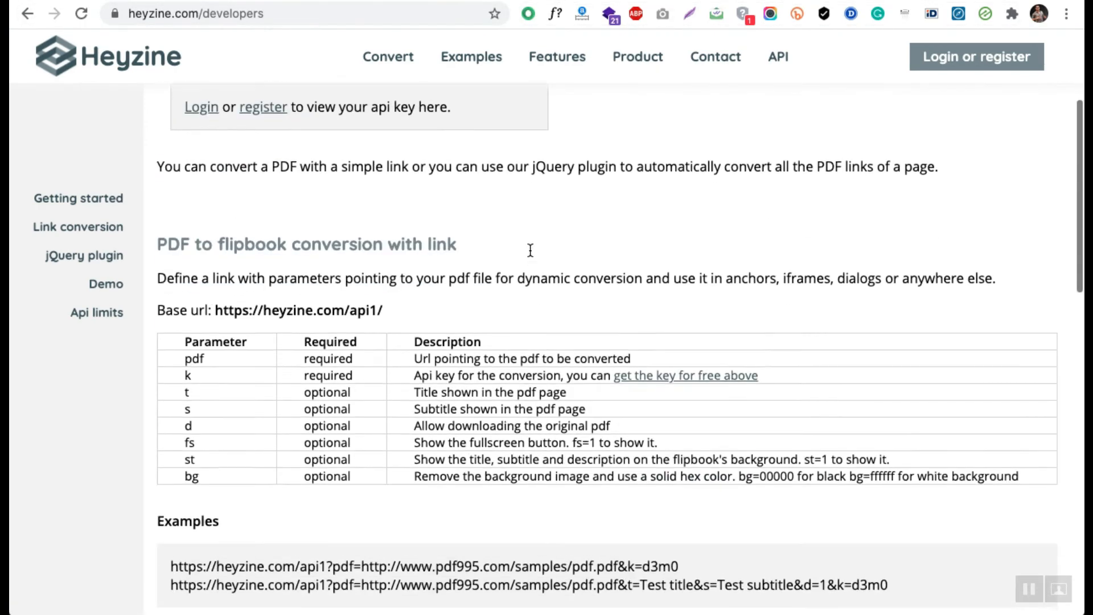
scroll("down", 3)
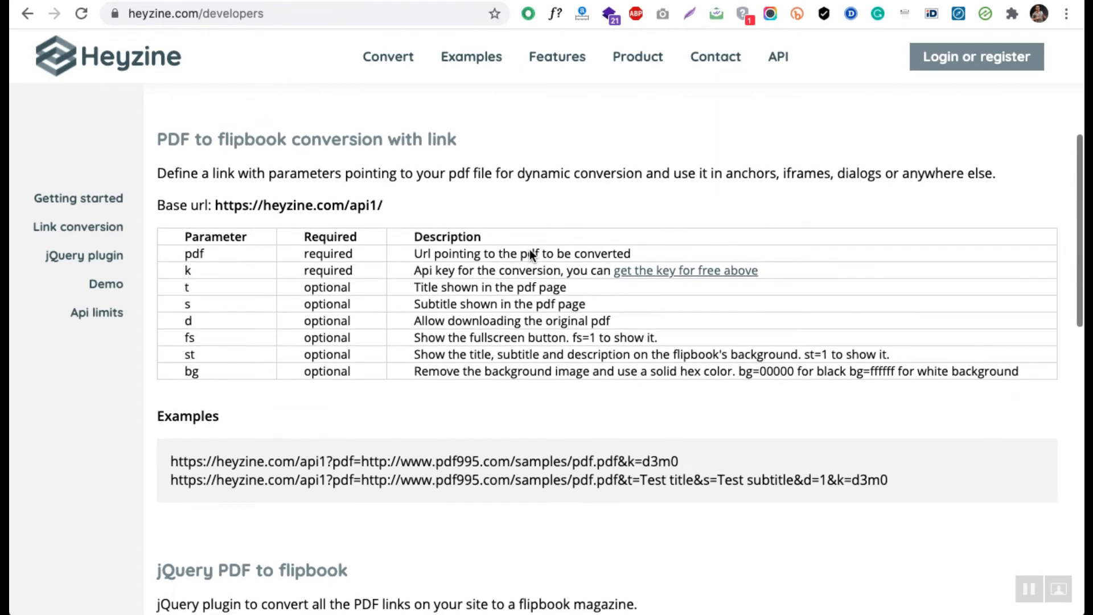
scroll("down", 3)
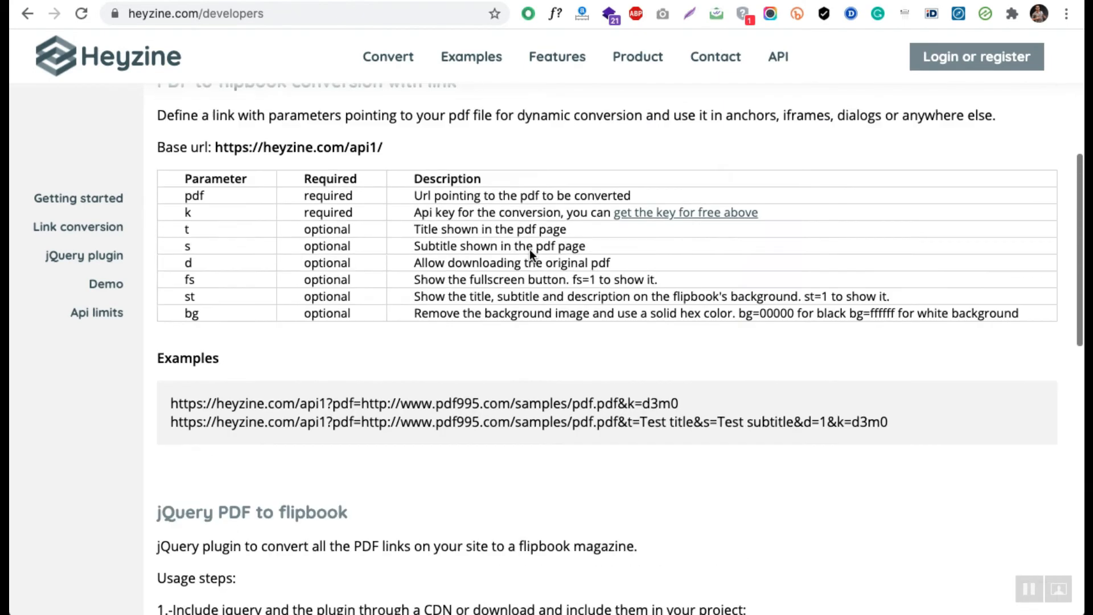
scroll("up", 3)
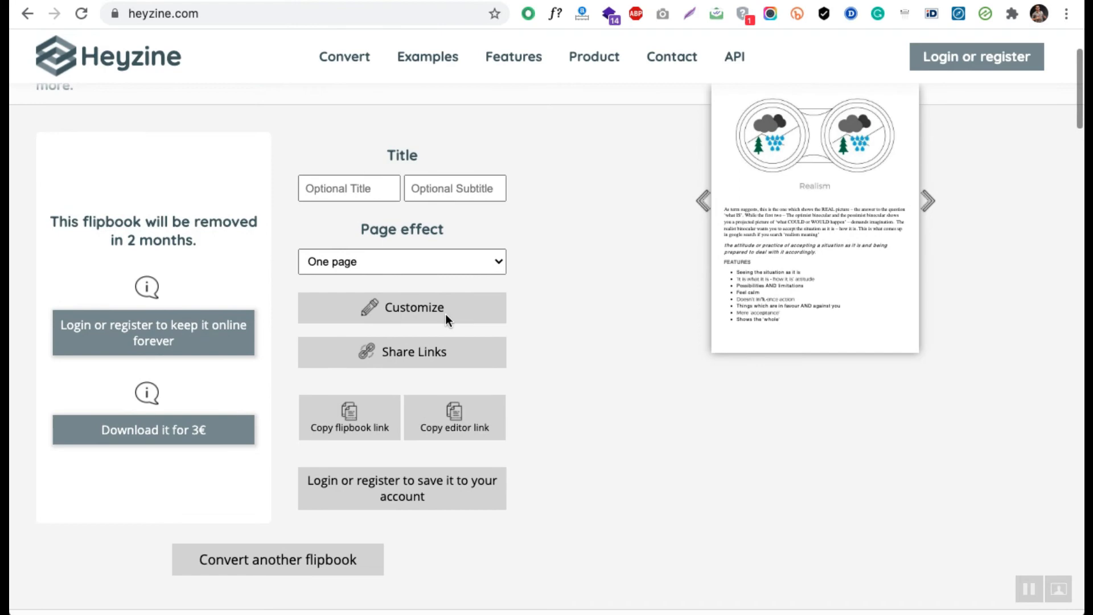
mouse_move(969, 267)
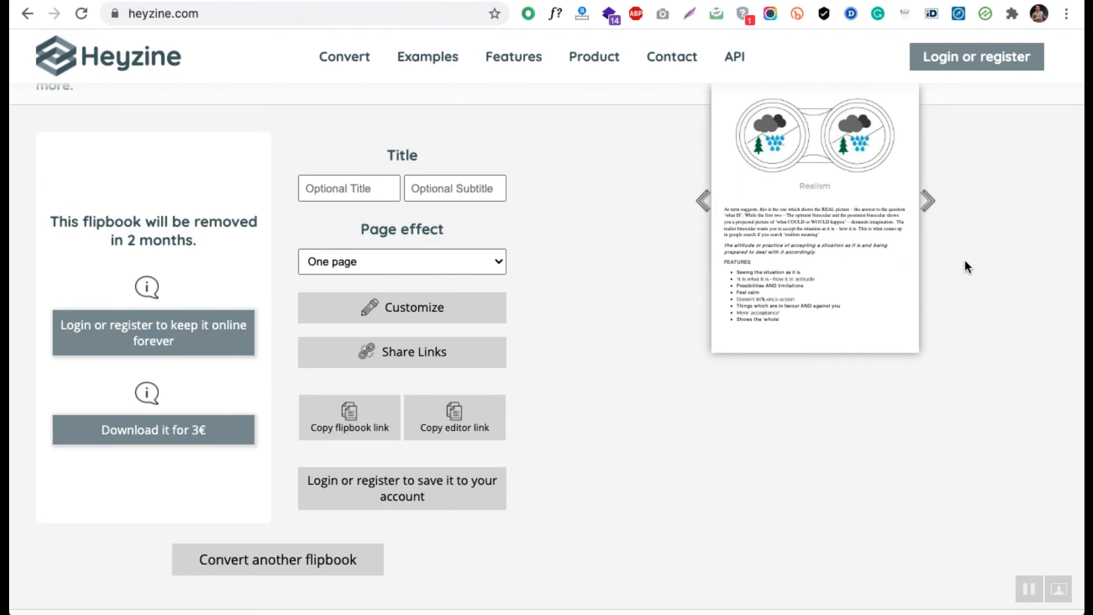
Show the flipbook's Share Links: thumbnail link, flip link, iframe embed and QR image.
scroll("up", 3)
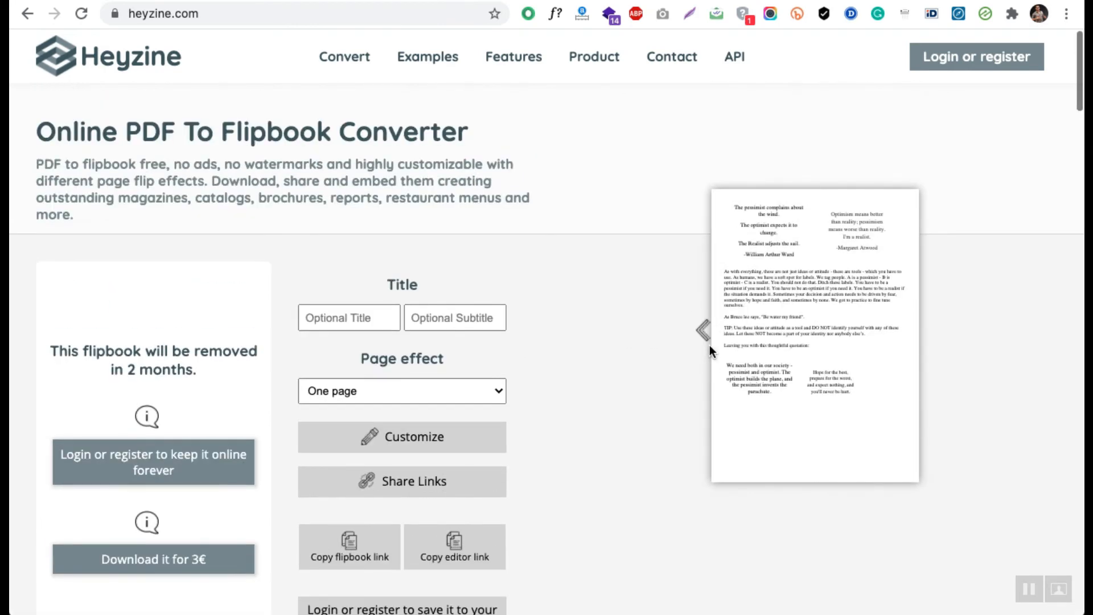
scroll("down", 3)
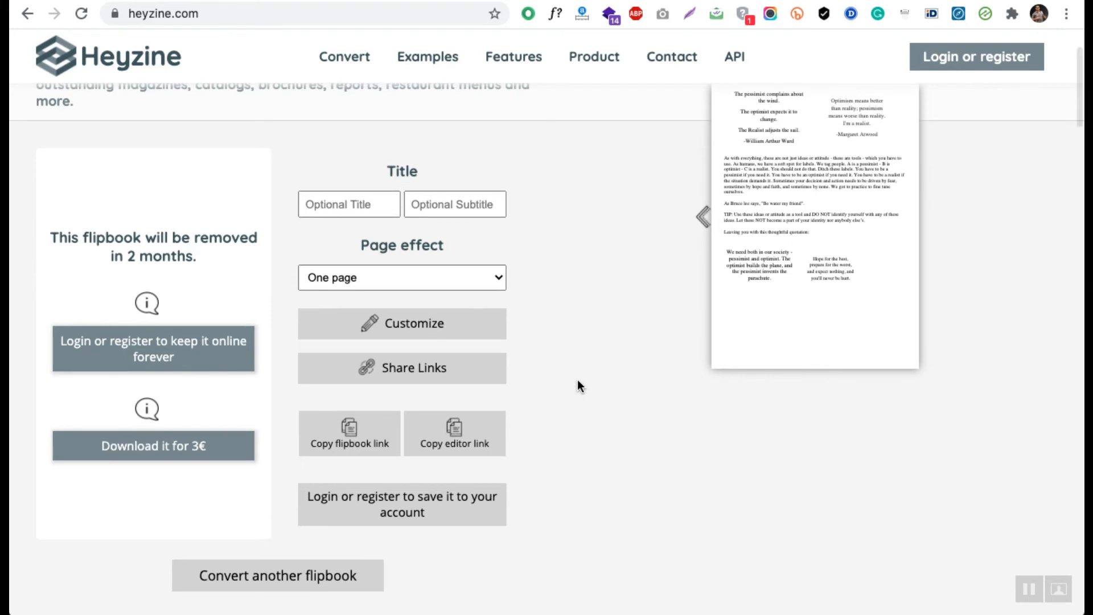
scroll("down", 3)
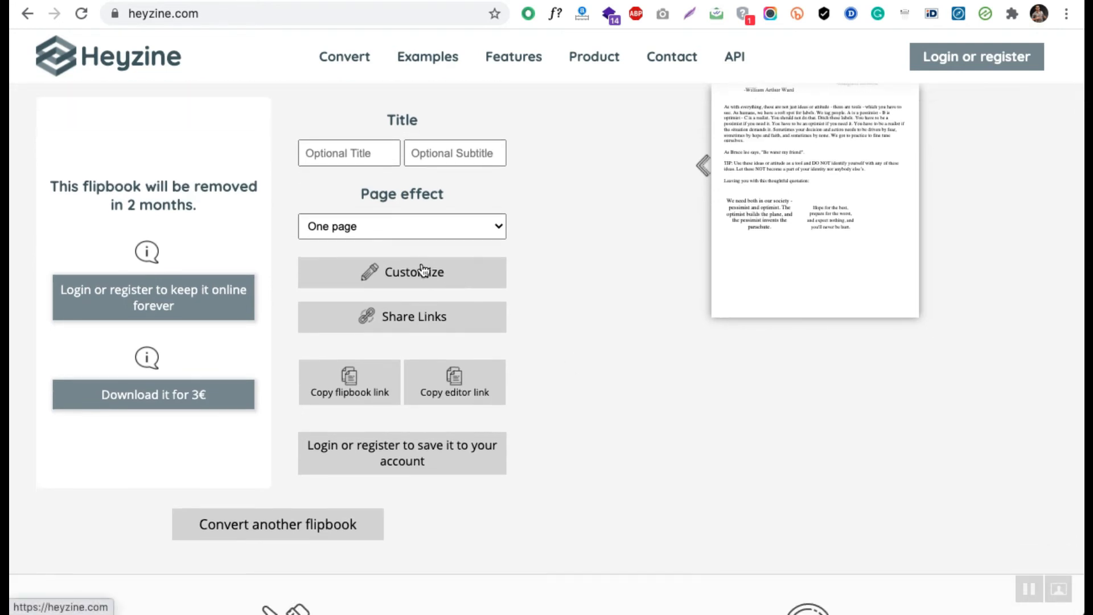
left_click(401, 317)
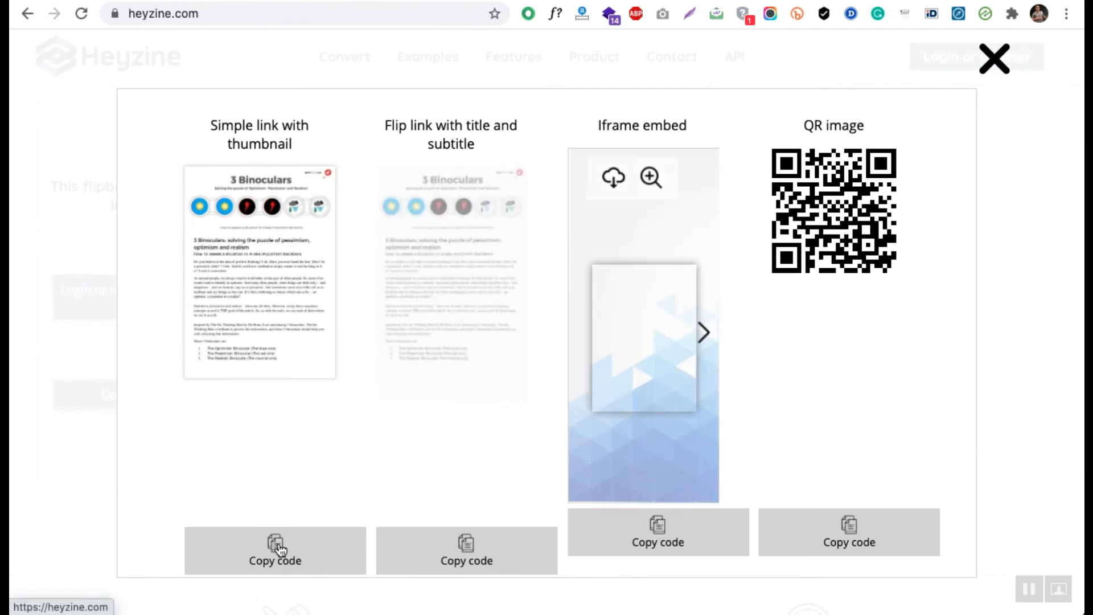
Copy the simple thumbnail link's HTML code and close the share panel.
left_click(274, 551)
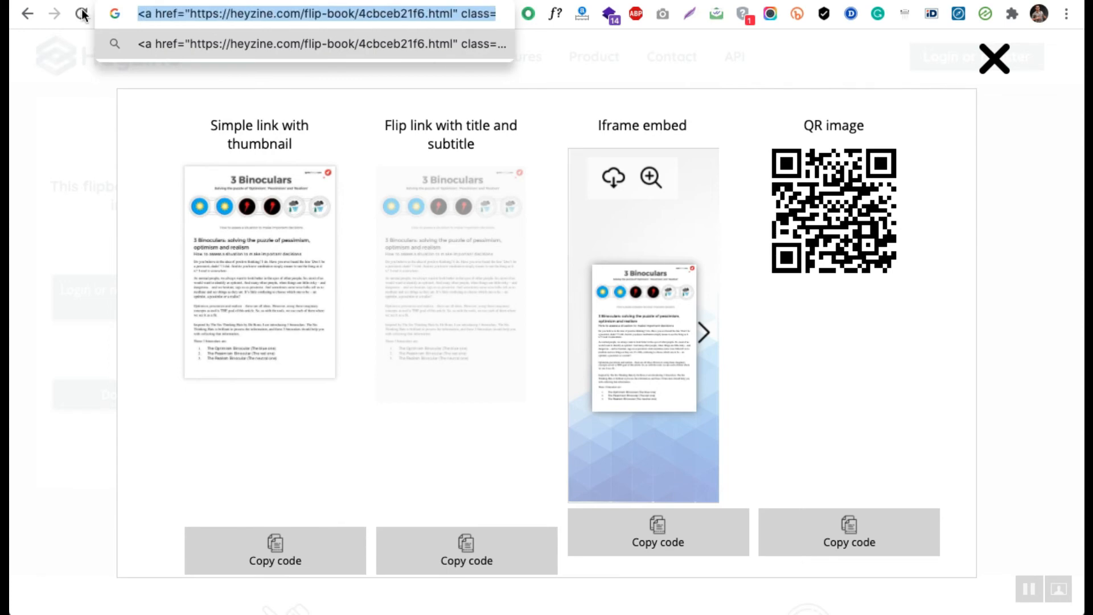
mouse_move(391, 191)
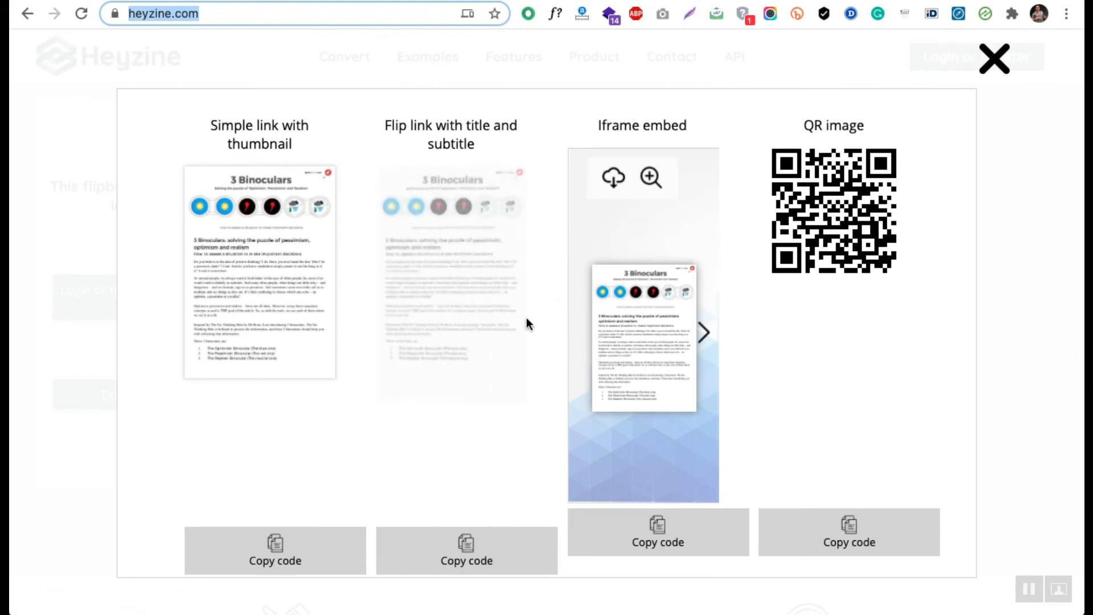
mouse_move(901, 199)
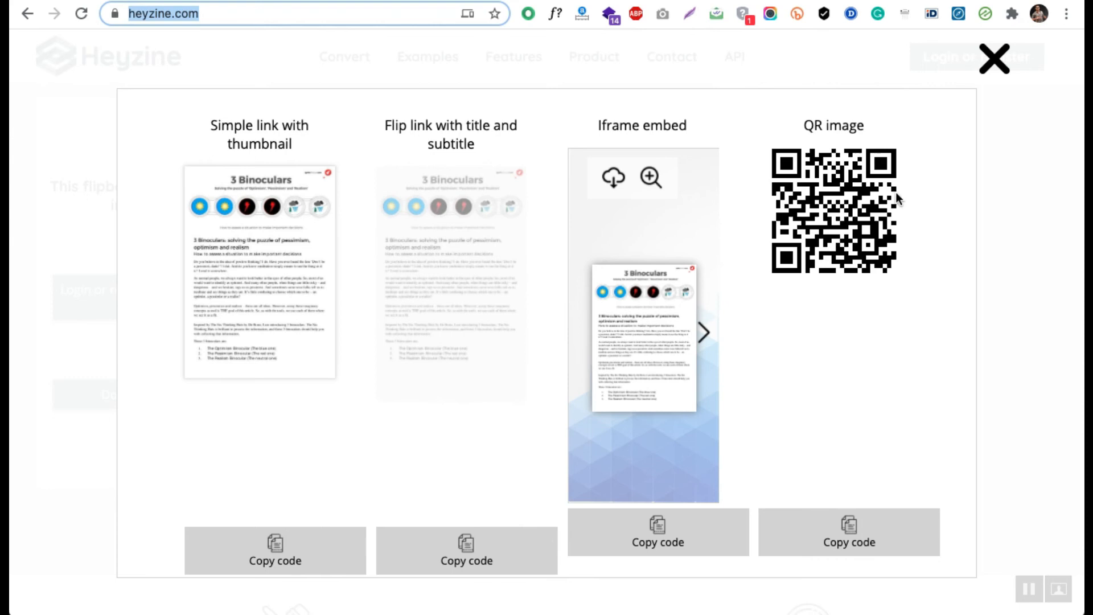
mouse_move(972, 140)
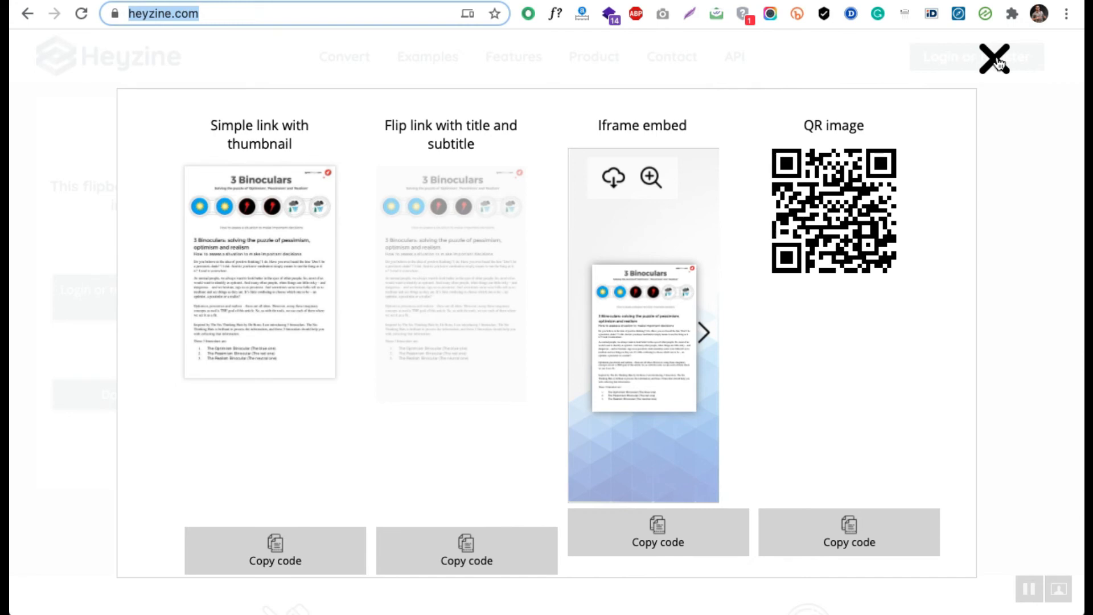
left_click(1004, 63)
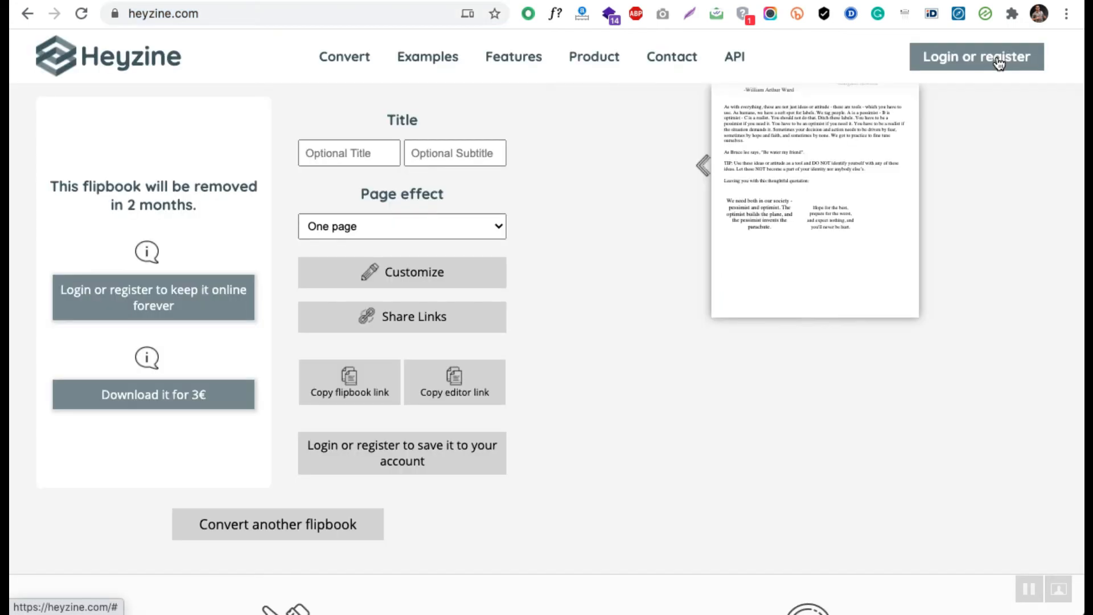
Scroll down past the Features and Examples sections until the Free and Standard pricing plans are in view.
scroll("down", 3)
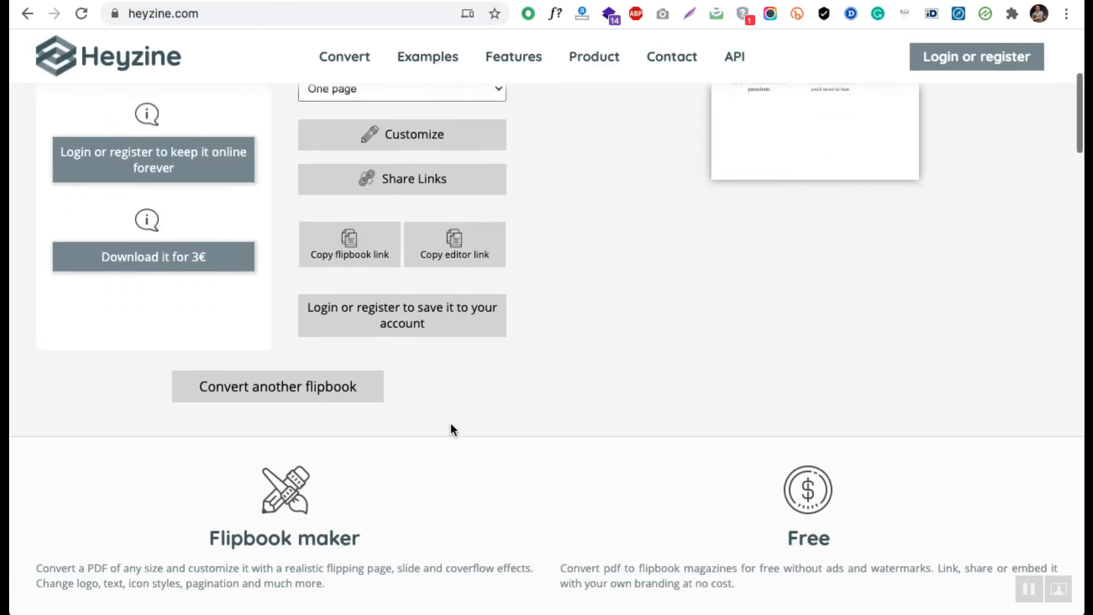
scroll("down", 3)
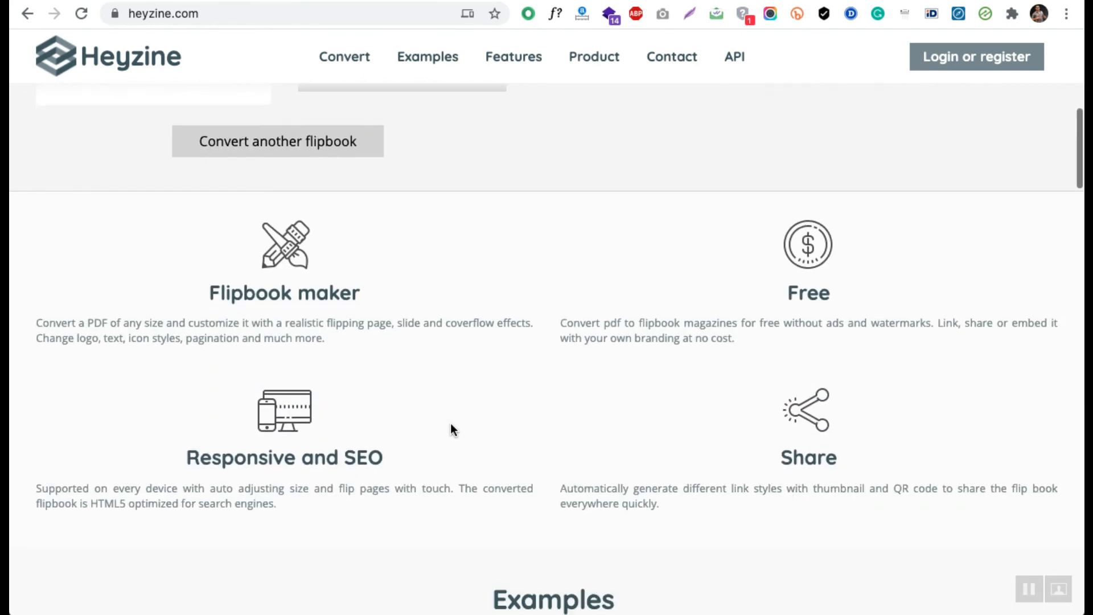
scroll("down", 3)
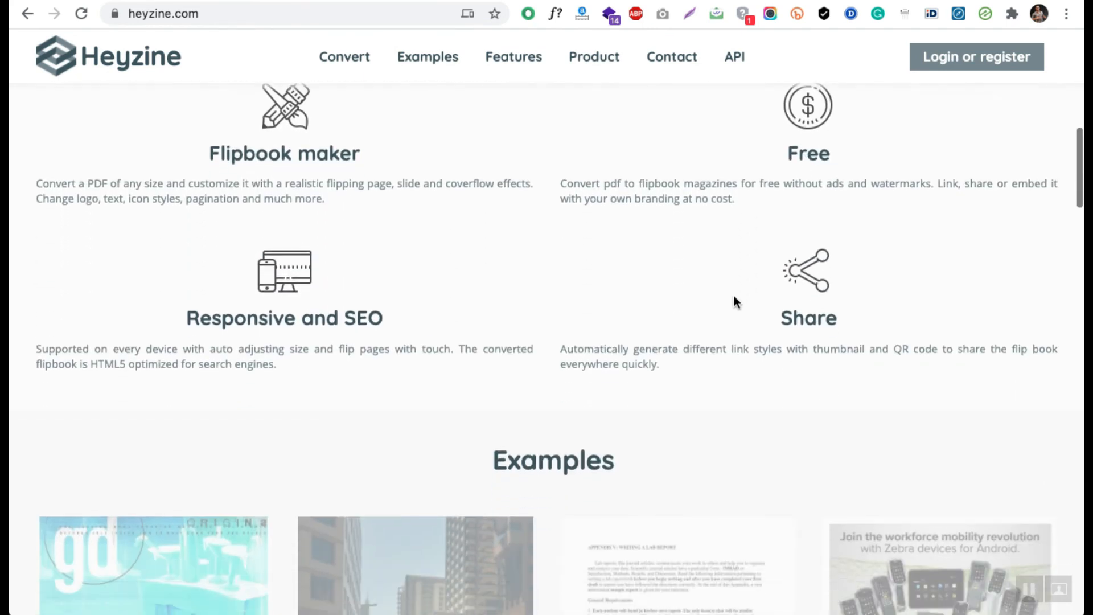
scroll("down", 3)
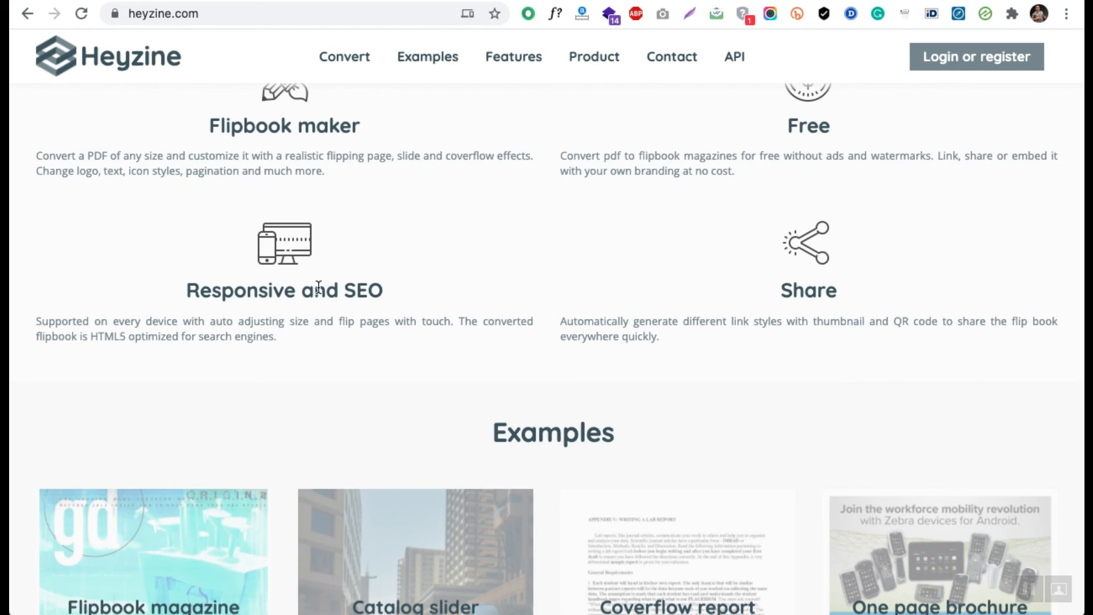
scroll("down", 3)
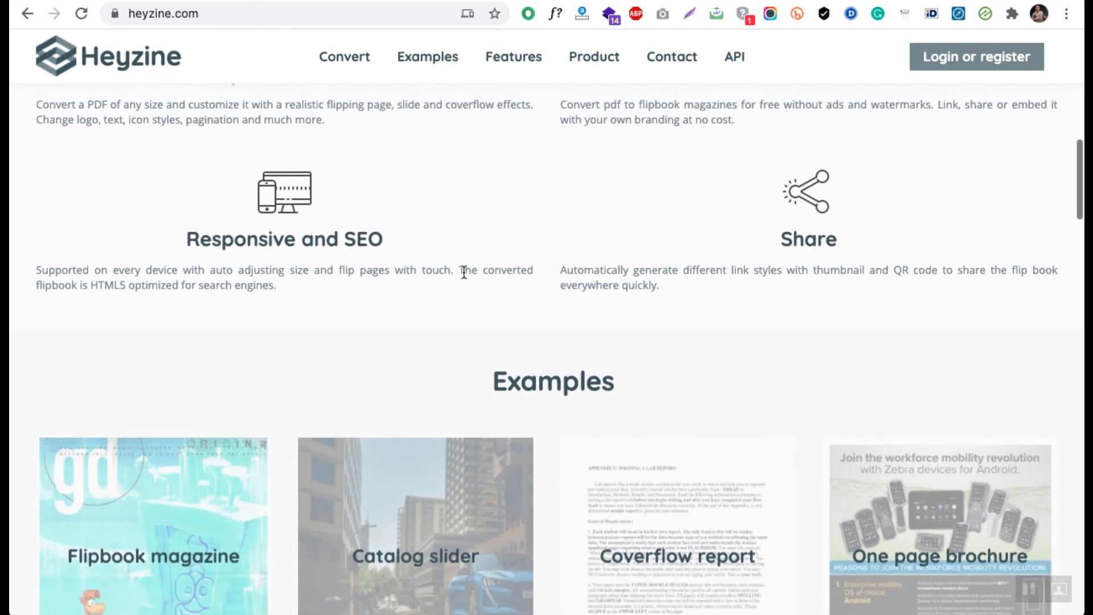
scroll("down", 3)
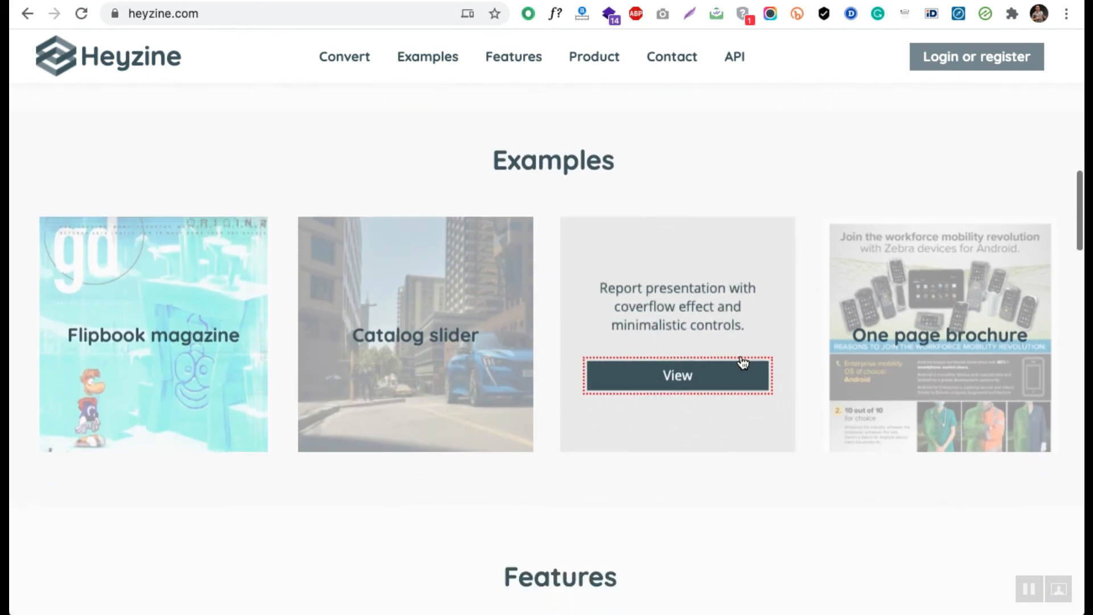
scroll("down", 3)
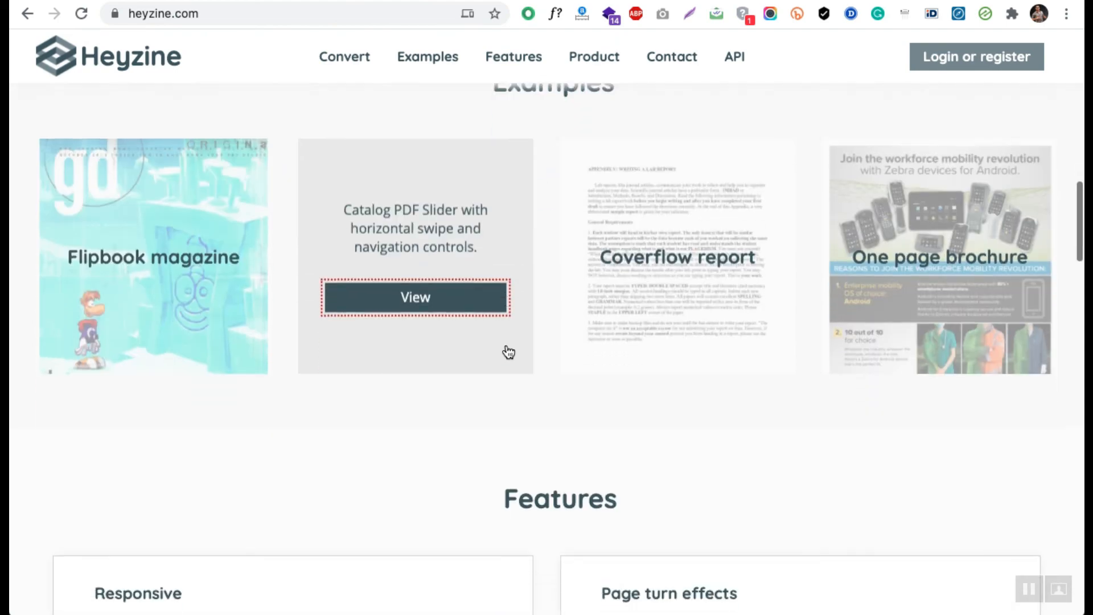
scroll("down", 3)
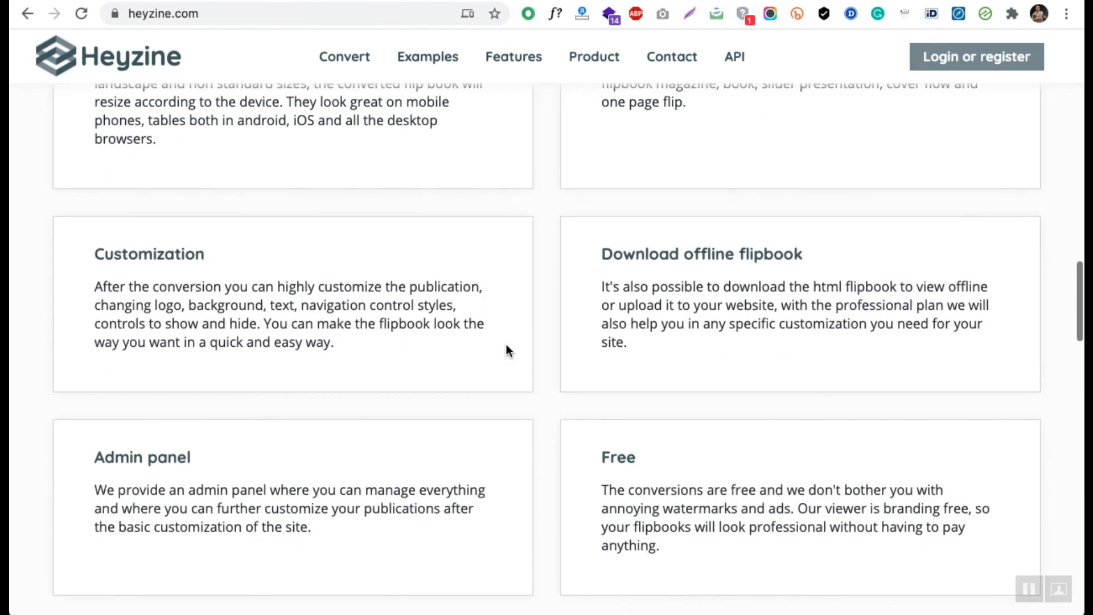
scroll("down", 3)
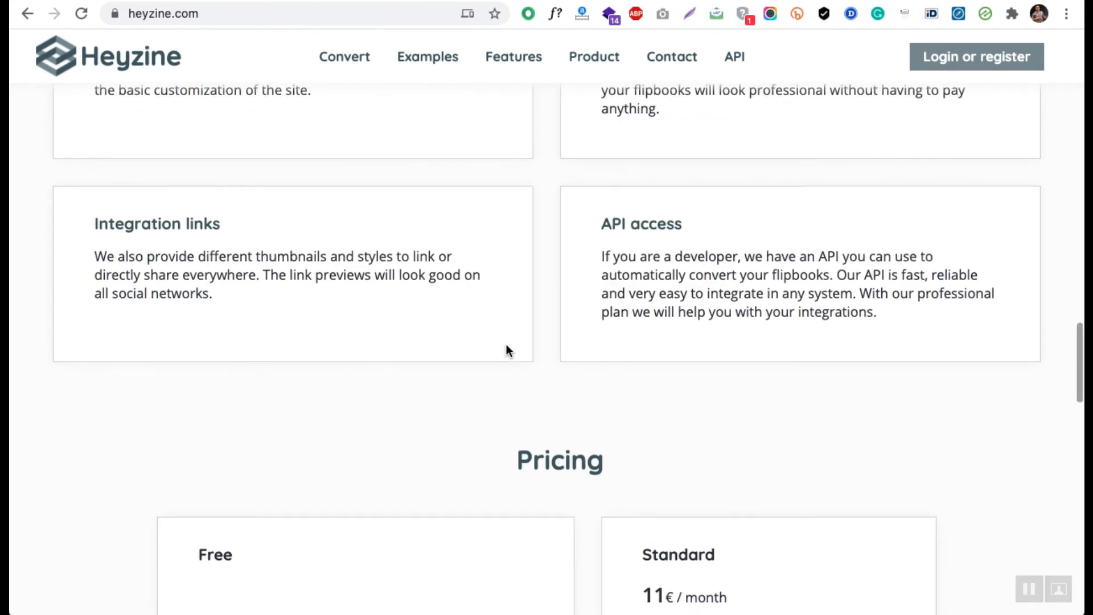
scroll("down", 3)
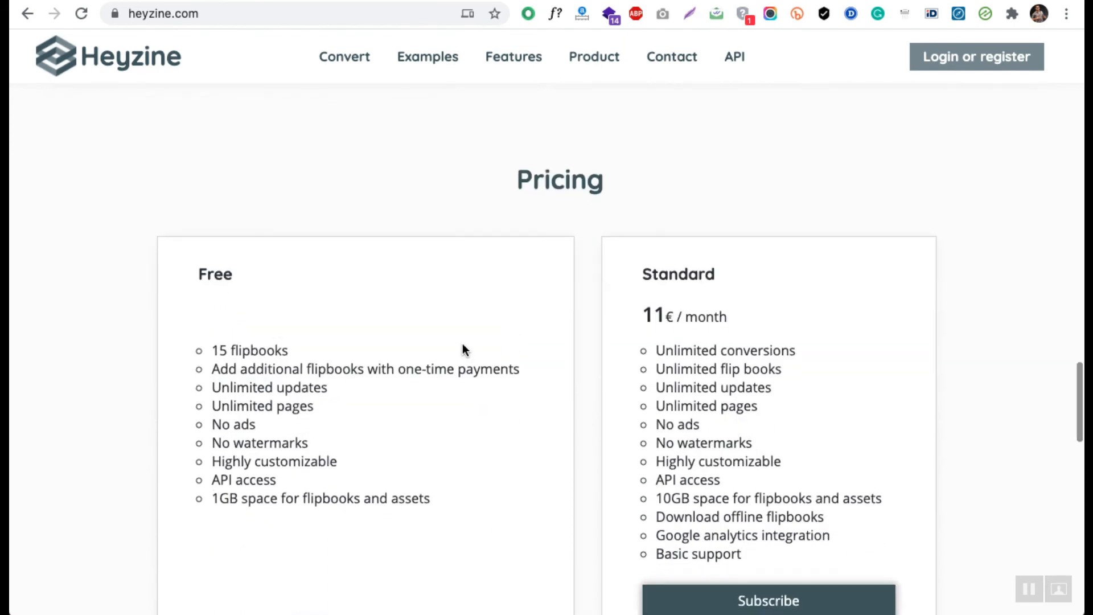
Review the Free, Standard (11€/month) and Professional (160€/month) plans, then scroll back toward the feature highlights.
scroll("down", 3)
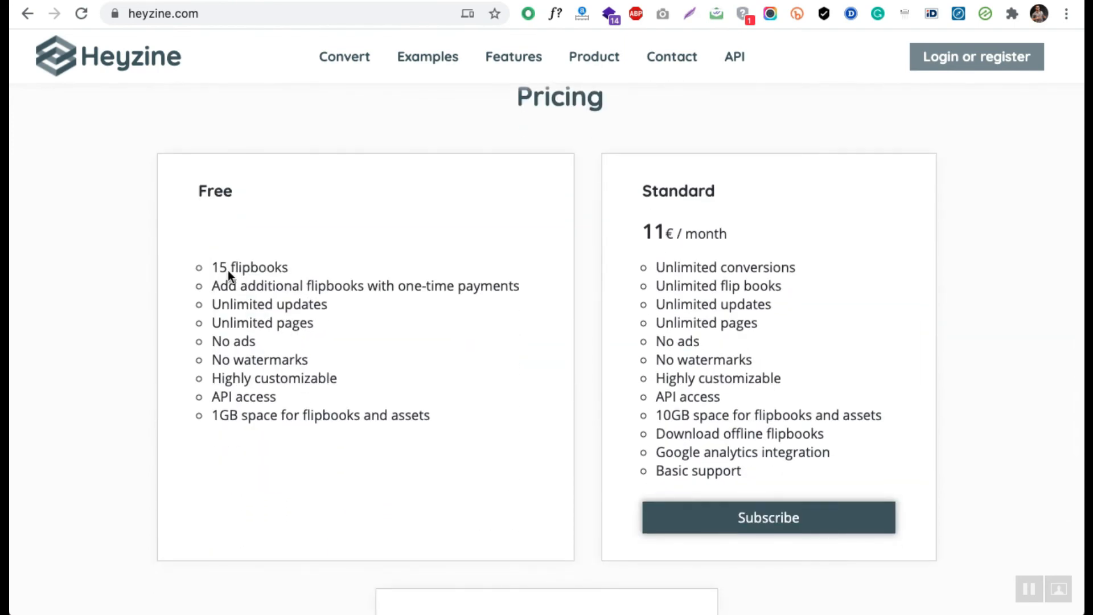
mouse_move(250, 395)
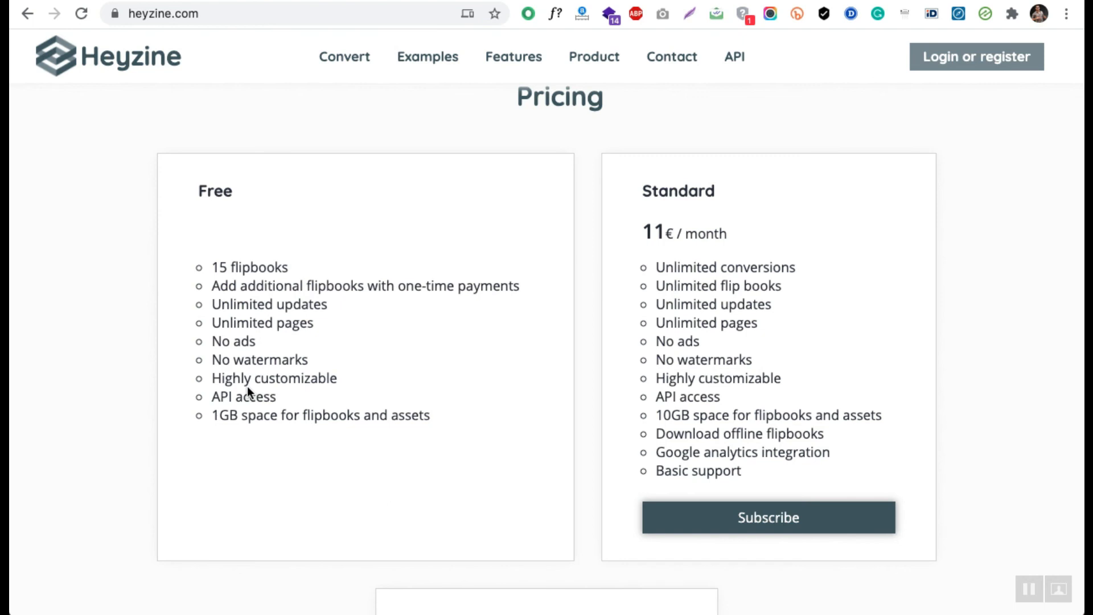
mouse_move(448, 422)
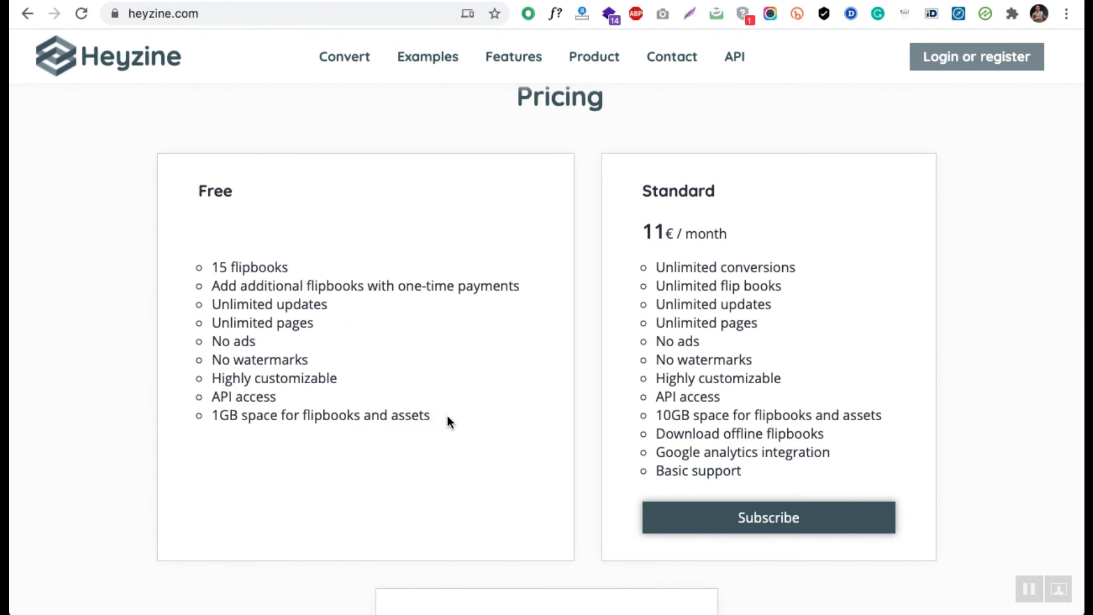
mouse_move(438, 422)
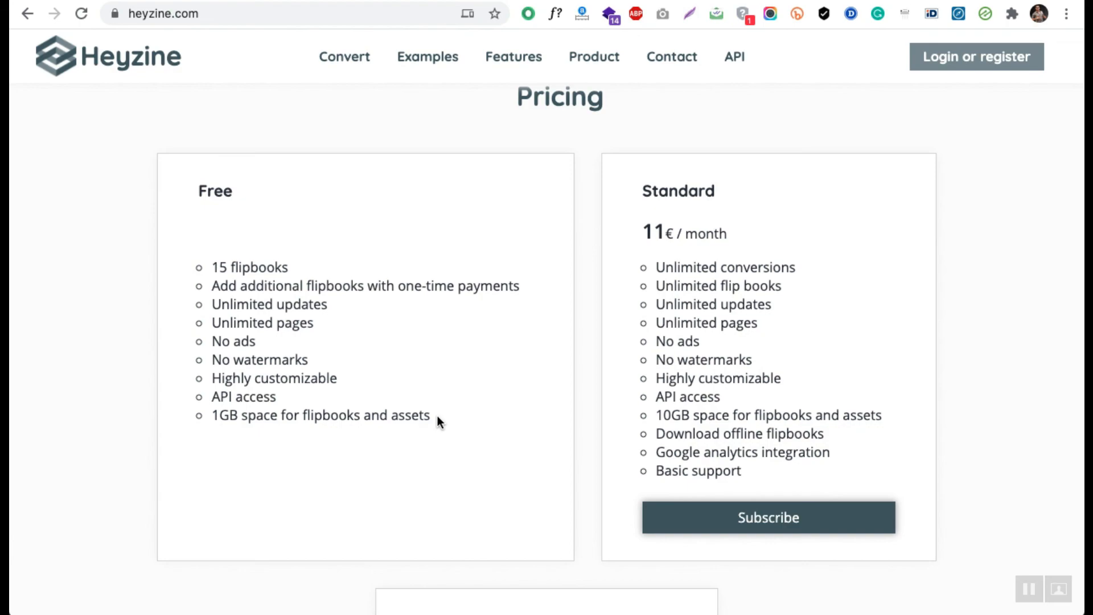
scroll("down", 3)
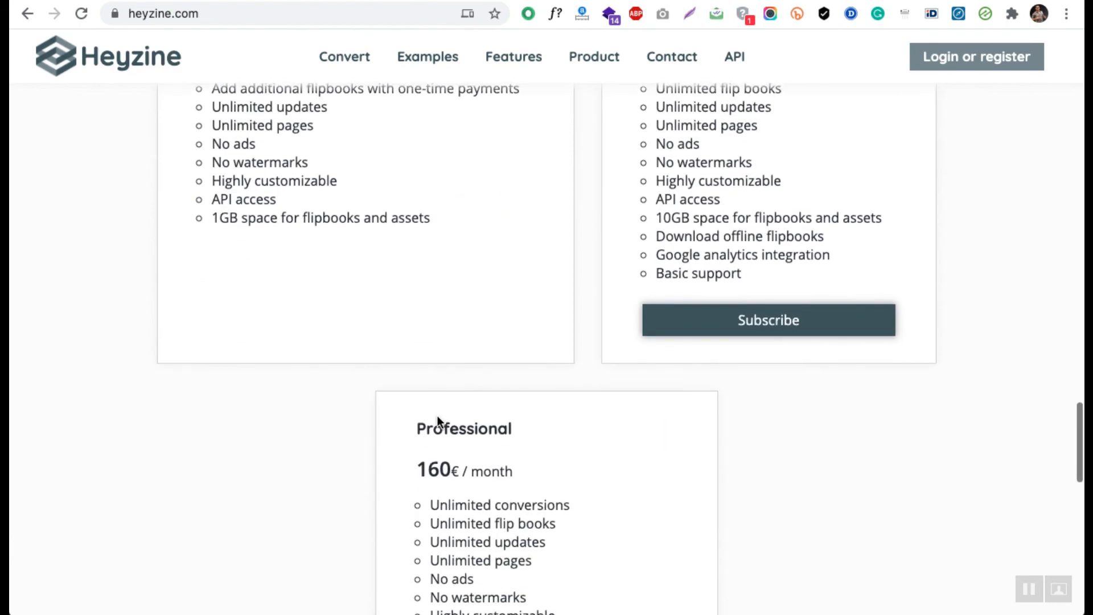
scroll("up", 3)
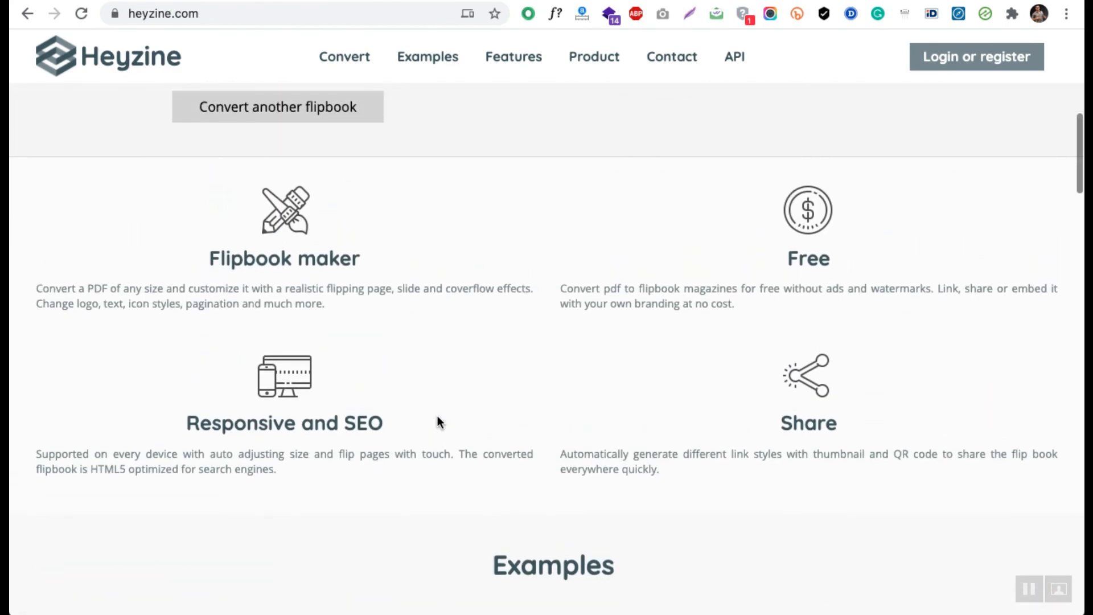
Scroll back to the top to show the converted flipbook with its One page effect preview and sharing options.
scroll("up", 3)
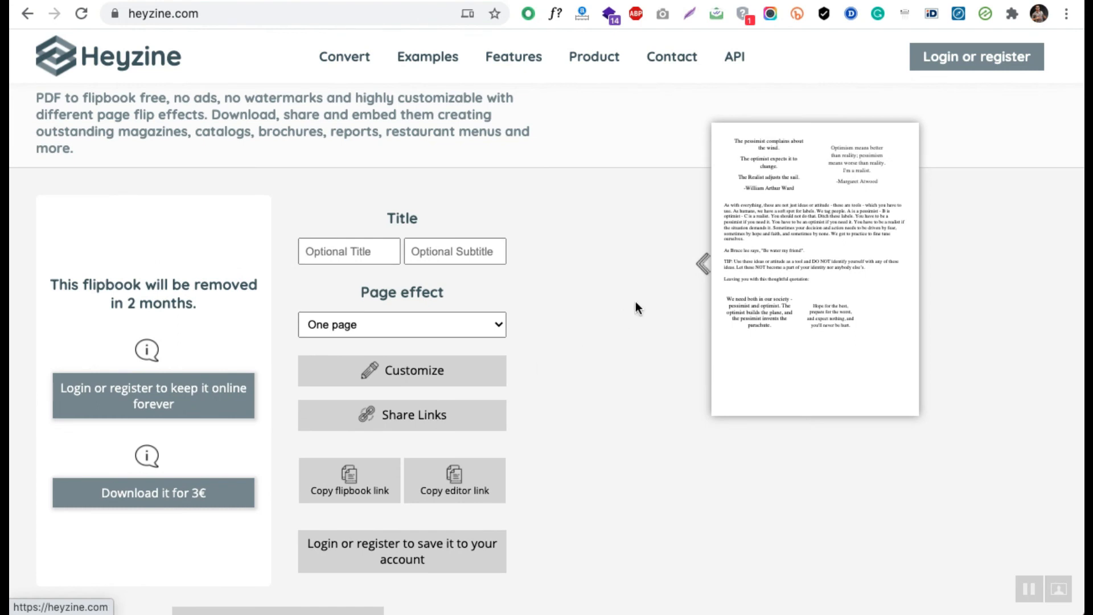
mouse_move(631, 309)
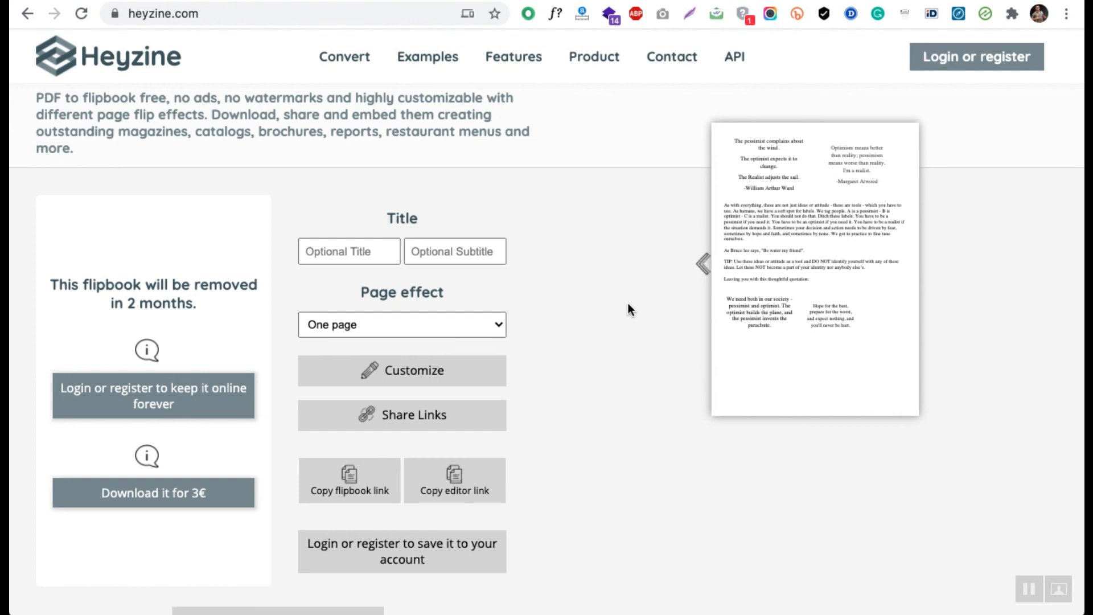
scroll("up", 3)
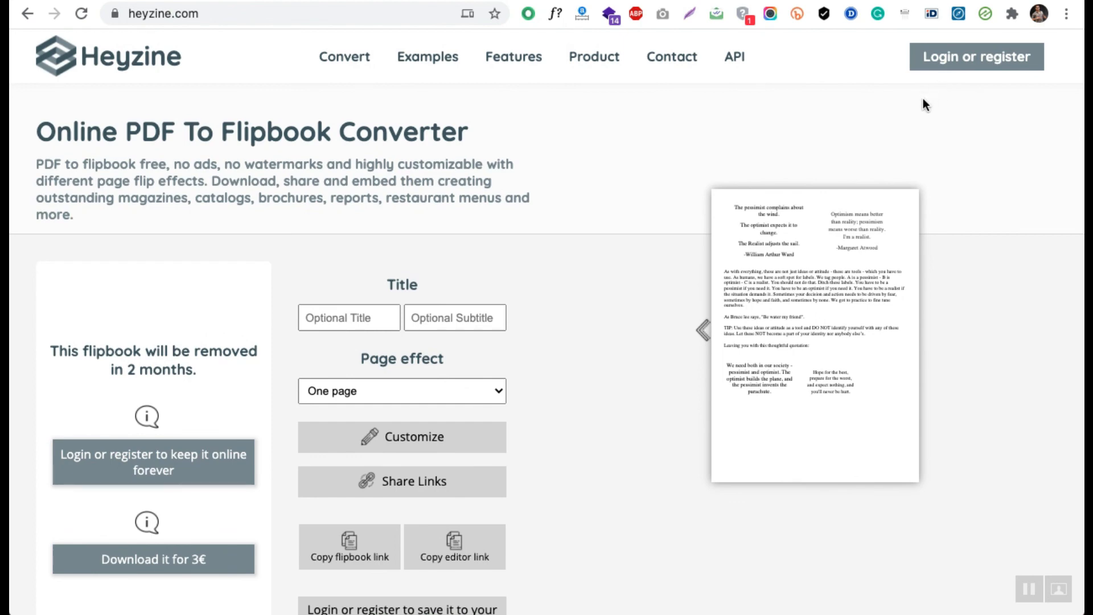
scroll("down", 3)
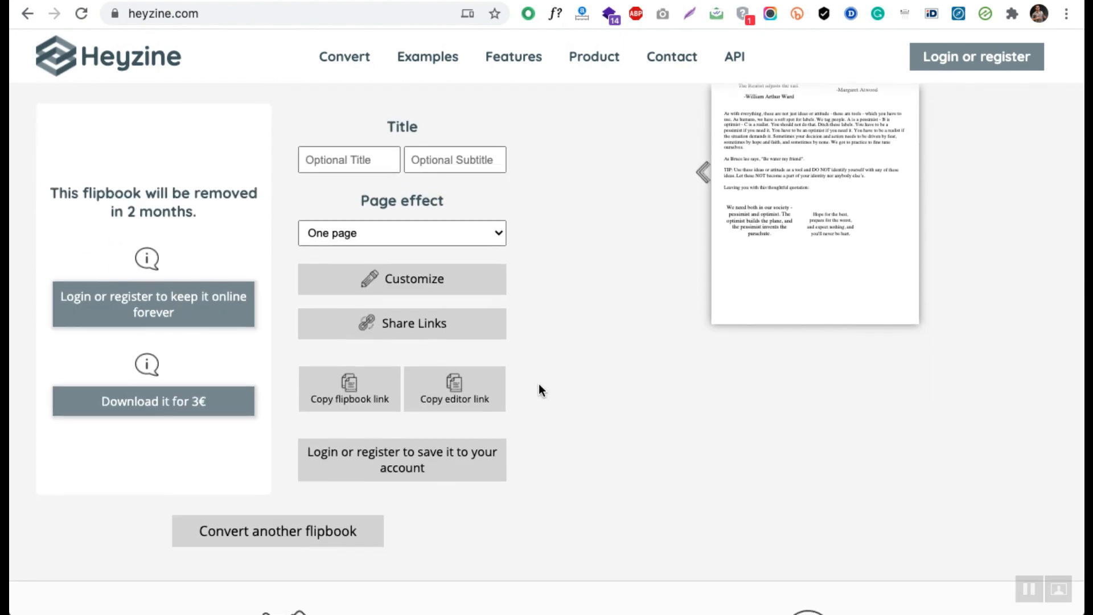
mouse_move(524, 404)
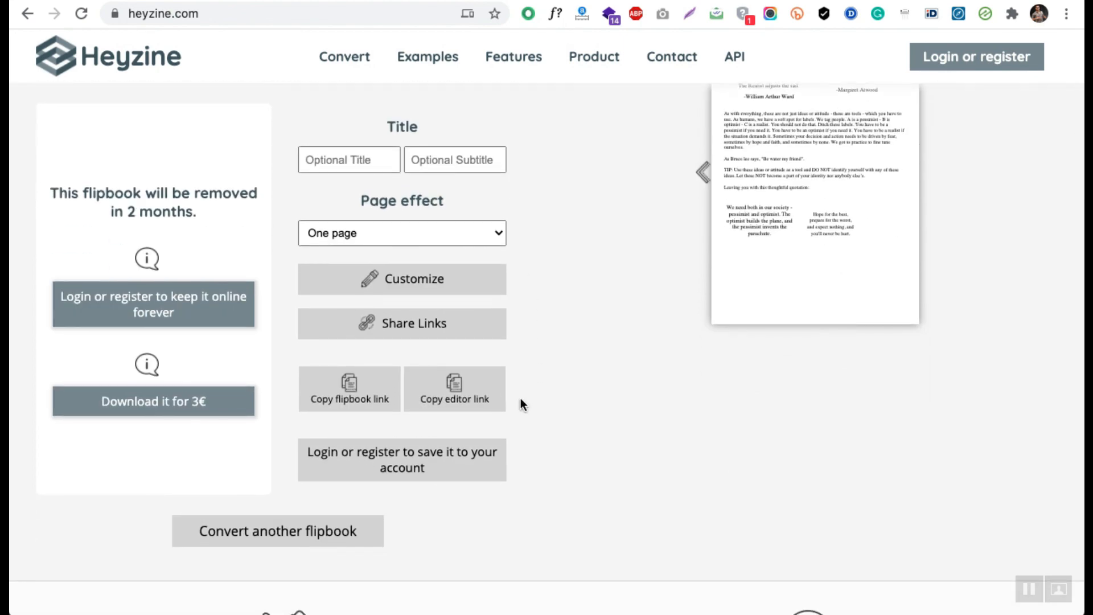
scroll("up", 3)
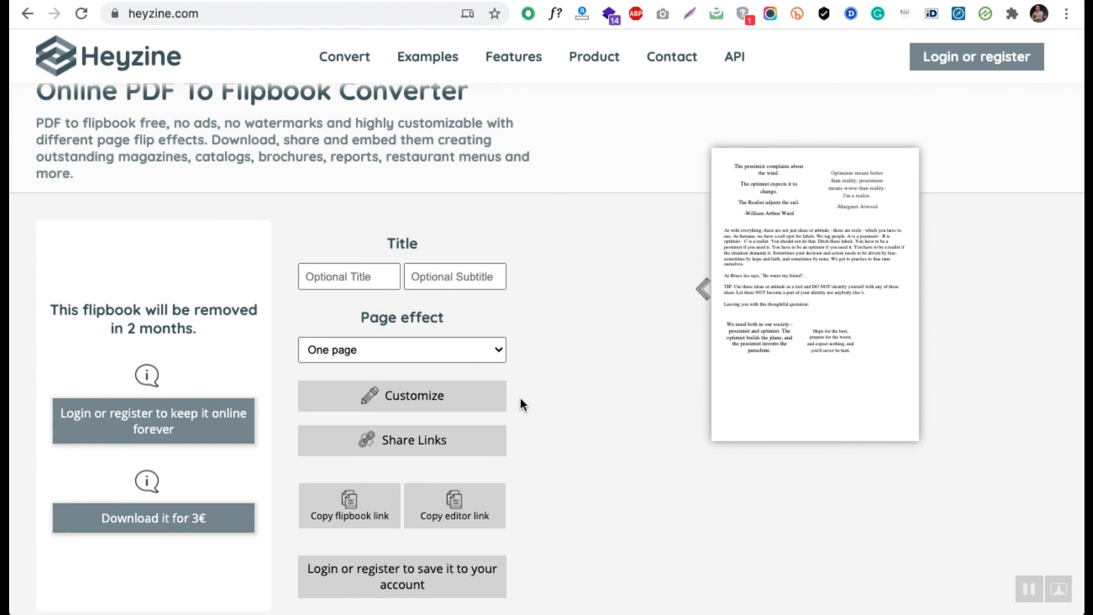